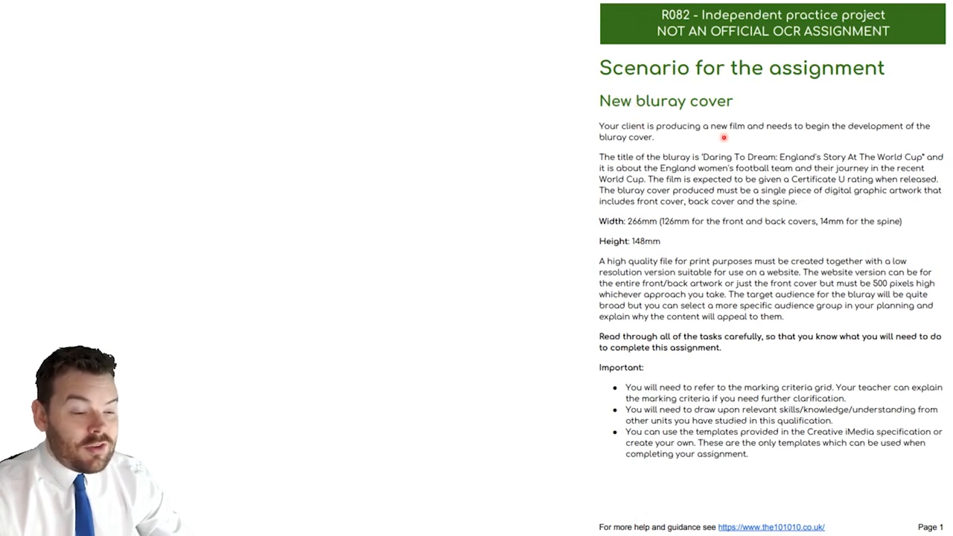
pyautogui.moveTo(725, 151)
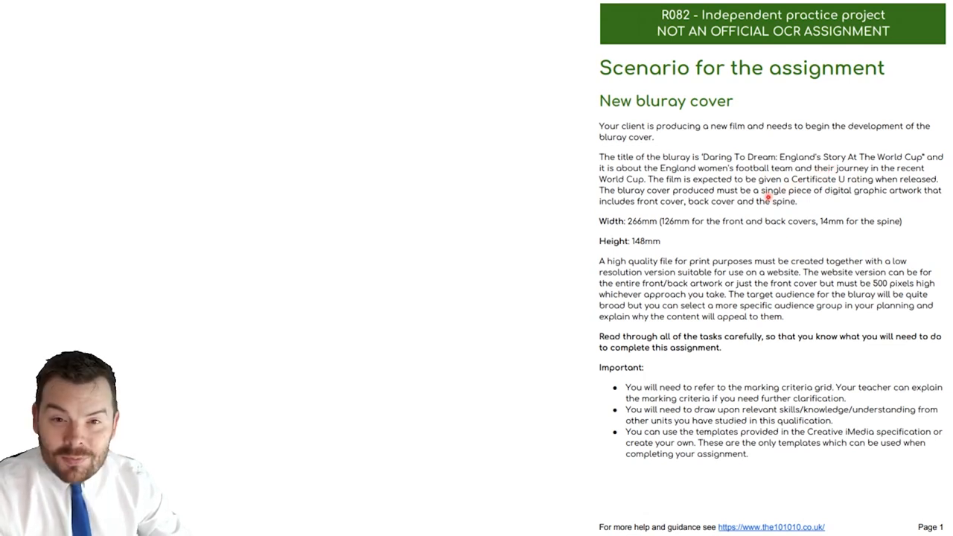
pyautogui.moveTo(661, 244)
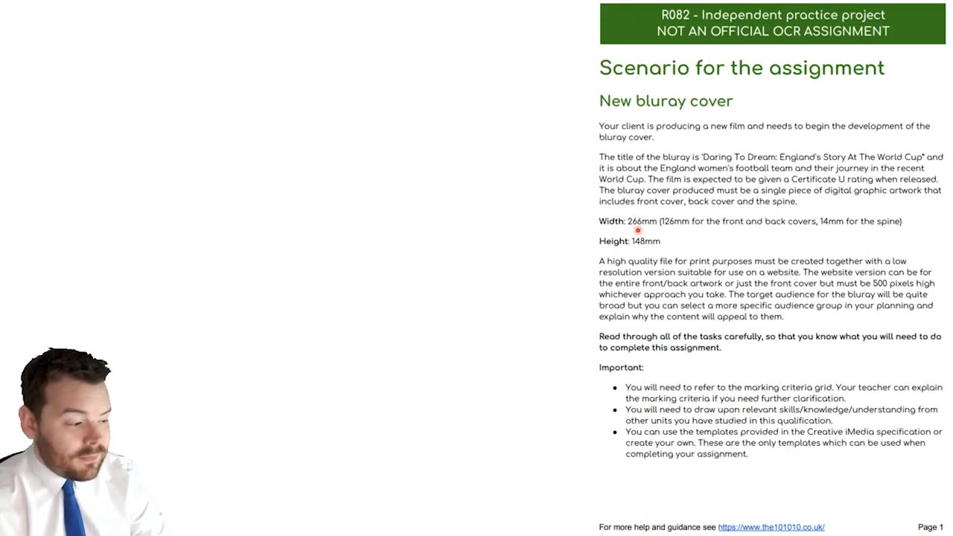
pyautogui.moveTo(931, 344)
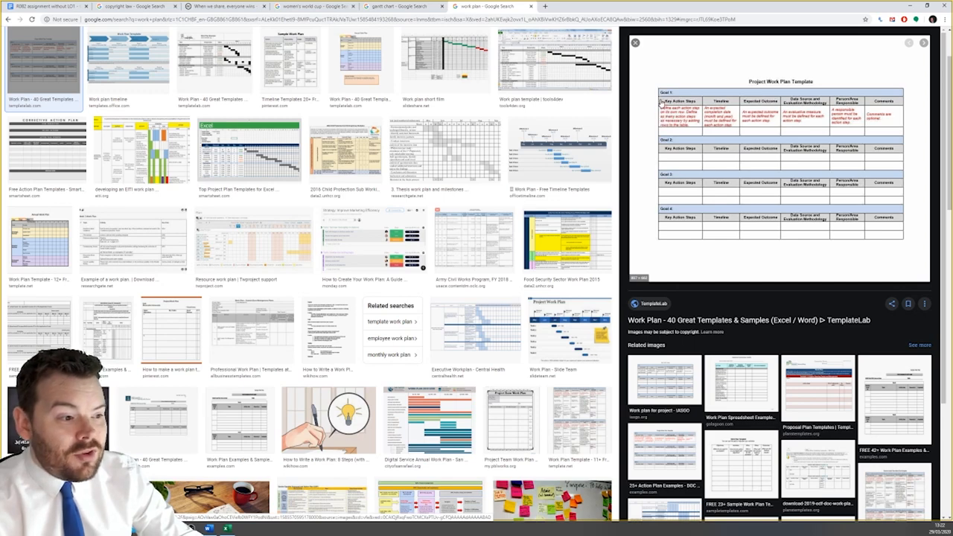
pyautogui.moveTo(647, 149)
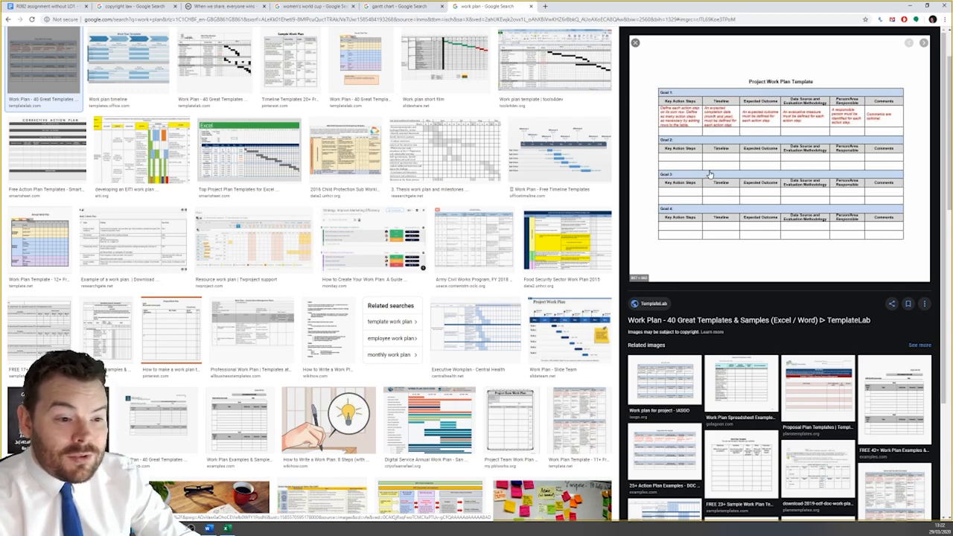
pyautogui.moveTo(780, 116)
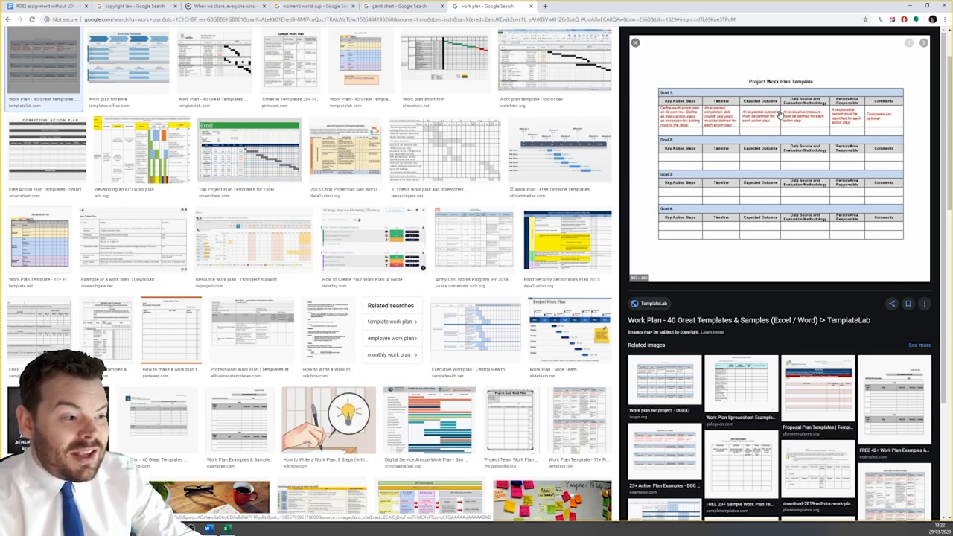
pyautogui.moveTo(819, 117)
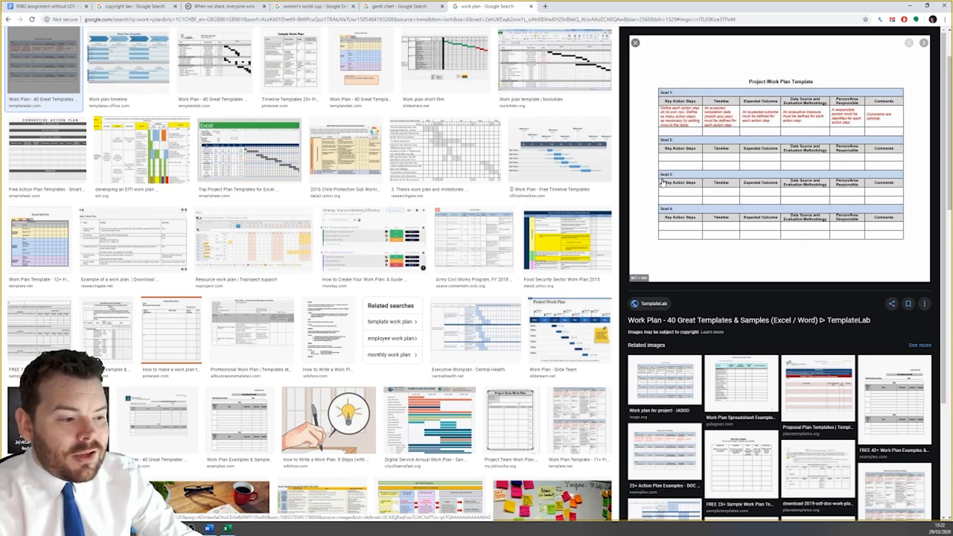
pyautogui.moveTo(421, 382)
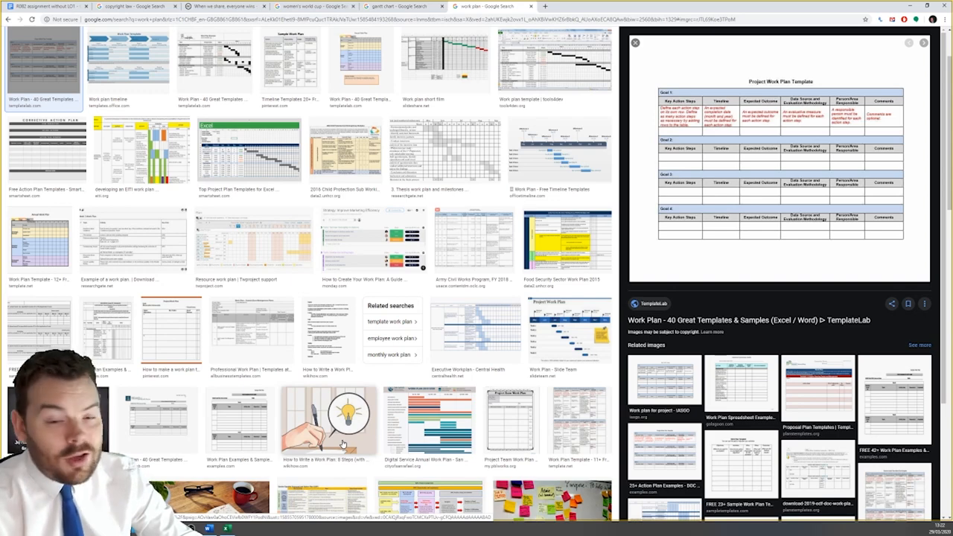
pyautogui.moveTo(460, 419)
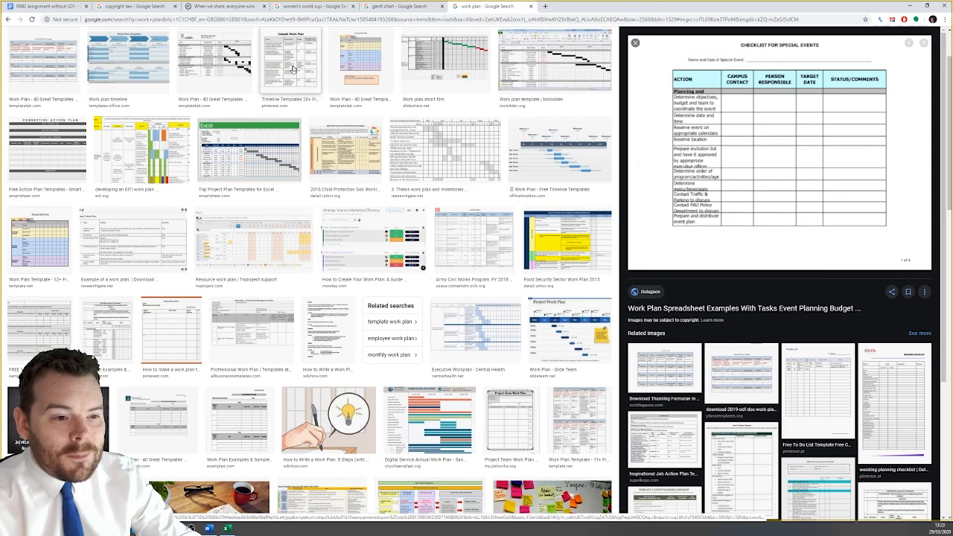
# Step: Preview the Sample Work Plan and short film work plan images, then revisit gantt chart results
pyautogui.click(290, 63)
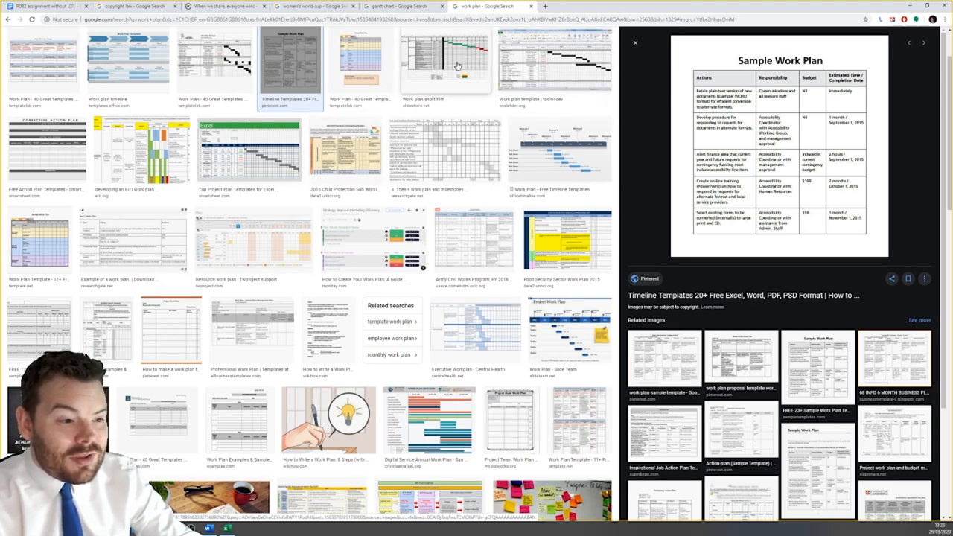
pyautogui.moveTo(246, 164)
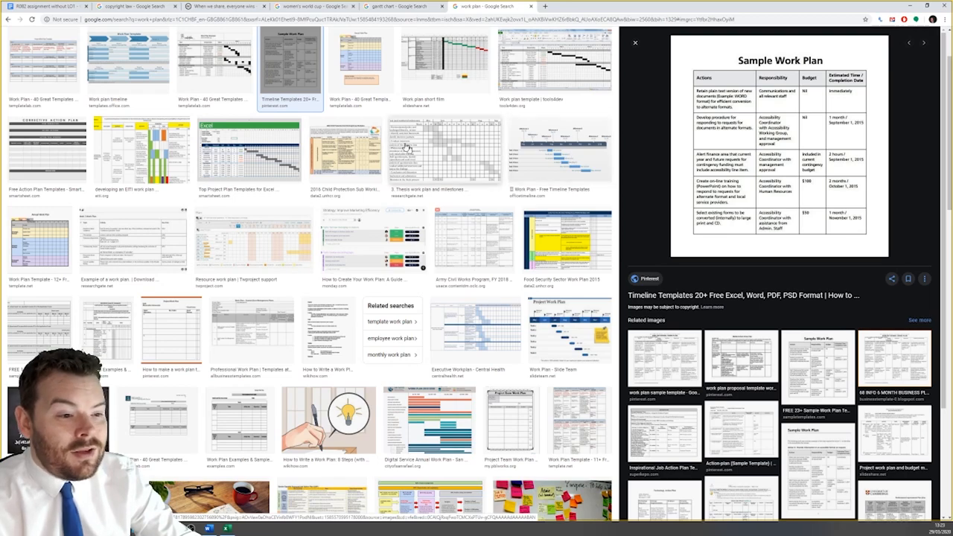
pyautogui.click(445, 61)
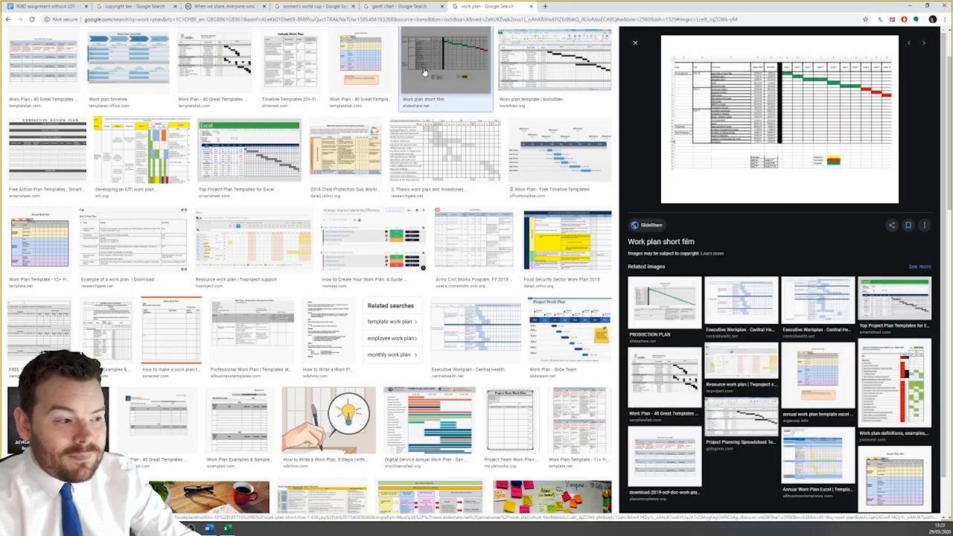
pyautogui.click(402, 6)
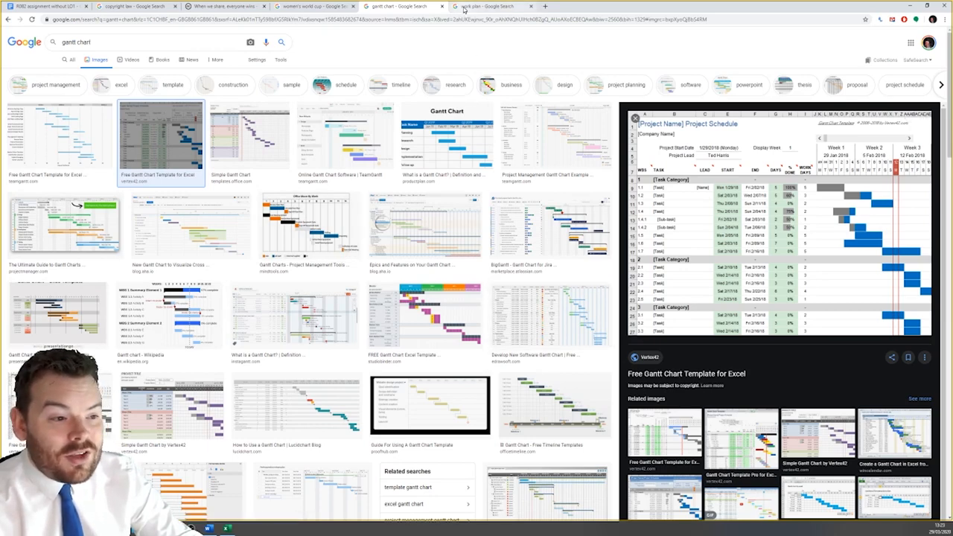
pyautogui.click(487, 6)
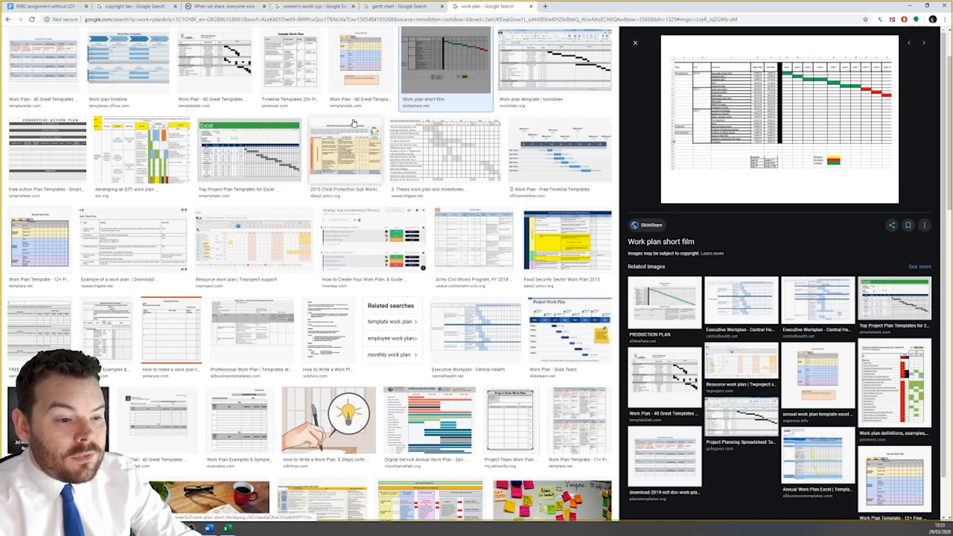
pyautogui.click(290, 62)
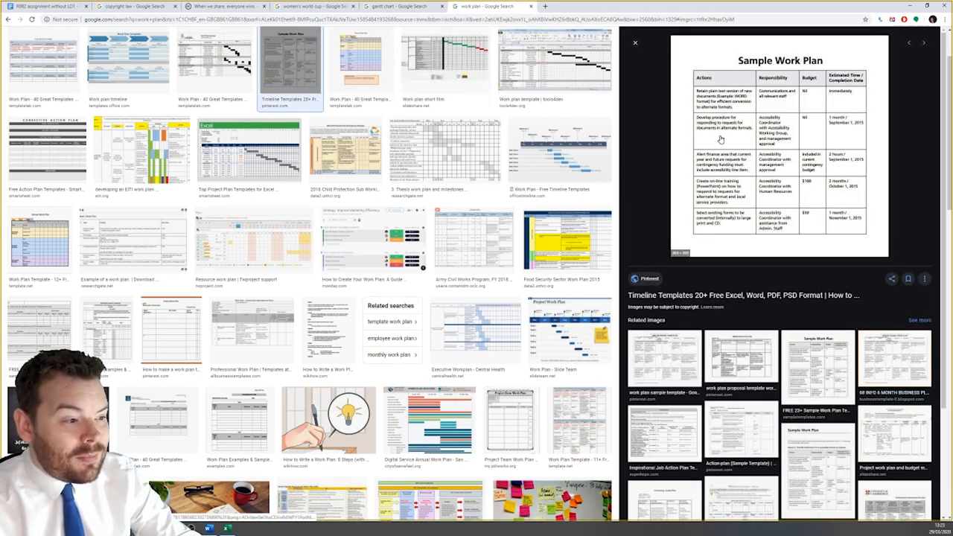
pyautogui.click(402, 6)
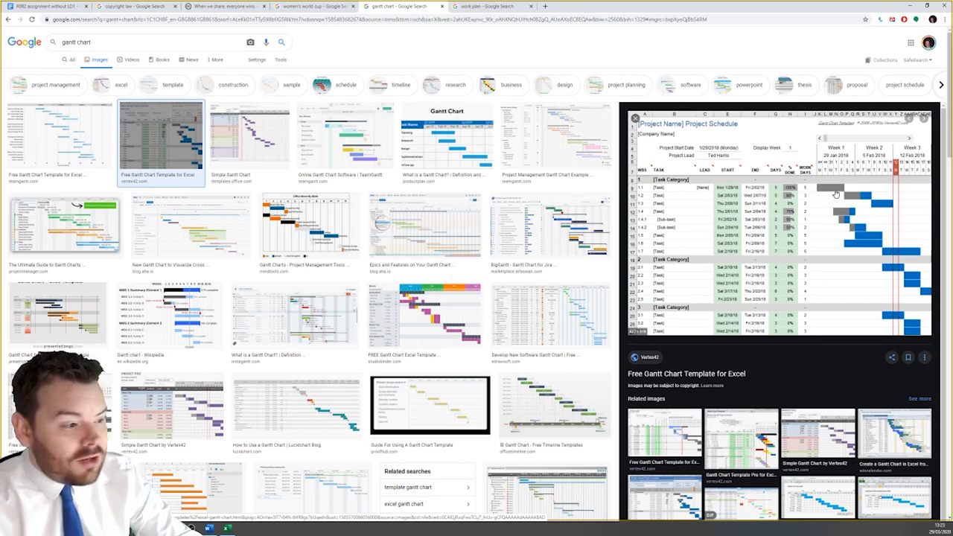
pyautogui.moveTo(659, 192)
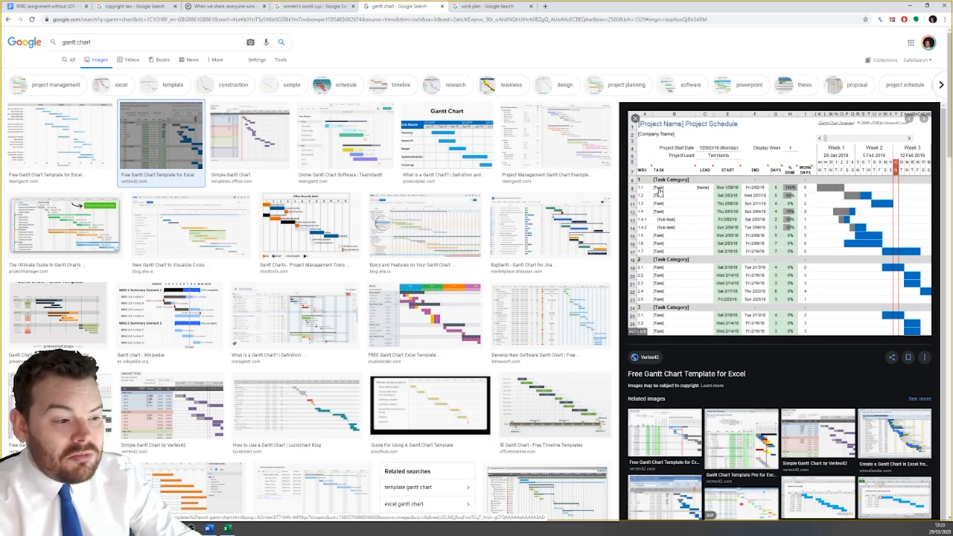
pyautogui.moveTo(719, 200)
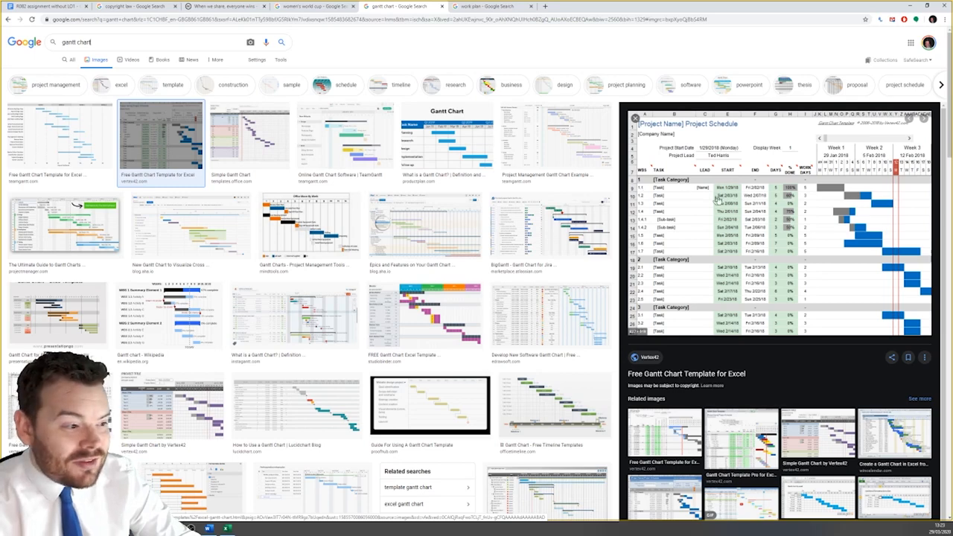
pyautogui.moveTo(841, 197)
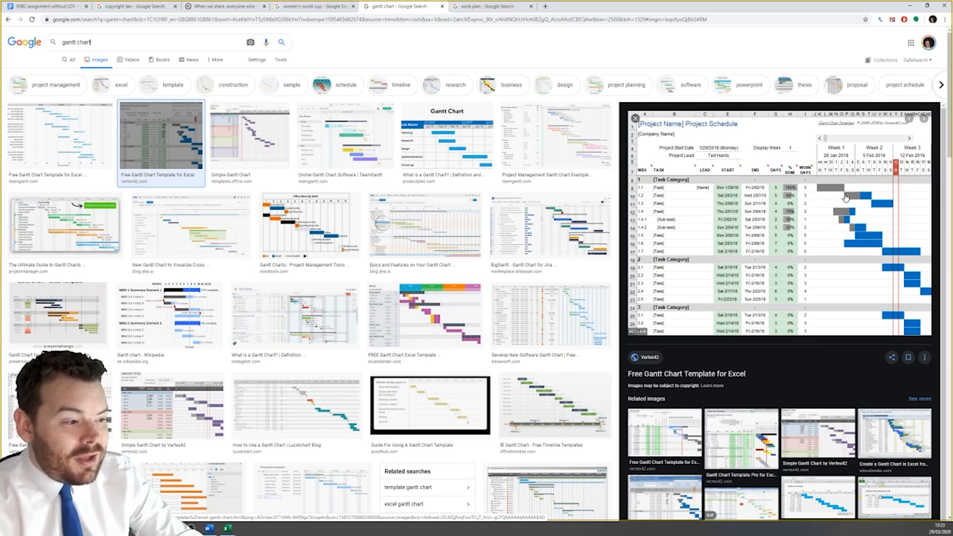
pyautogui.moveTo(867, 200)
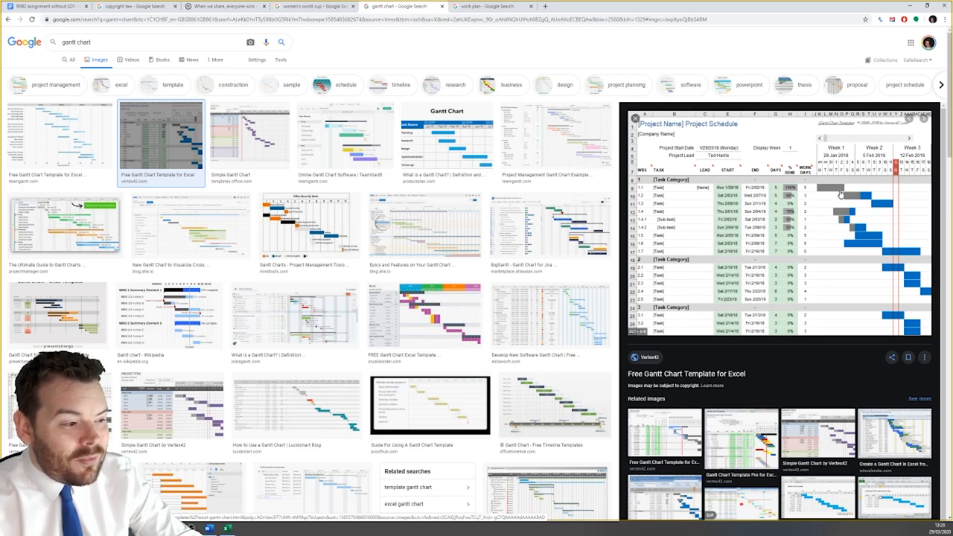
pyautogui.moveTo(839, 199)
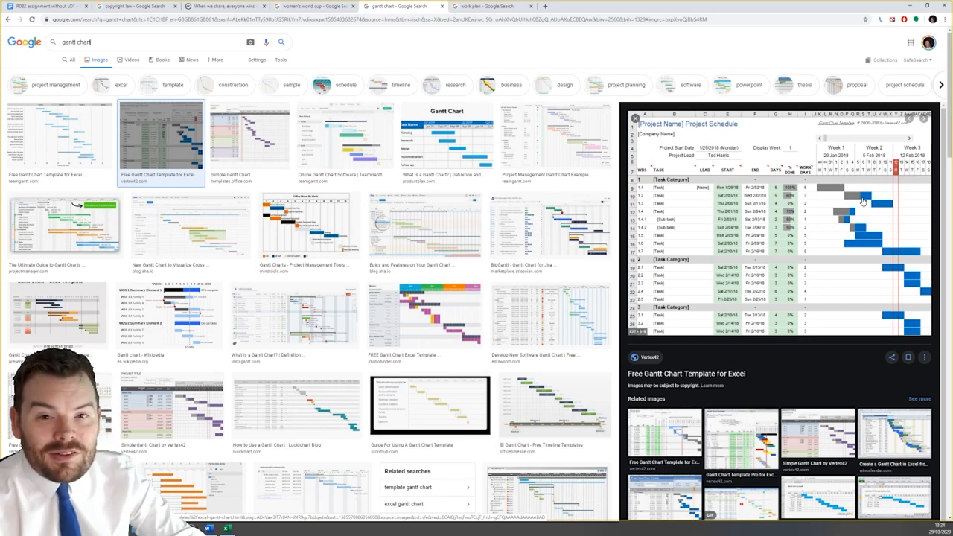
pyautogui.moveTo(851, 196)
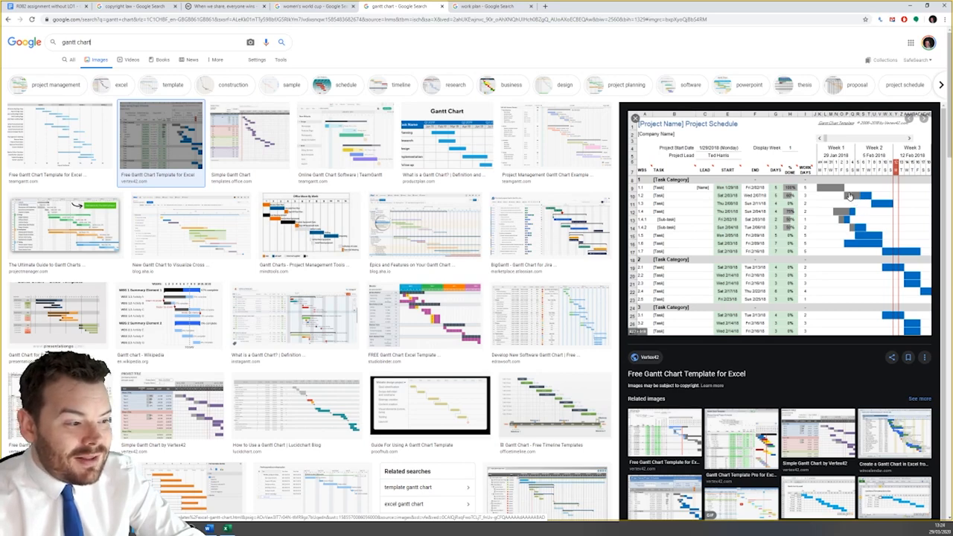
pyautogui.moveTo(834, 188)
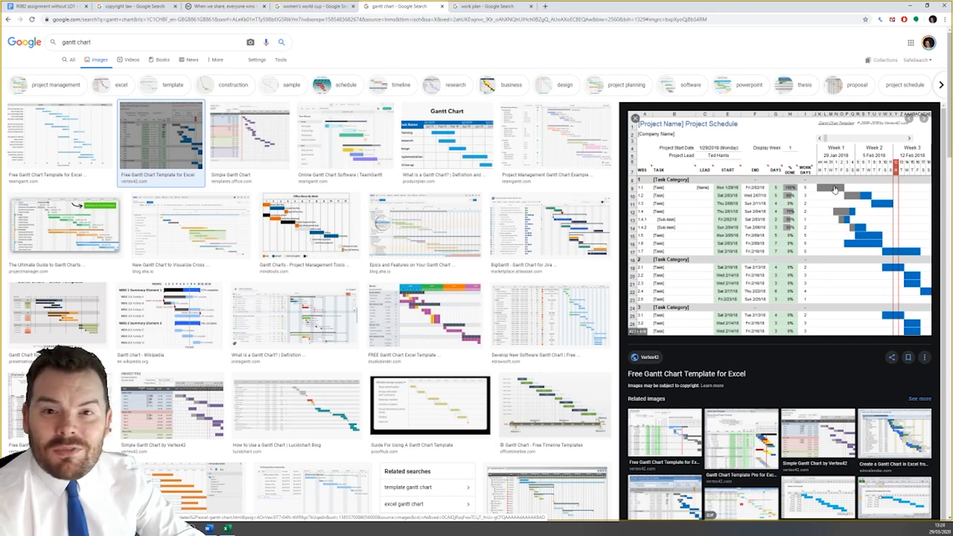
pyautogui.moveTo(829, 192)
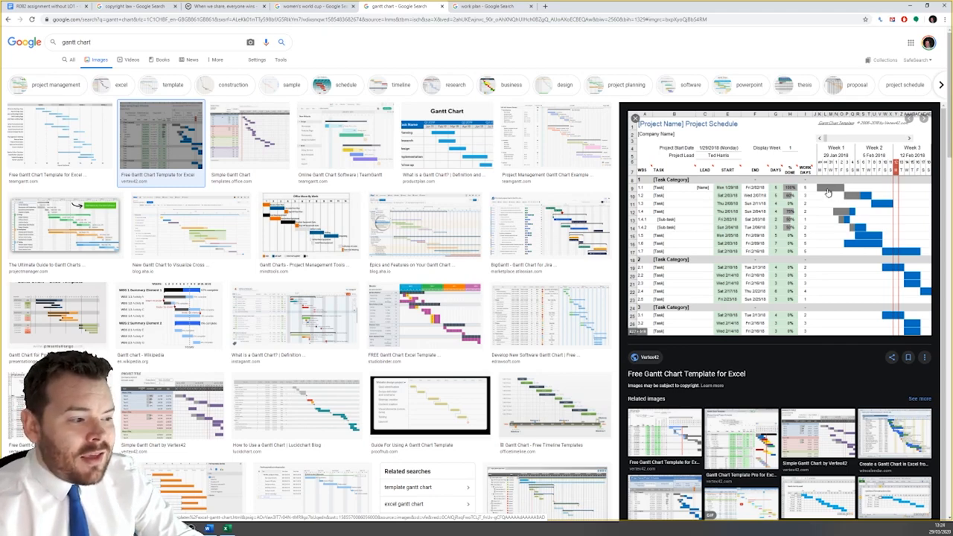
pyautogui.moveTo(846, 203)
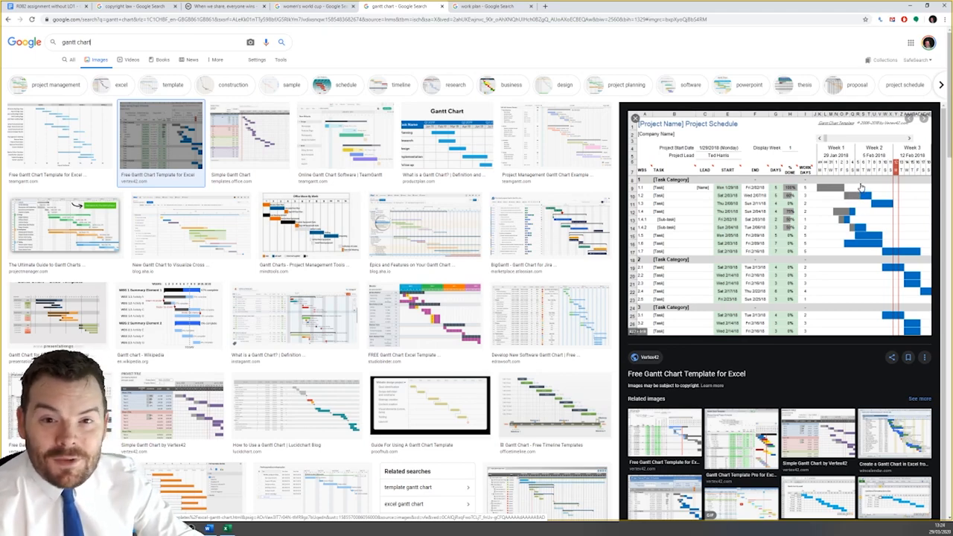
pyautogui.moveTo(866, 182)
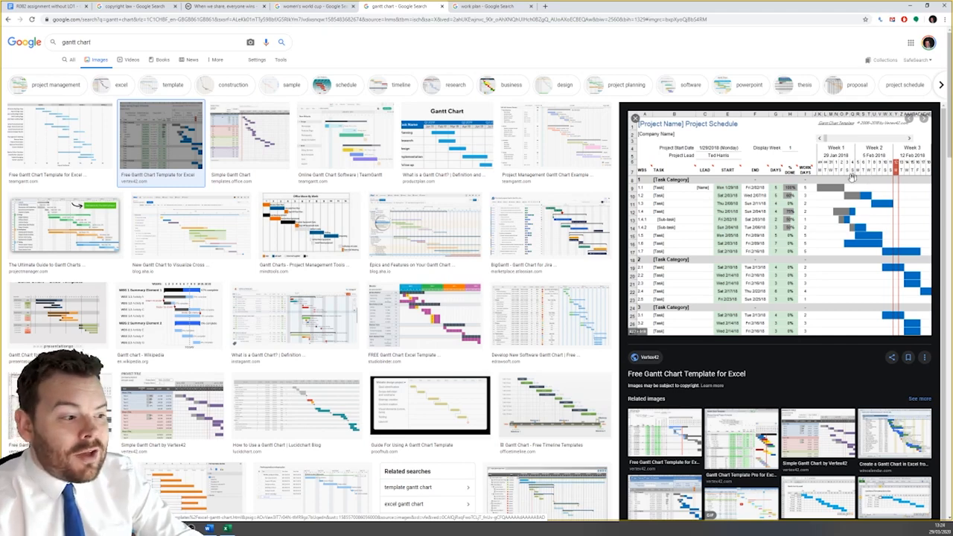
pyautogui.moveTo(830, 196)
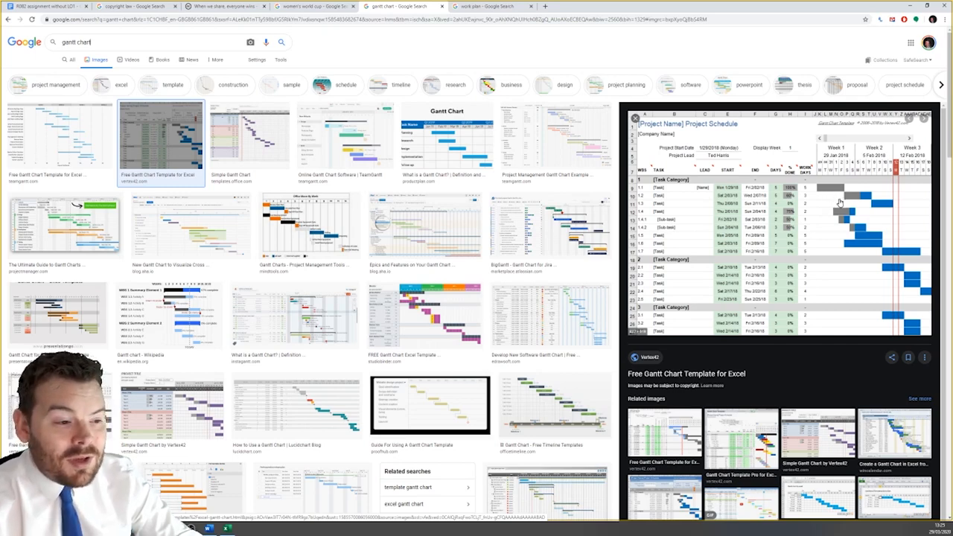
pyautogui.moveTo(840, 203)
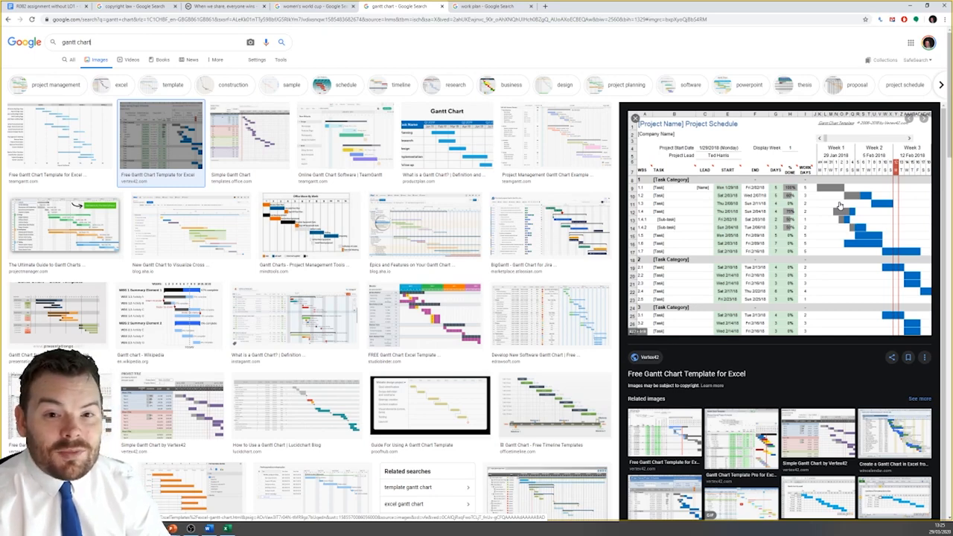
pyautogui.moveTo(840, 232)
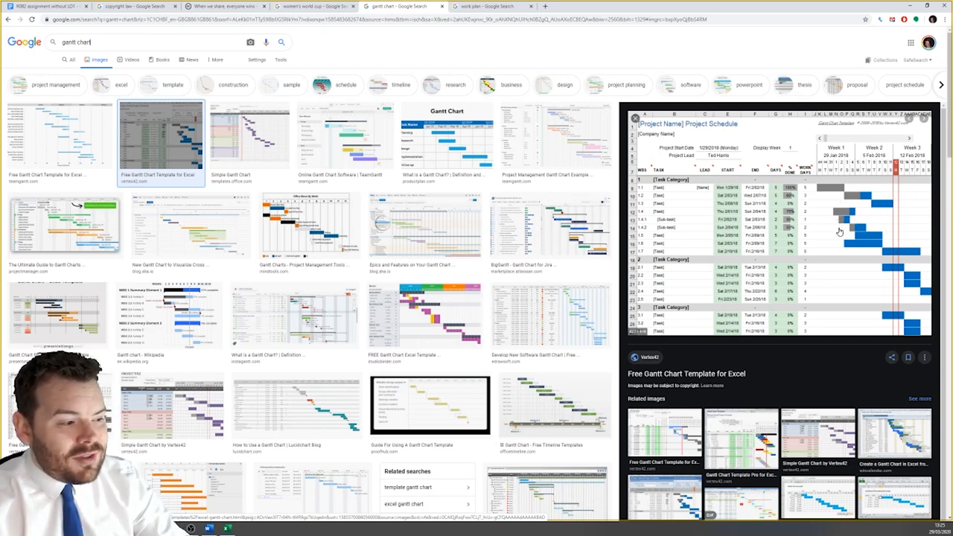
pyautogui.moveTo(831, 199)
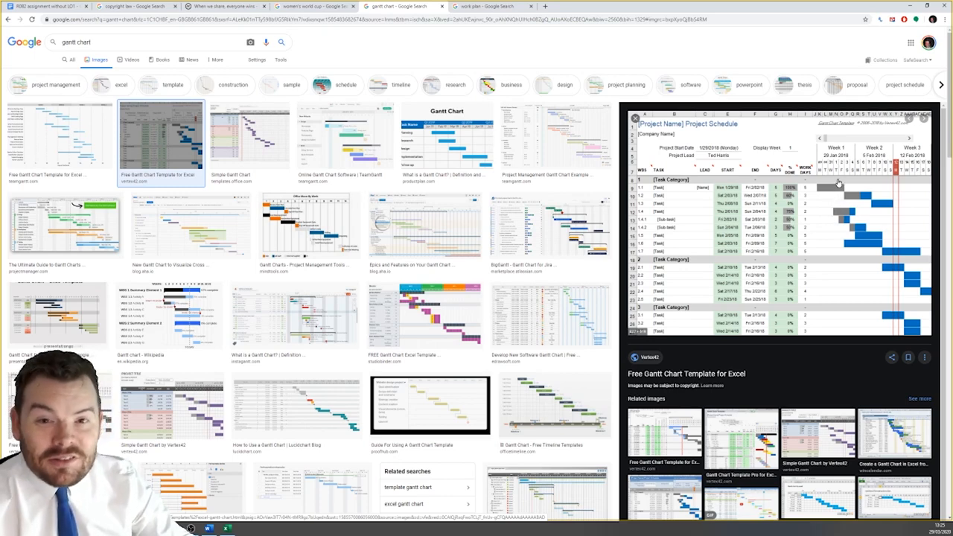
pyautogui.moveTo(854, 233)
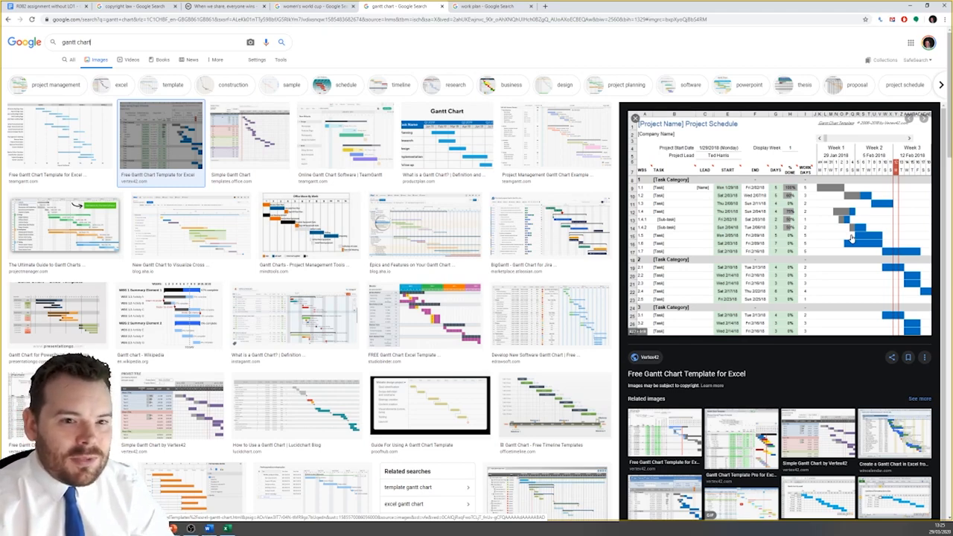
pyautogui.moveTo(691, 232)
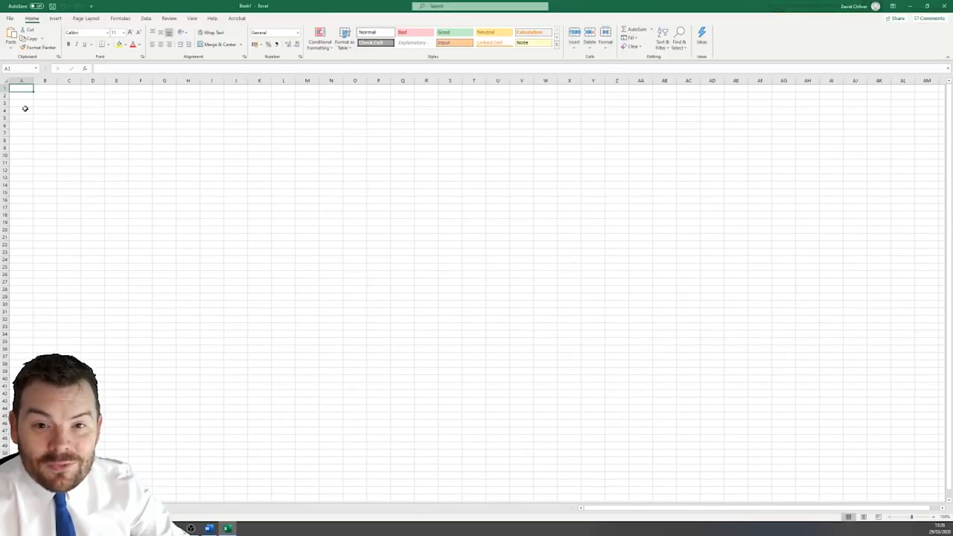
# Step: Enter the heading 'Creating the digital graphic' in cell A3
pyautogui.click(22, 102)
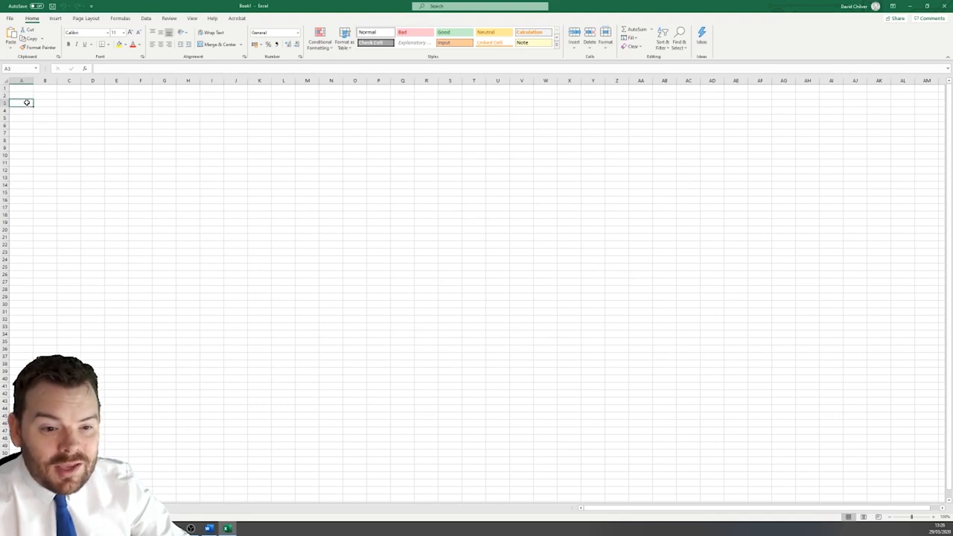
pyautogui.write('Creating the')
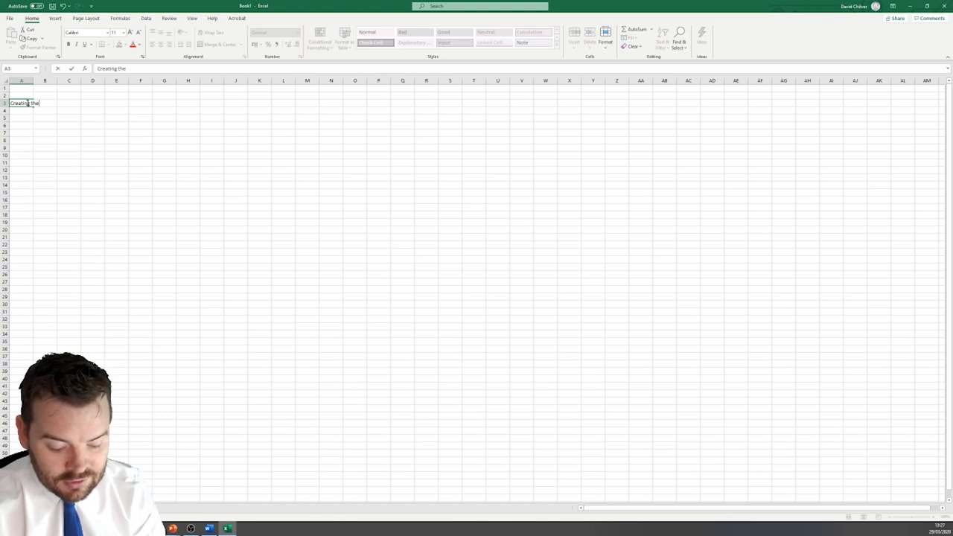
pyautogui.write('digital graphic')
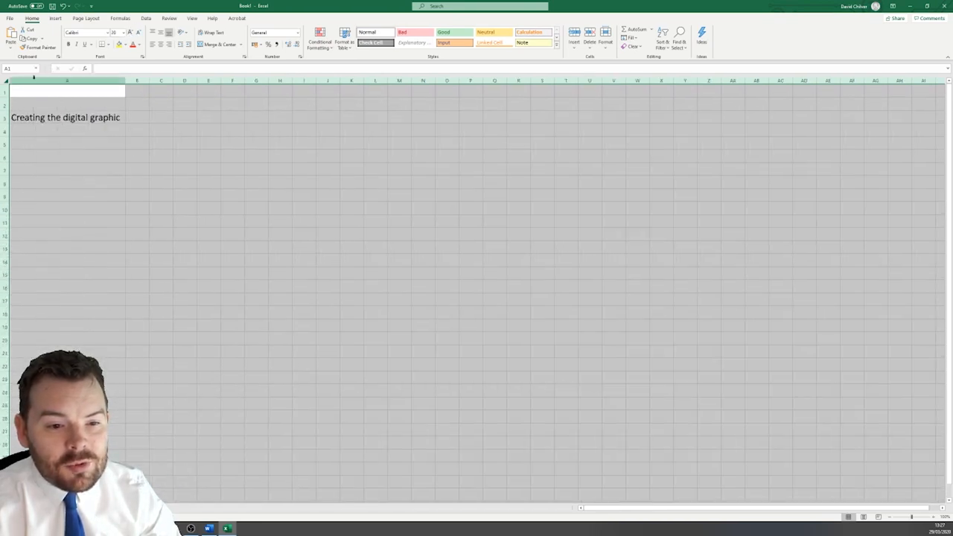
# Step: List 'find my images', 'save them' and task 1 to task 10 down column A
pyautogui.click(67, 156)
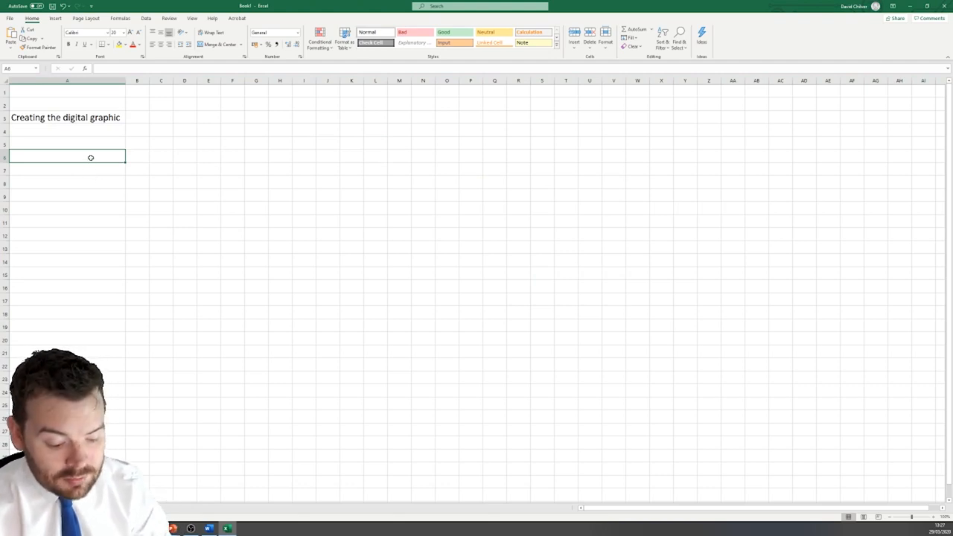
pyautogui.write('find')
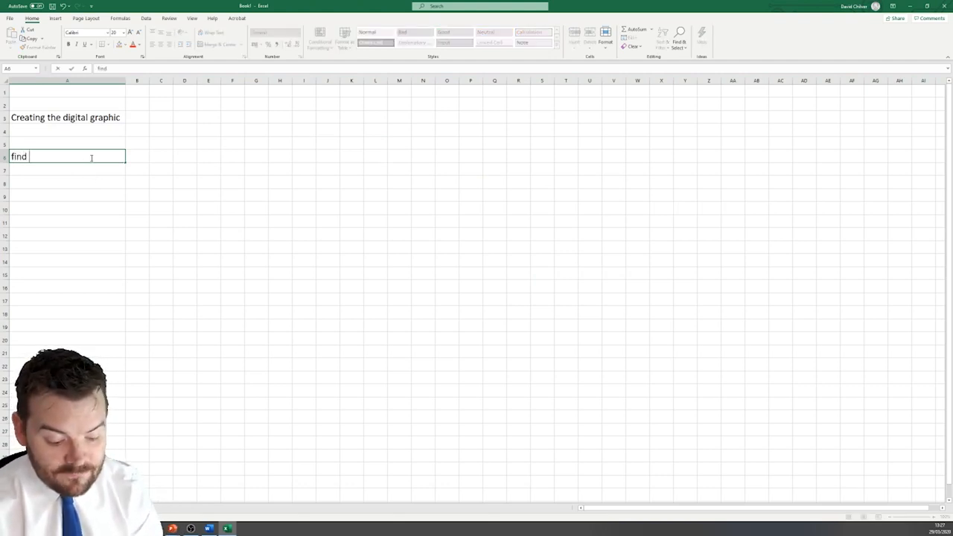
pyautogui.write('my images')
pyautogui.click(67, 169)
pyautogui.write('save them')
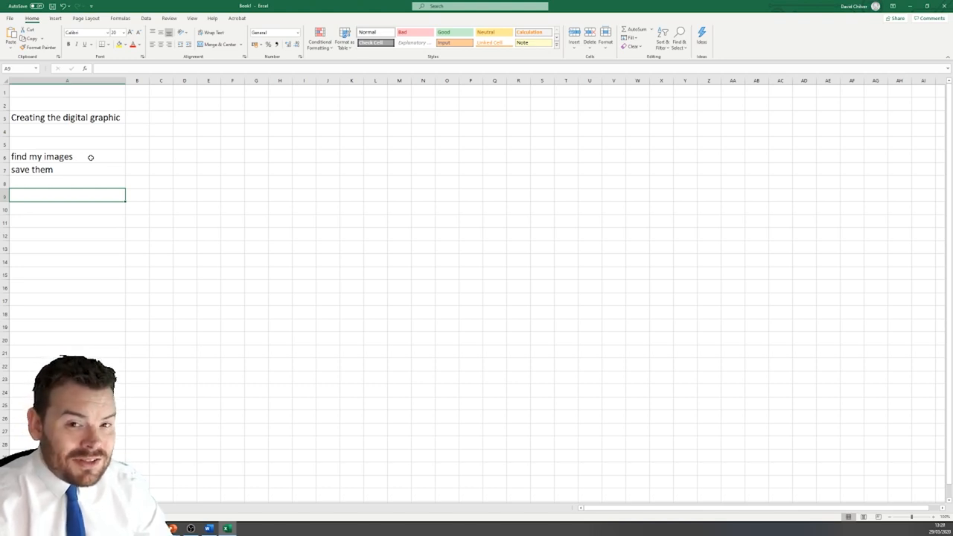
pyautogui.write('tas')
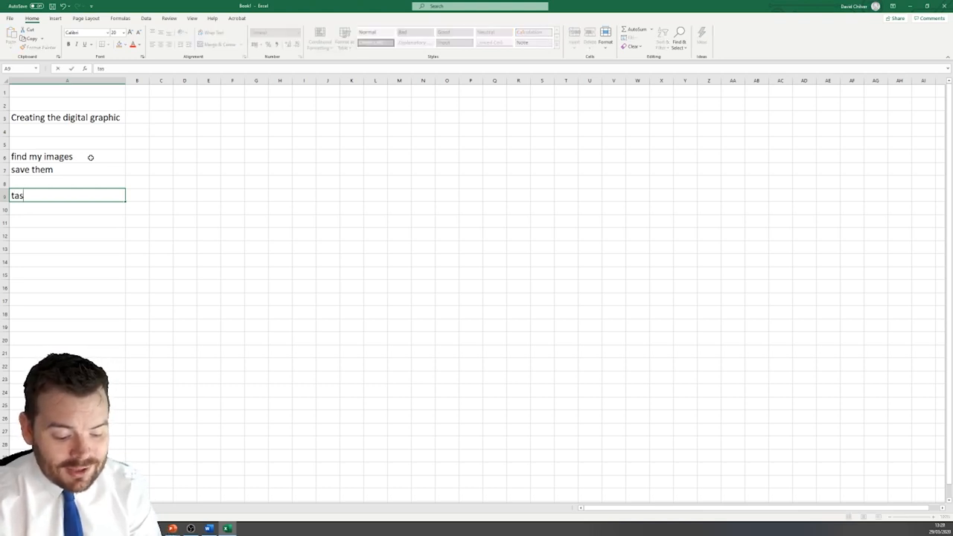
pyautogui.write('k 1')
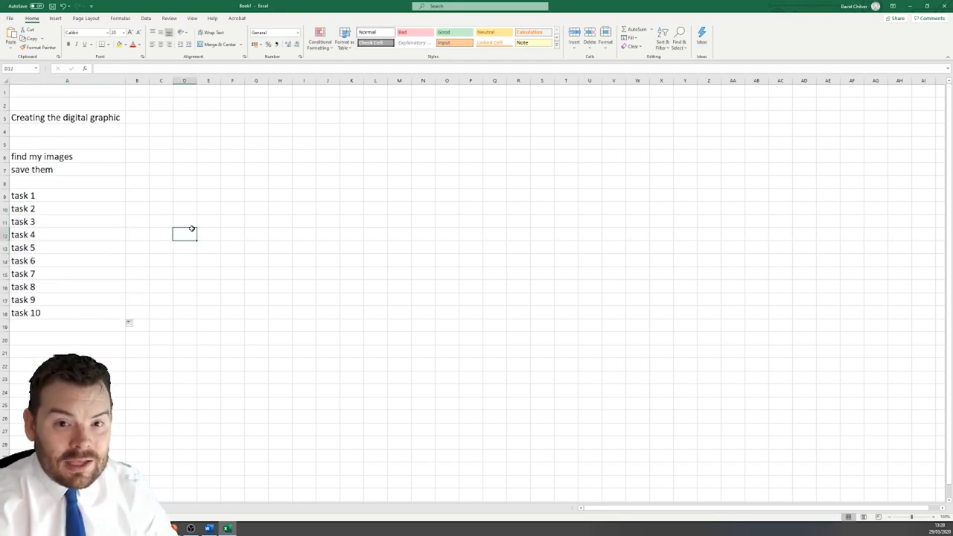
pyautogui.moveTo(134, 91)
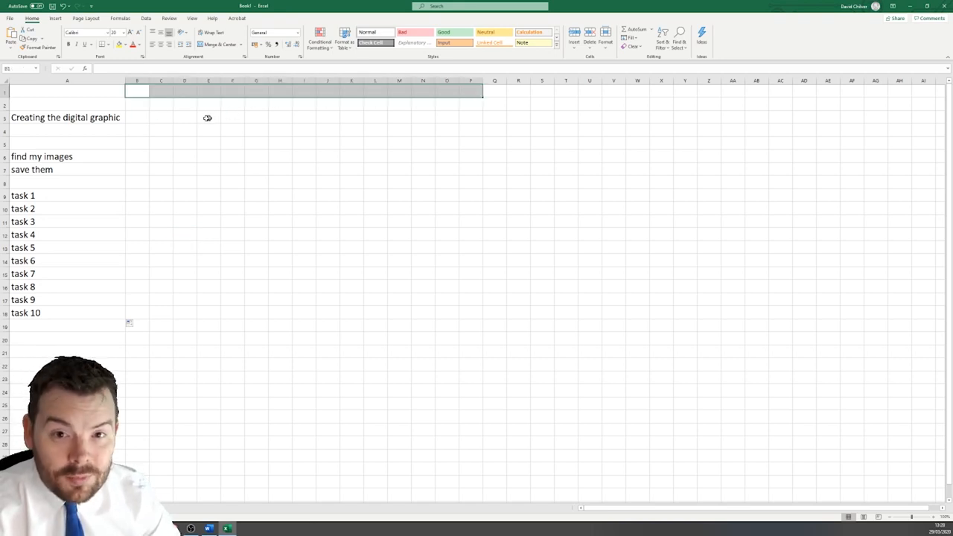
# Step: Fill B1 to Y1 with the number series 1 to 24
pyautogui.click(137, 92)
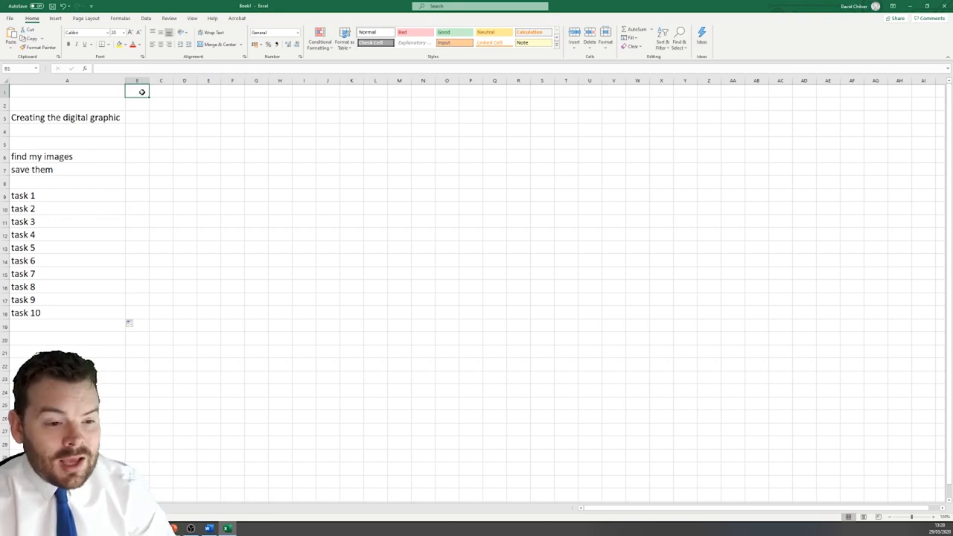
pyautogui.write('1')
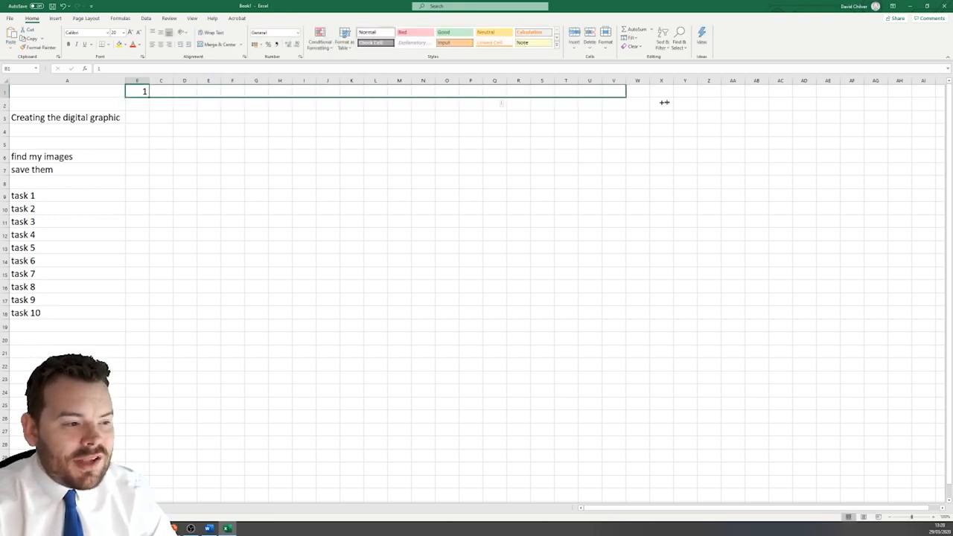
pyautogui.moveTo(146, 91); pyautogui.dragTo(693, 91)
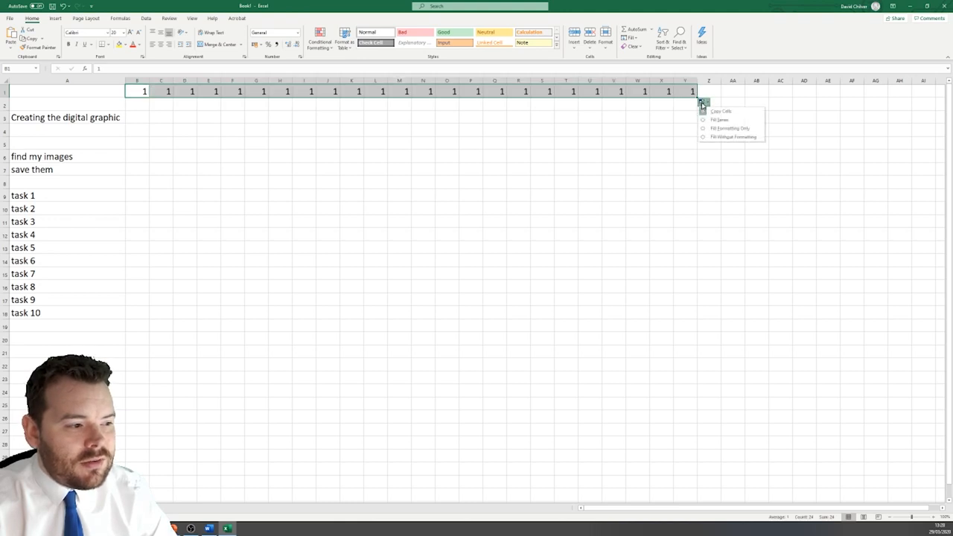
pyautogui.click(719, 120)
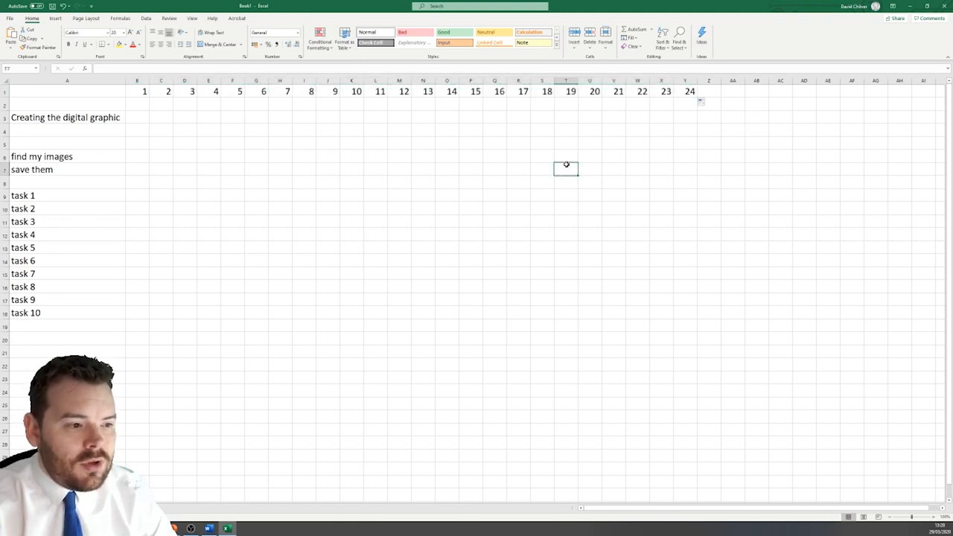
# Step: Insert a blank row above the 1 to 24 numbers
pyautogui.click(685, 90)
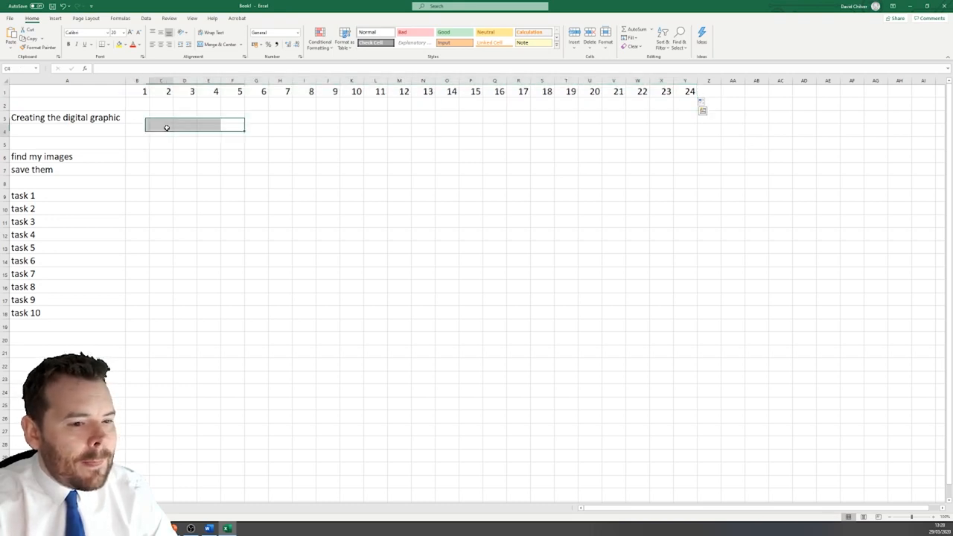
pyautogui.rightClick(167, 127)
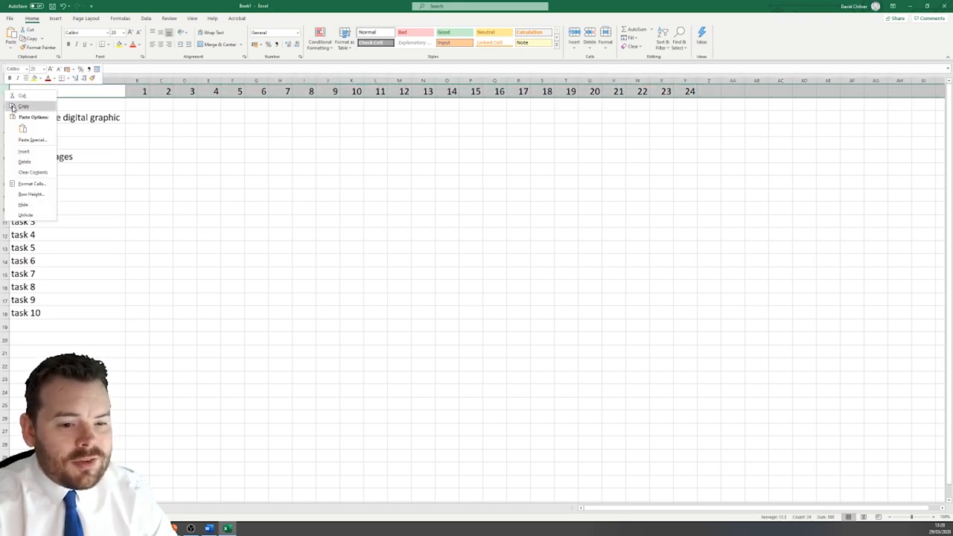
pyautogui.click(24, 151)
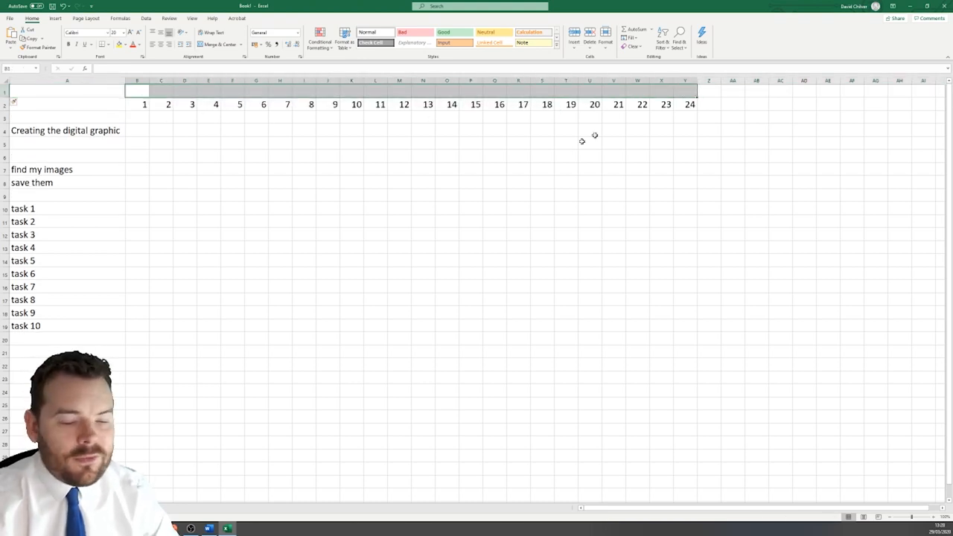
pyautogui.moveTo(496, 208)
pyautogui.write('Days')
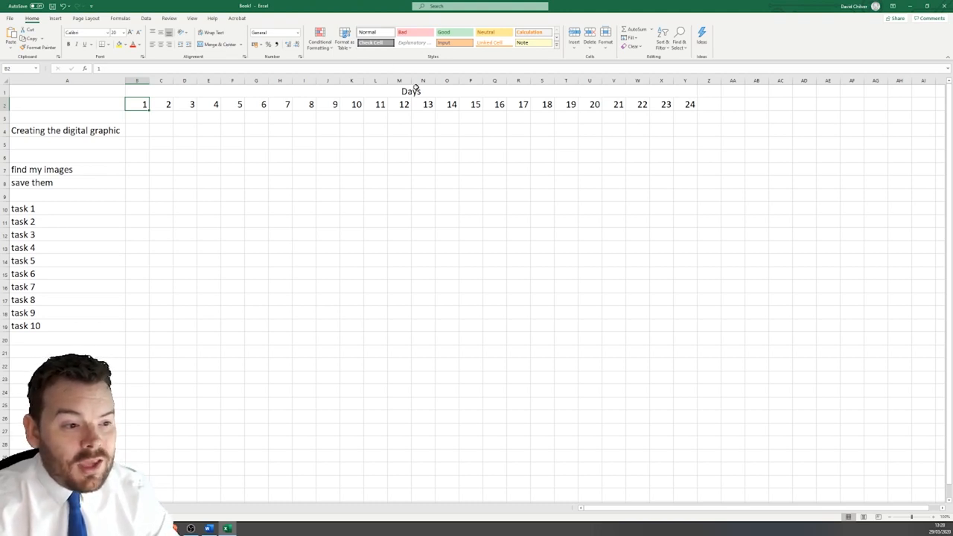
# Step: Change the merged heading from Days to 'half hours'
pyautogui.click(211, 44)
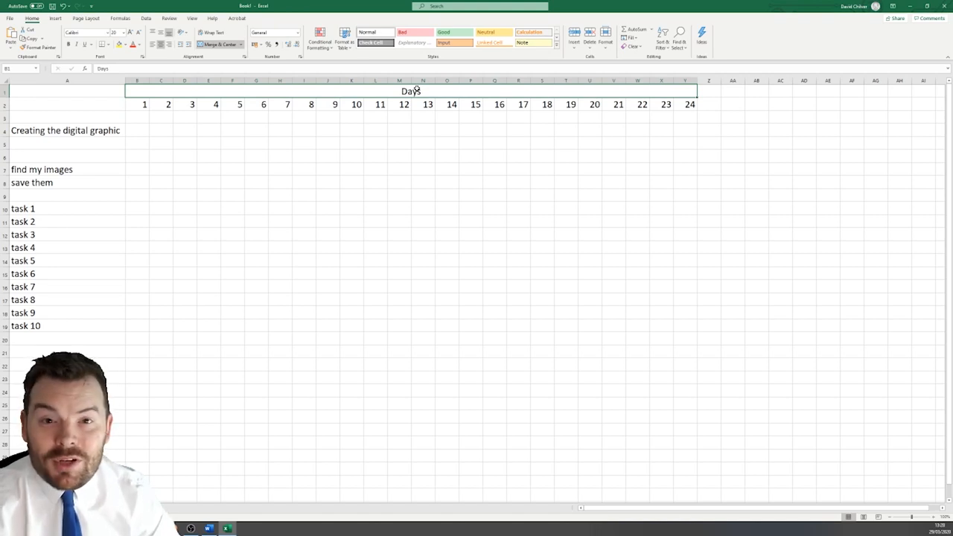
pyautogui.write('H')
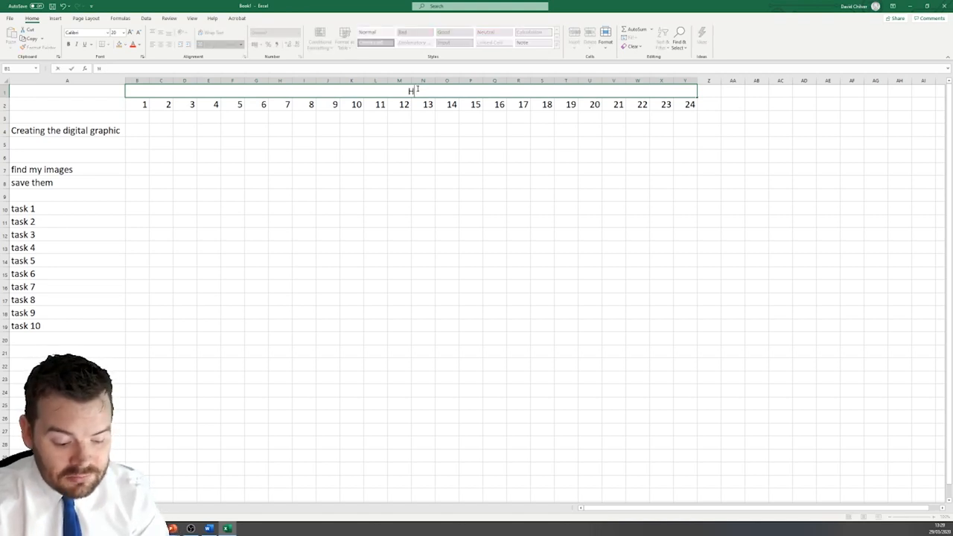
pyautogui.write('ou')
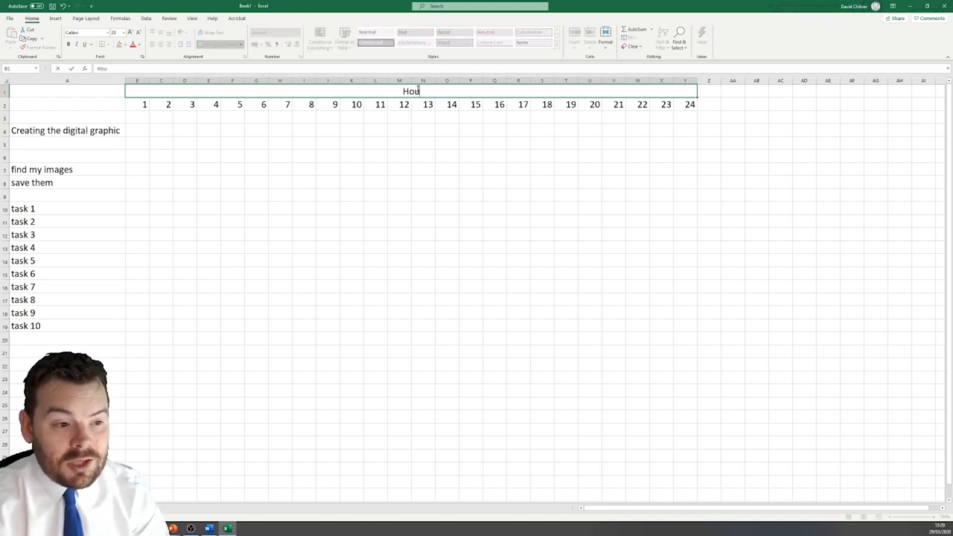
pyautogui.write('Lesso')
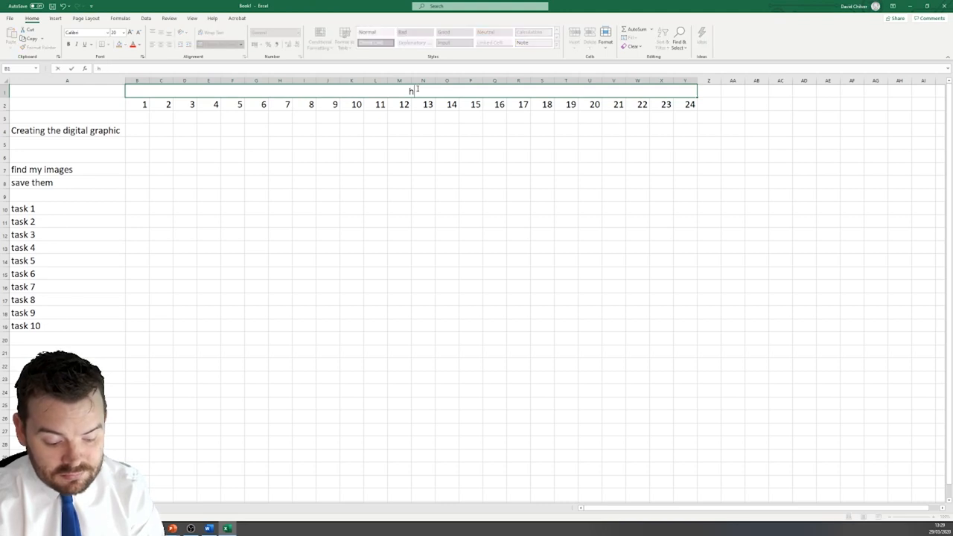
pyautogui.write('alf hours')
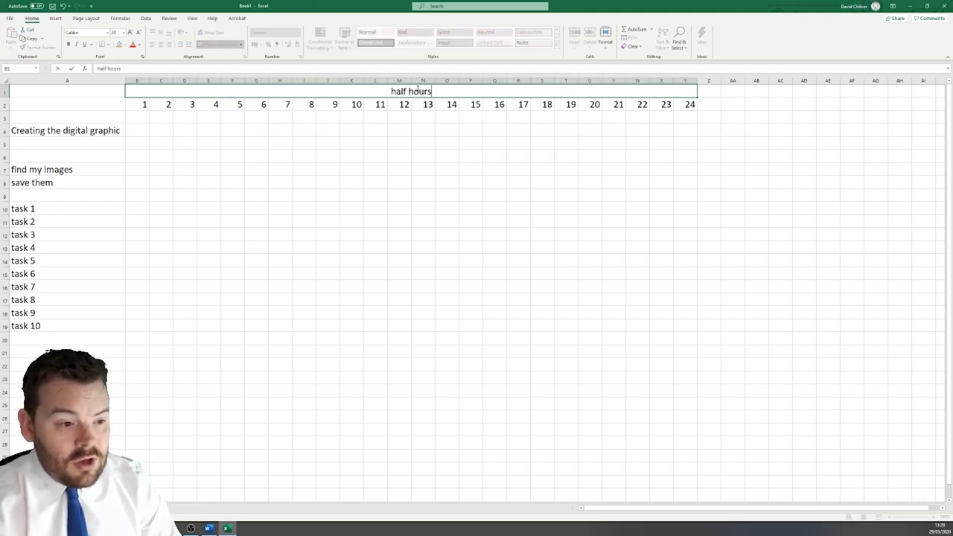
pyautogui.click(688, 103)
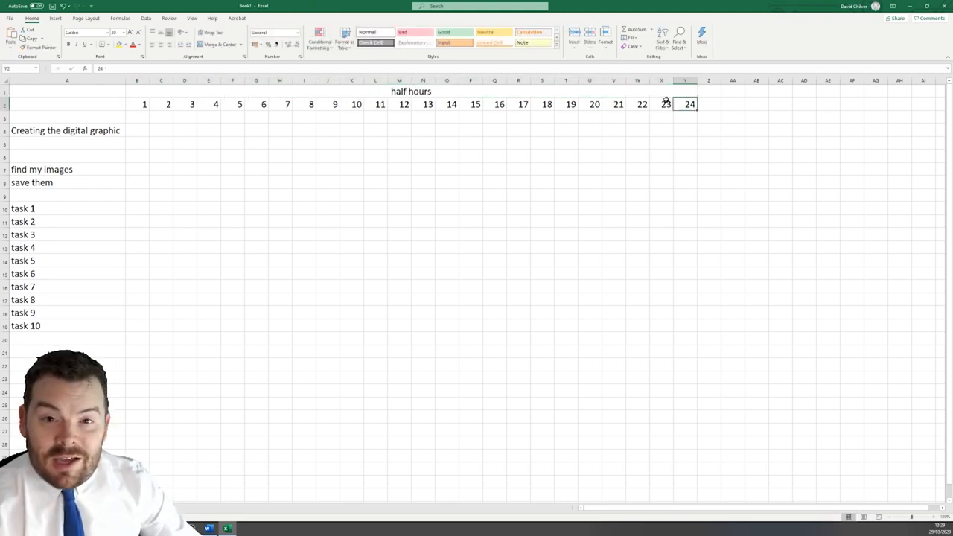
# Step: Select the 1 to 24 numbers in row 2 and the cell beside task 1
pyautogui.click(304, 193)
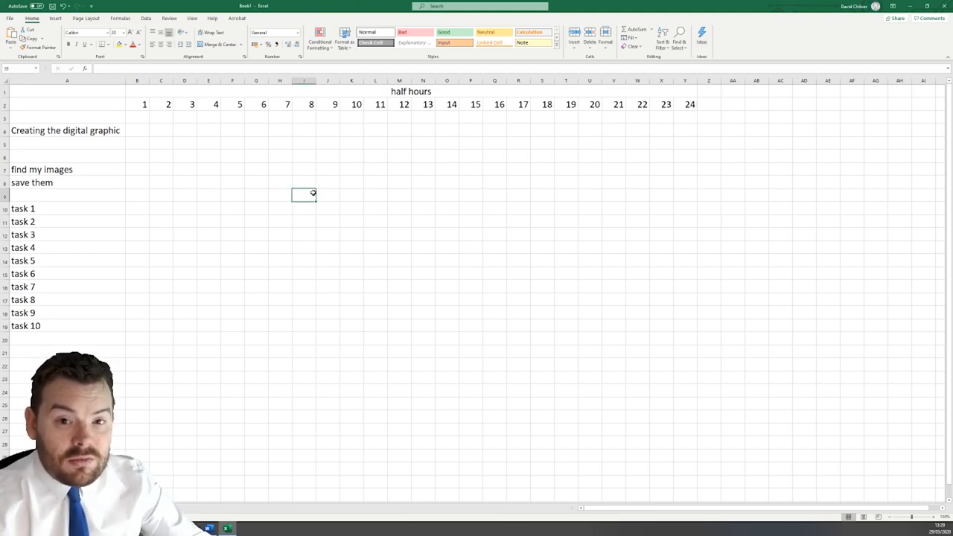
pyautogui.click(221, 150)
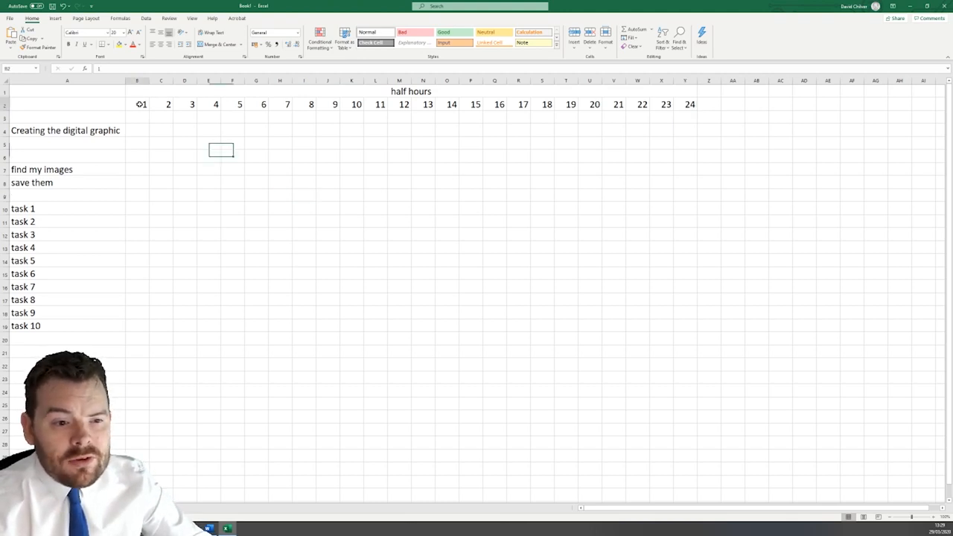
pyautogui.moveTo(141, 104); pyautogui.dragTo(689, 104)
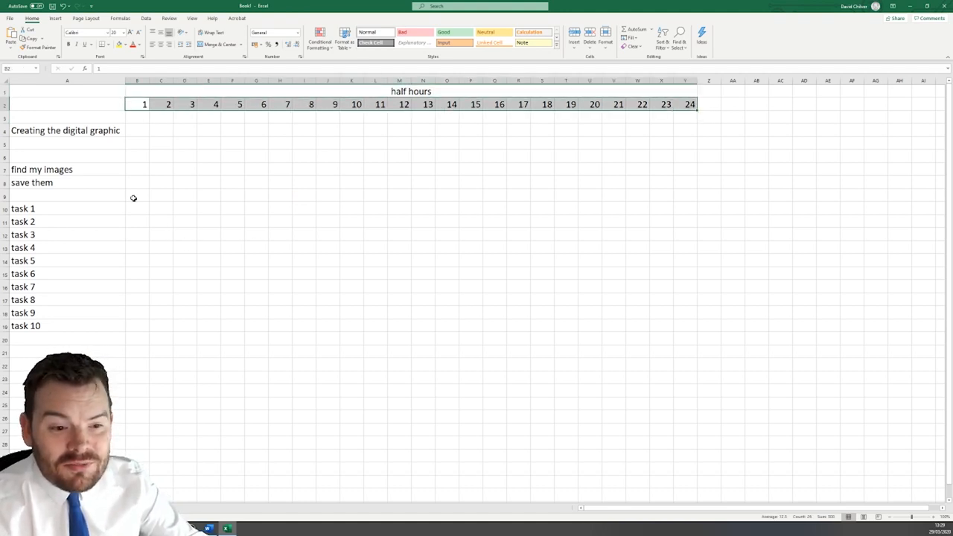
pyautogui.click(137, 183)
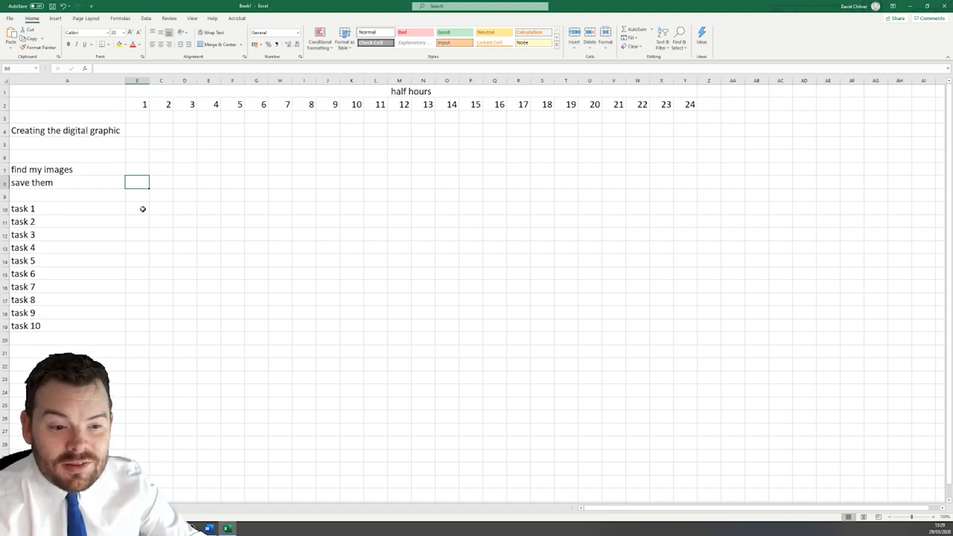
pyautogui.click(137, 208)
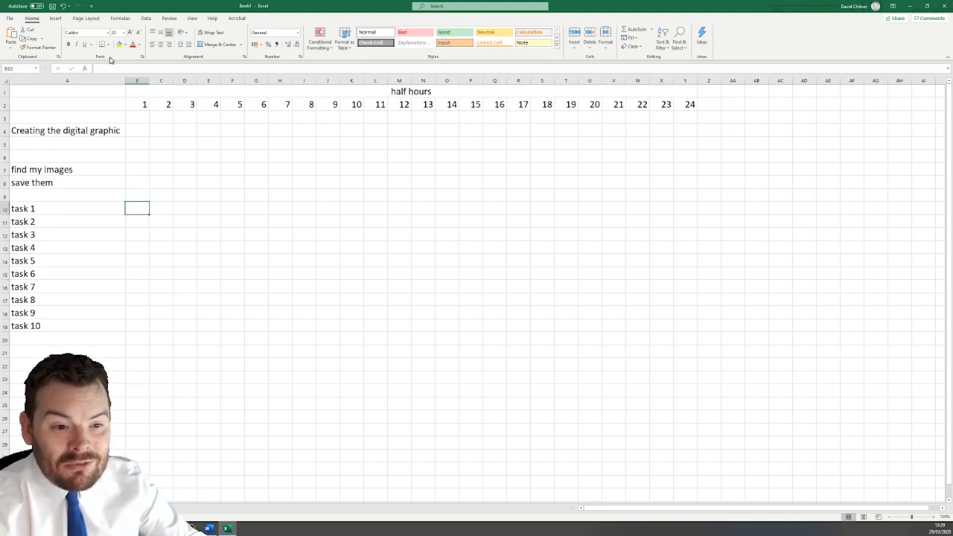
# Step: Shade green bars beside tasks 1 to 4 in the first half-hour columns
pyautogui.click(119, 45)
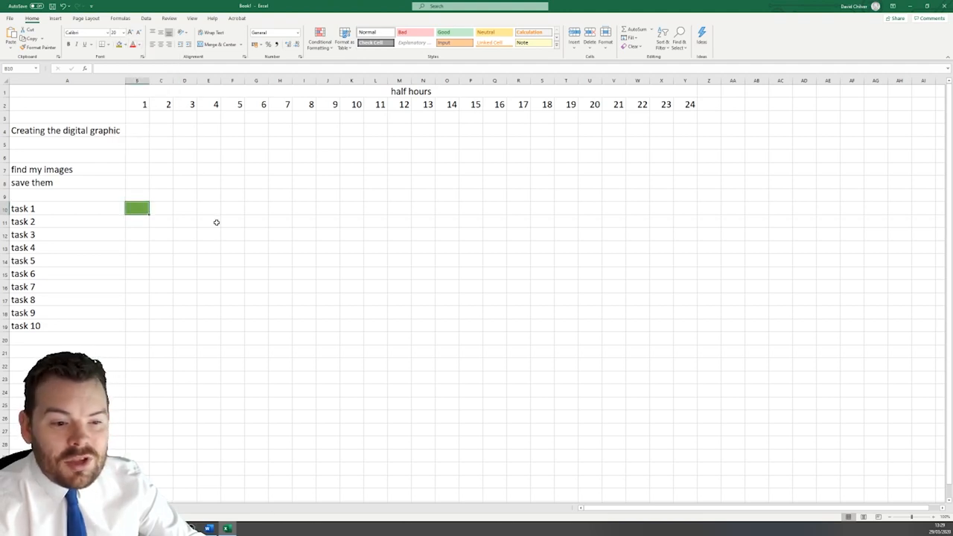
pyautogui.moveTo(202, 240)
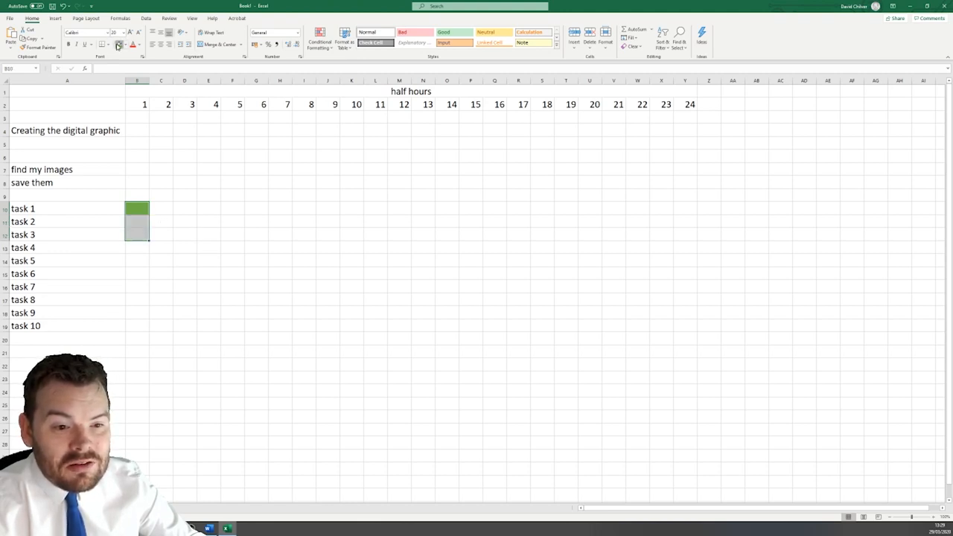
pyautogui.click(232, 195)
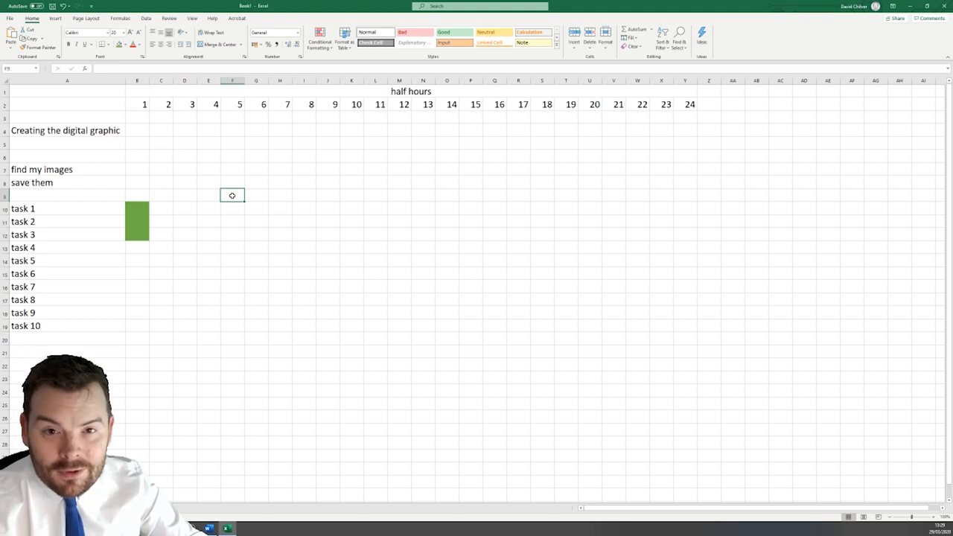
pyautogui.moveTo(153, 250)
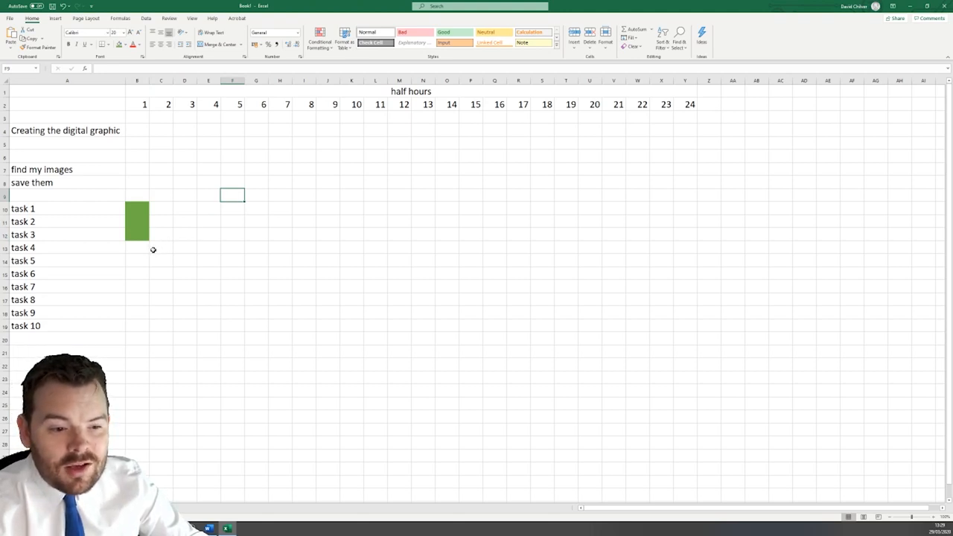
pyautogui.click(137, 247)
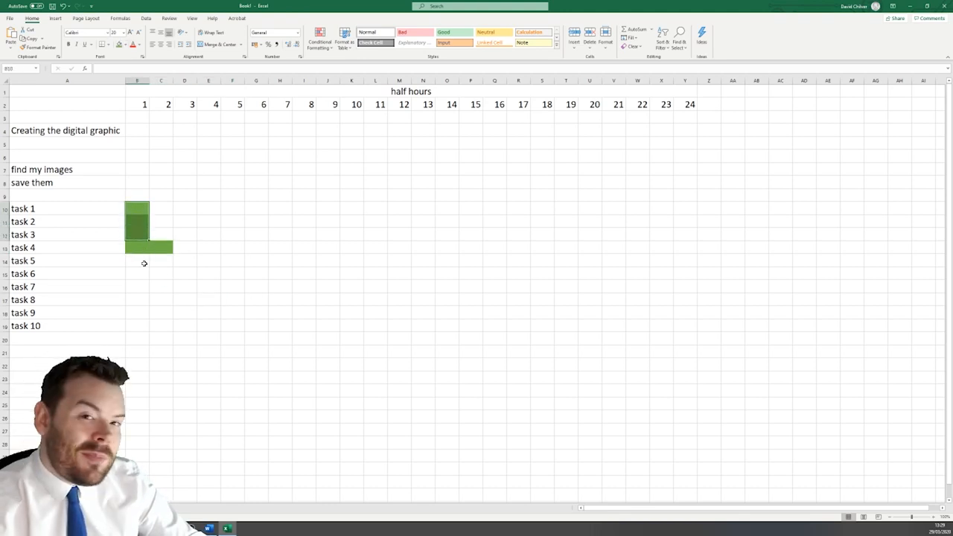
pyautogui.click(161, 260)
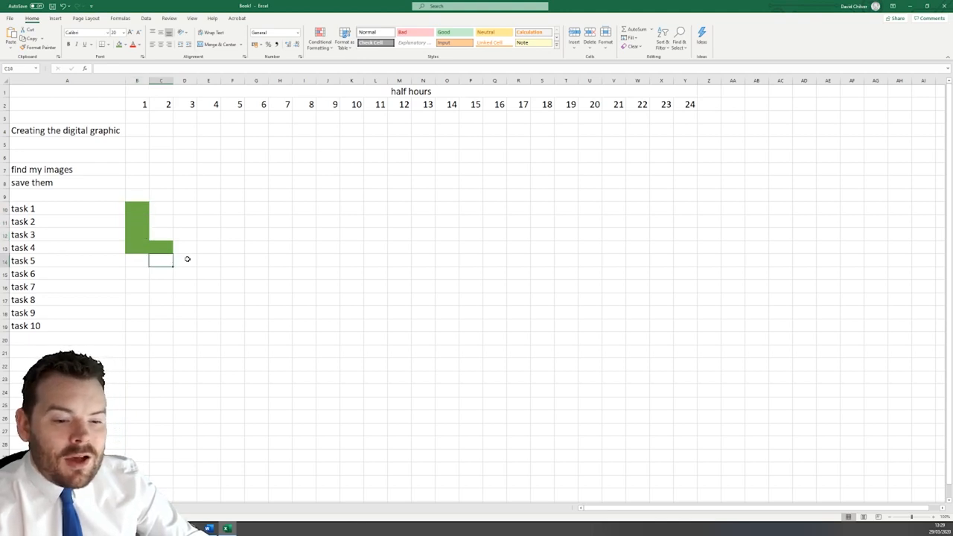
# Step: Fill task 5's bar green across half hours 3 to 5
pyautogui.moveTo(160, 260); pyautogui.dragTo(232, 260)
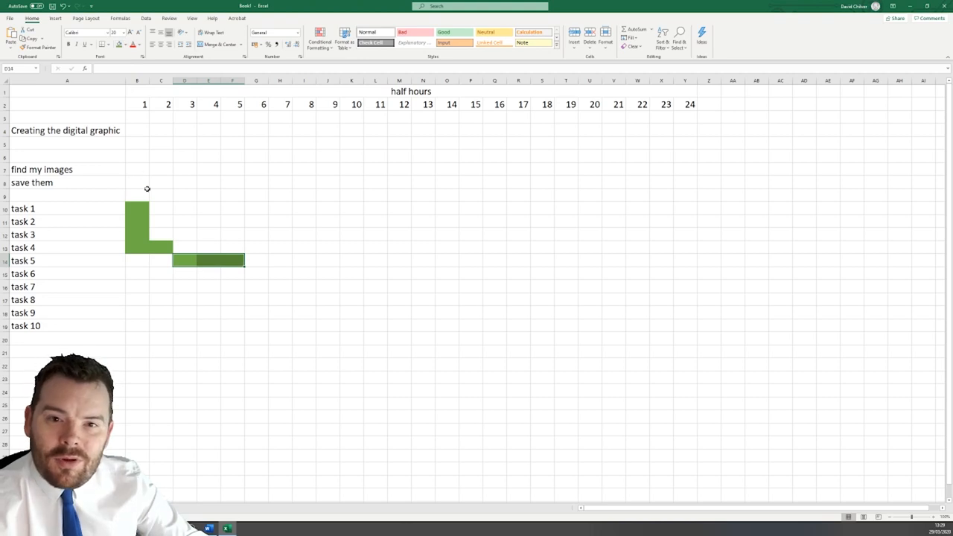
pyautogui.click(183, 208)
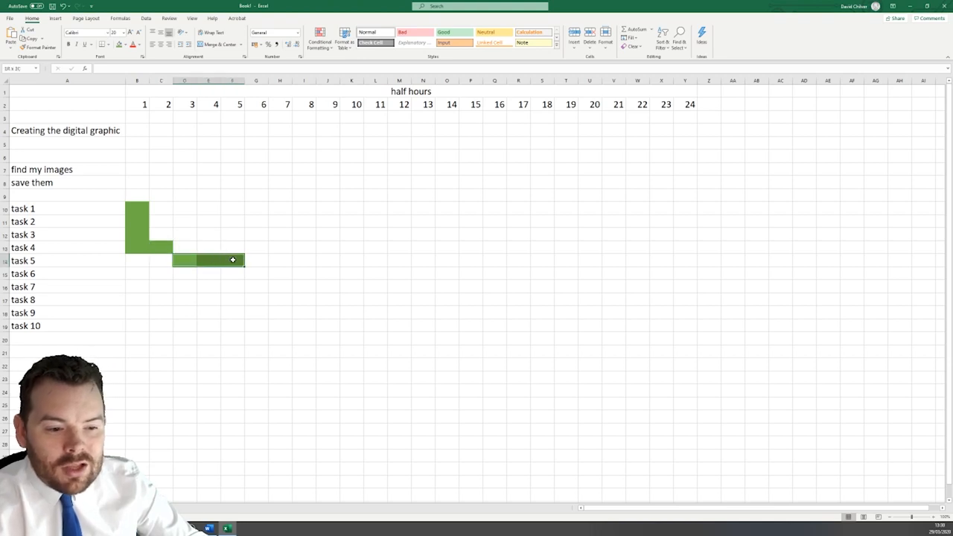
pyautogui.click(232, 287)
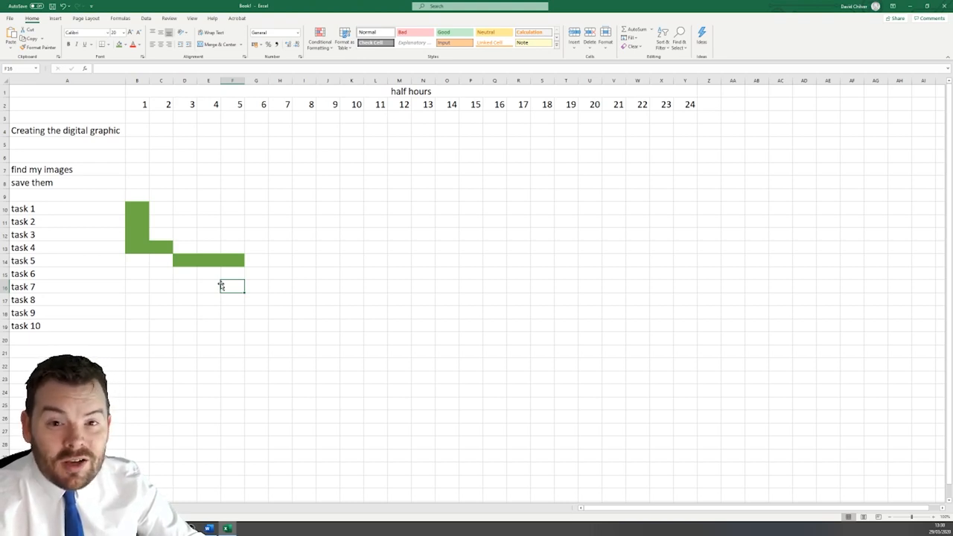
pyautogui.moveTo(260, 309)
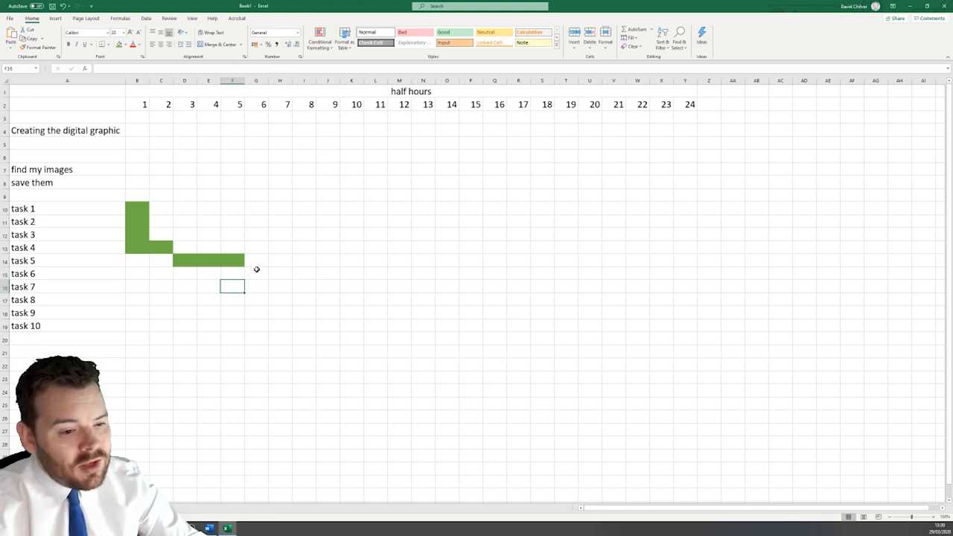
# Step: Fill green bars for tasks 6 to 10, stepping right to about half hour 11
pyautogui.click(256, 273)
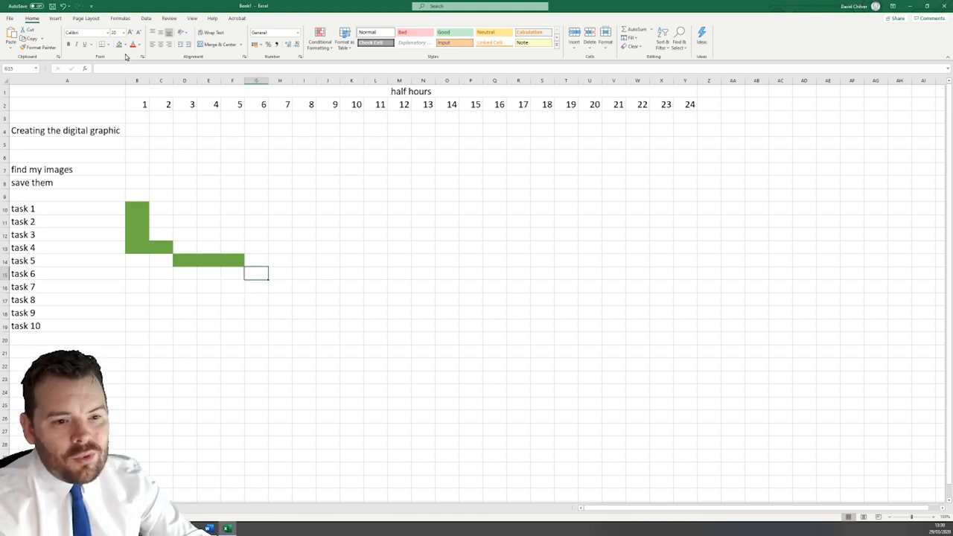
pyautogui.click(256, 274)
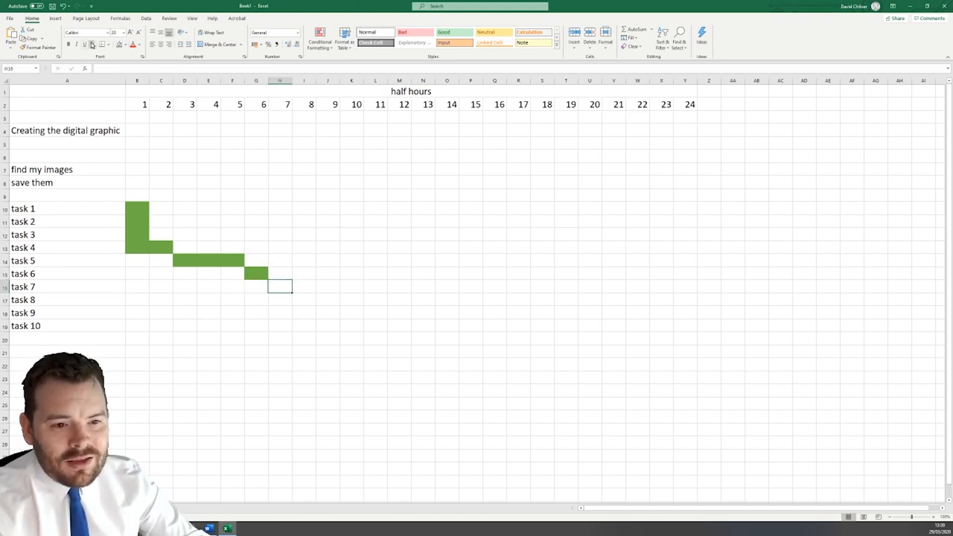
pyautogui.click(303, 299)
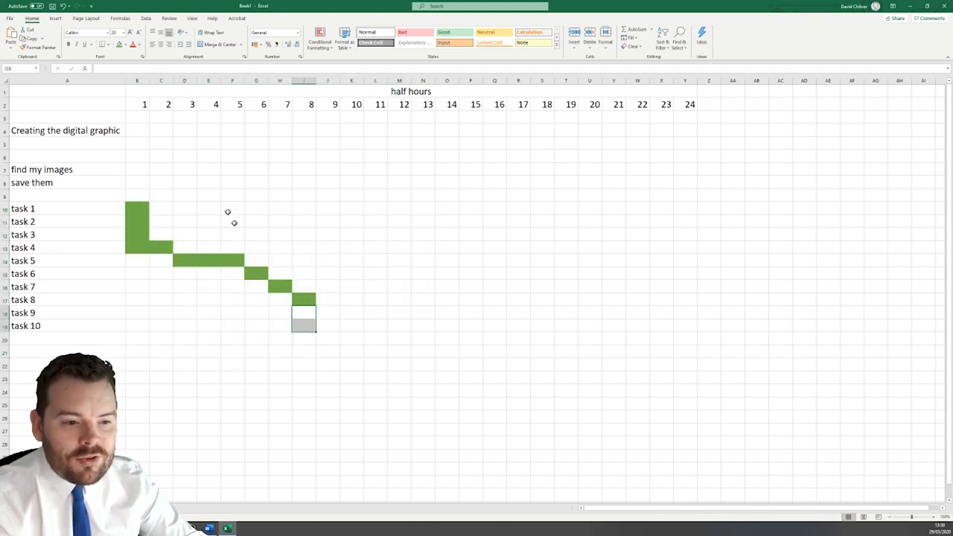
pyautogui.click(303, 317)
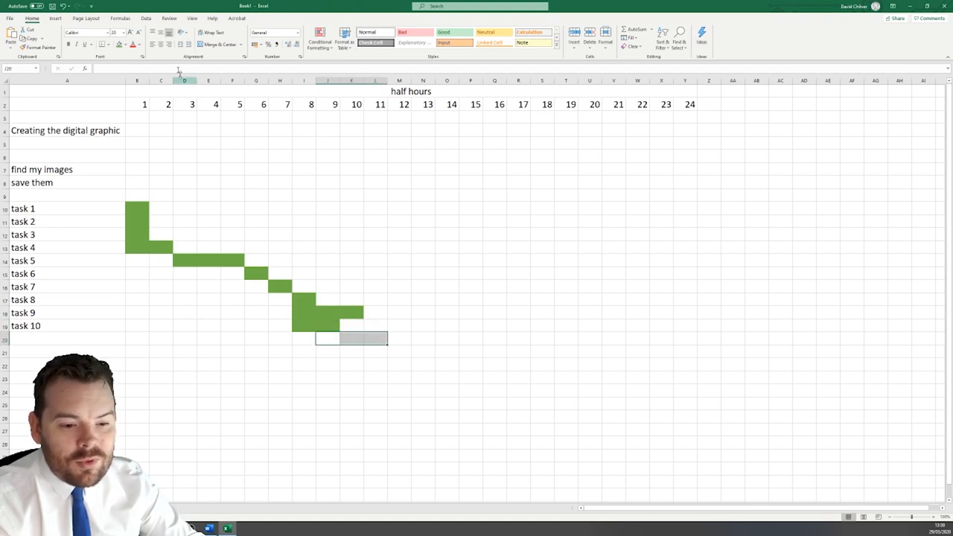
pyautogui.click(233, 209)
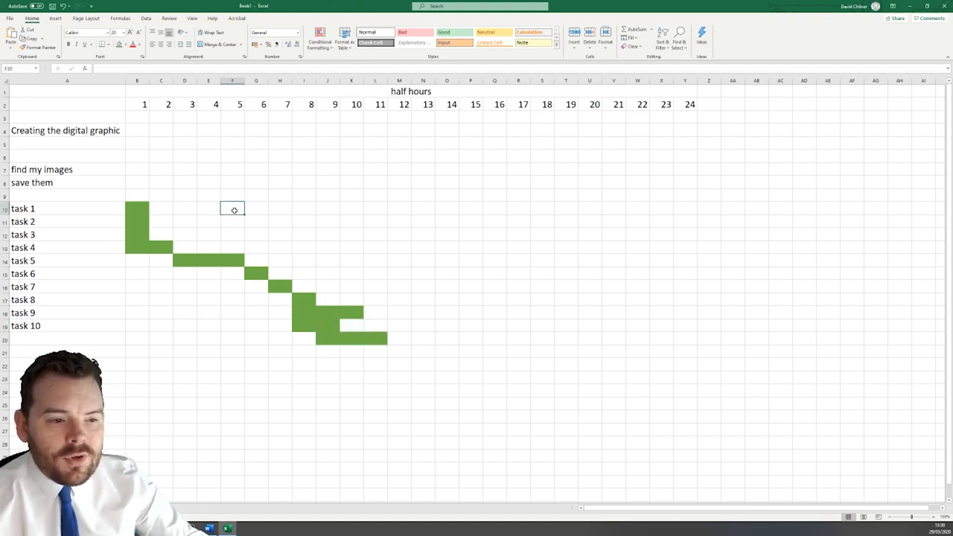
pyautogui.moveTo(67, 169); pyautogui.dragTo(67, 209)
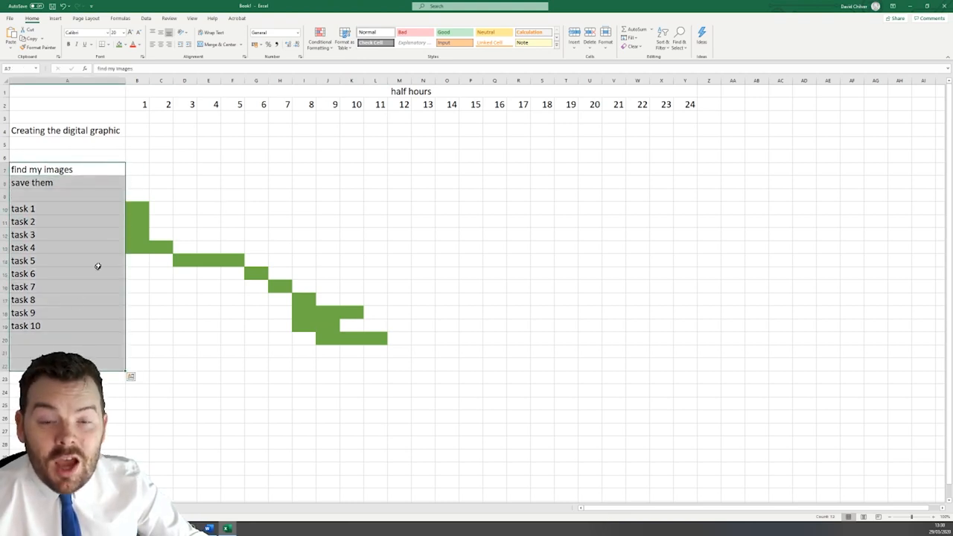
pyautogui.moveTo(204, 172)
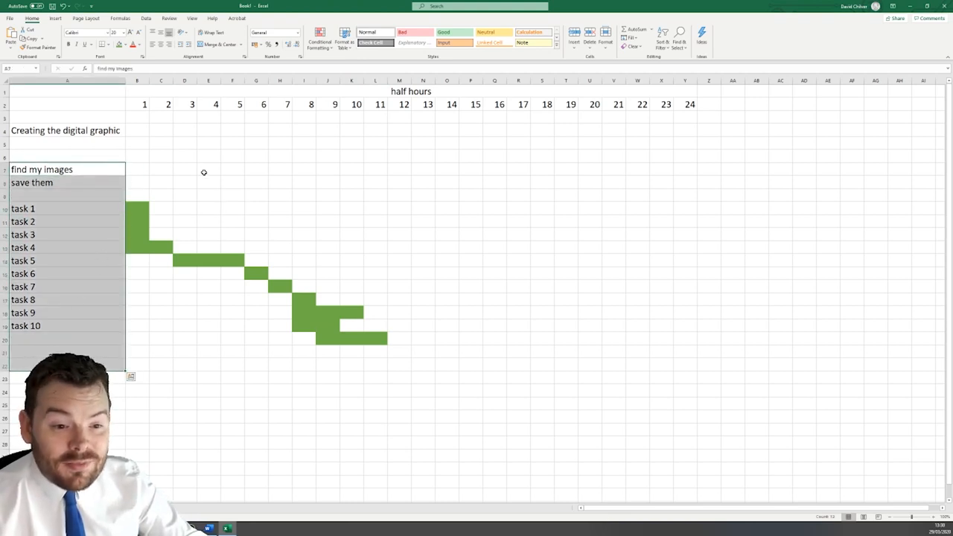
# Step: Review the half-hour header row, then switch to Chrome's gantt chart image results
pyautogui.click(209, 169)
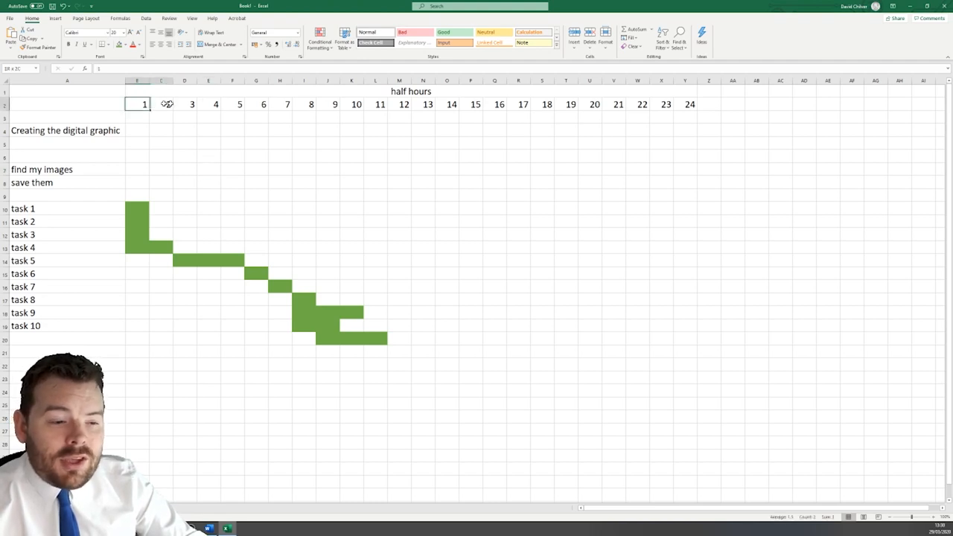
pyautogui.moveTo(144, 104); pyautogui.dragTo(689, 103)
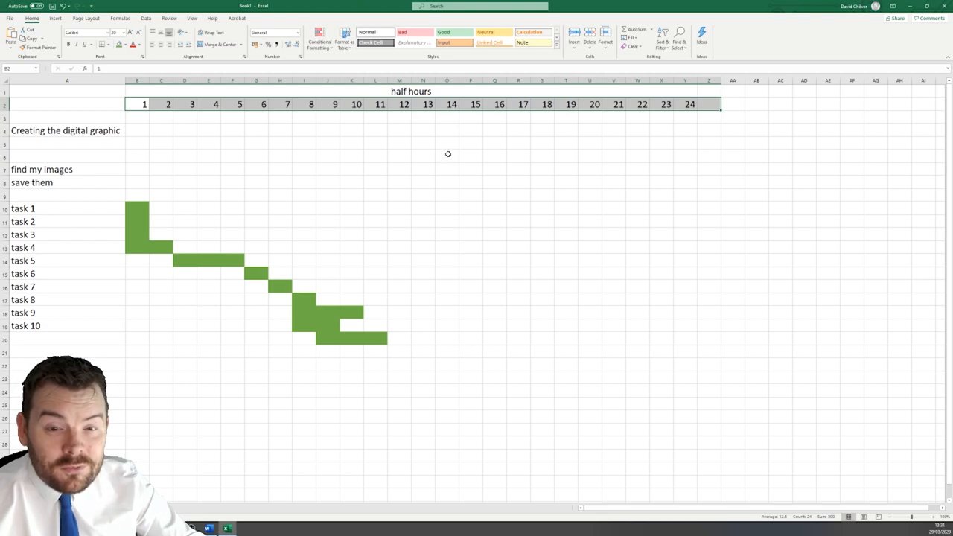
pyautogui.moveTo(240, 144)
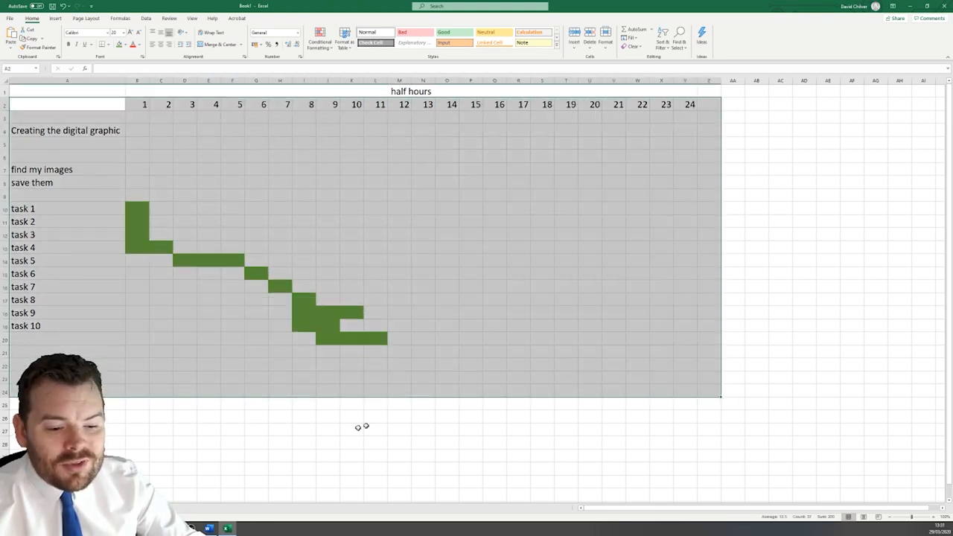
pyautogui.click(184, 455)
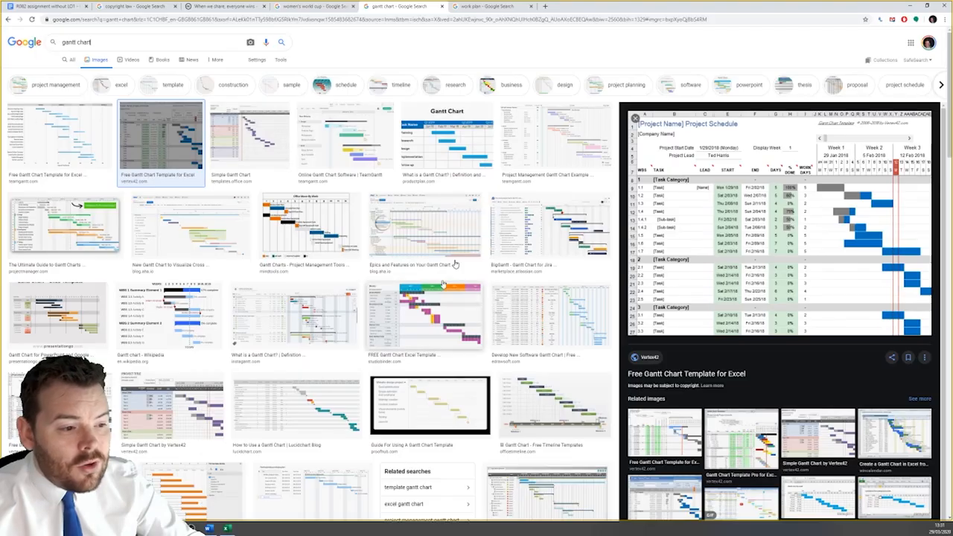
# Step: Glance at the work plan image results, then return to the Excel task chart
pyautogui.click(487, 6)
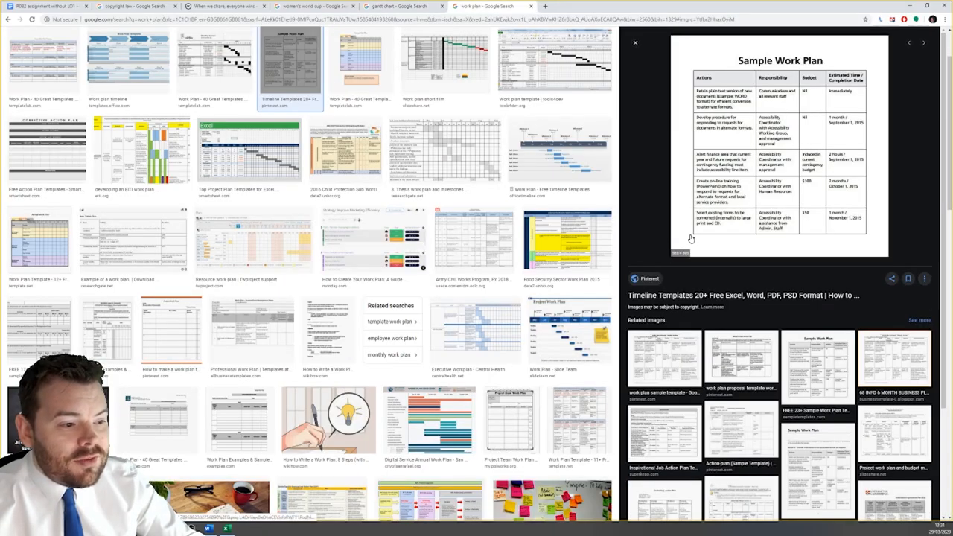
pyautogui.moveTo(596, 123)
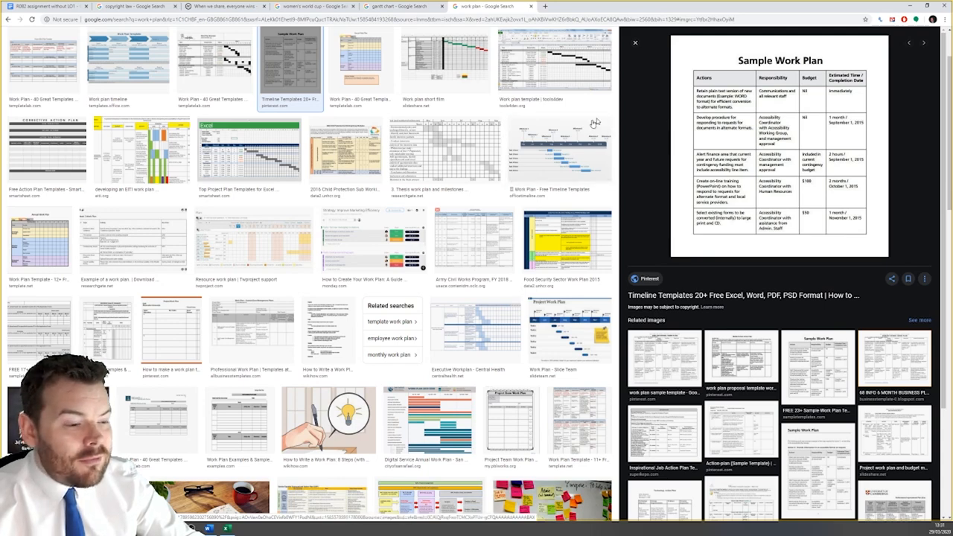
pyautogui.click(445, 149)
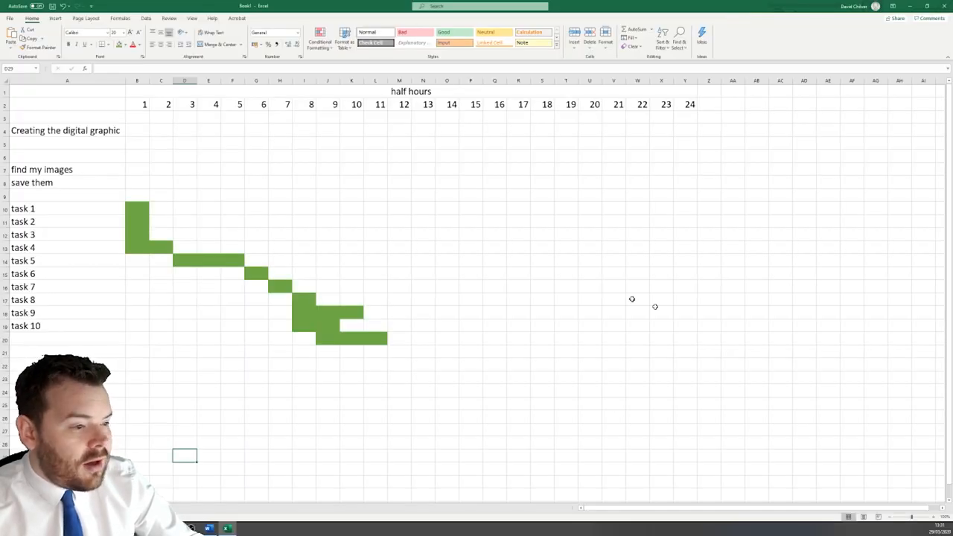
pyautogui.moveTo(171, 196)
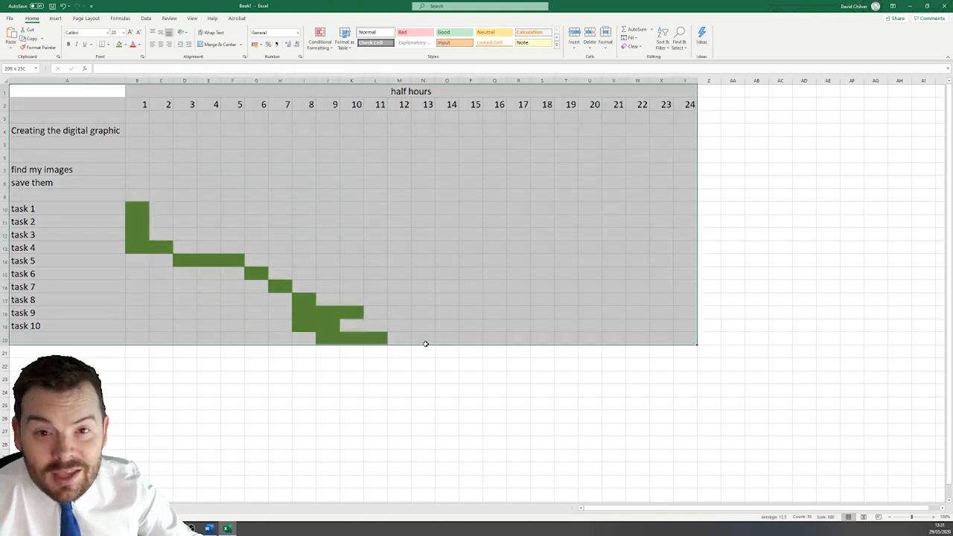
# Step: Clear the selection and reselect part of the task chart to review it
pyautogui.click(375, 377)
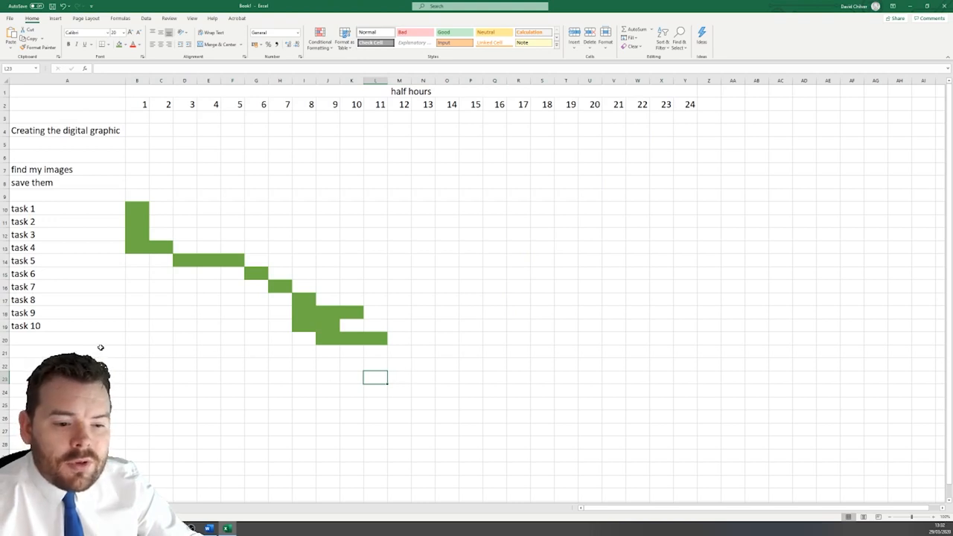
pyautogui.moveTo(100, 347); pyautogui.dragTo(407, 369)
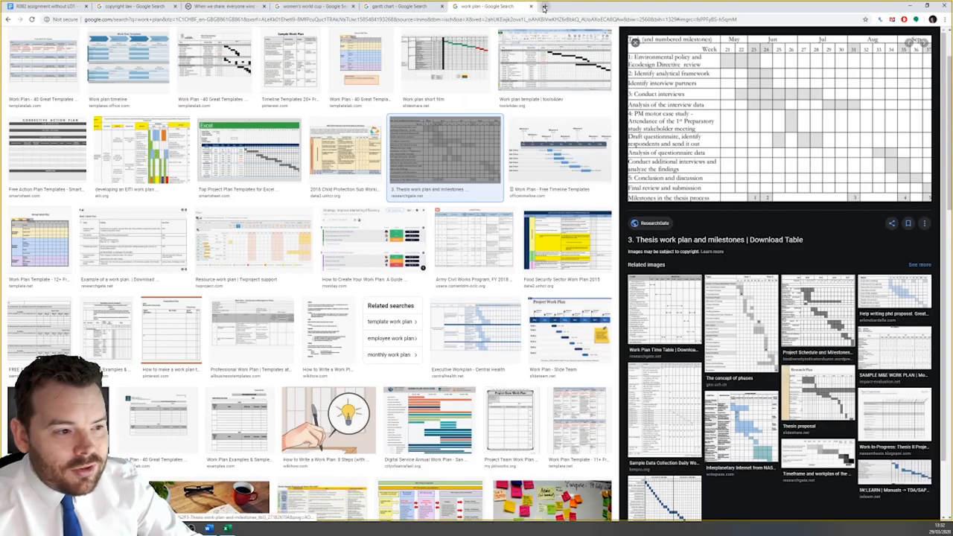
# Step: Search Google for 'copyright law' in a new Chrome tab
pyautogui.click(545, 6)
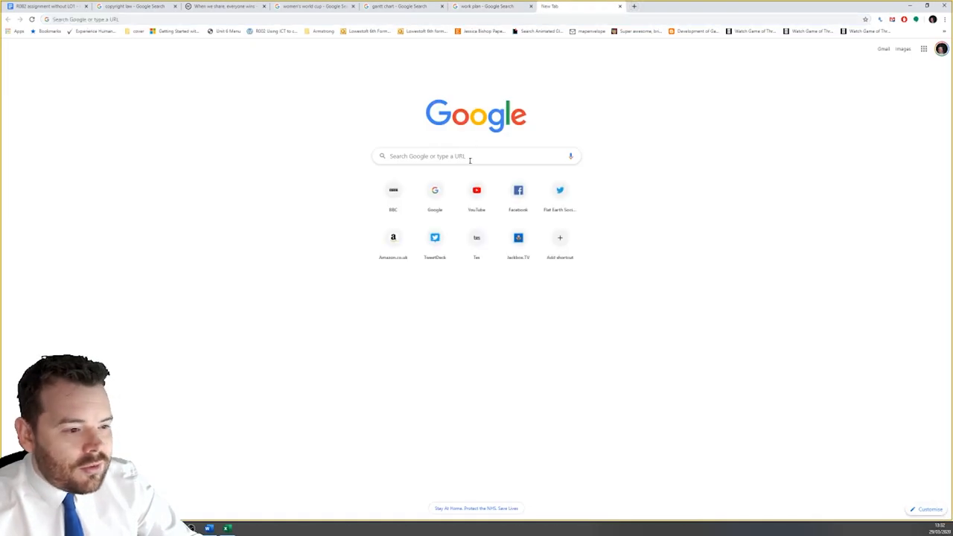
pyautogui.write('copyright law')
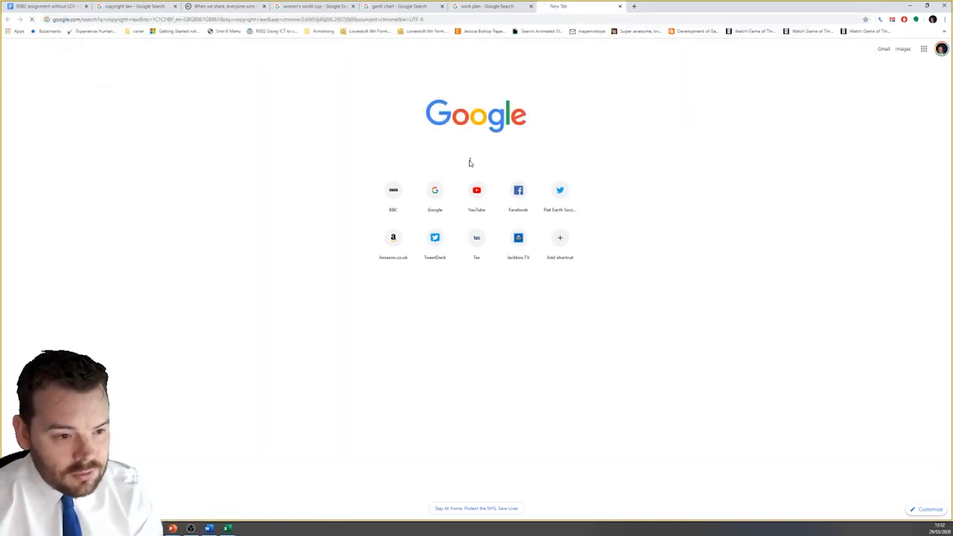
pyautogui.click(134, 6)
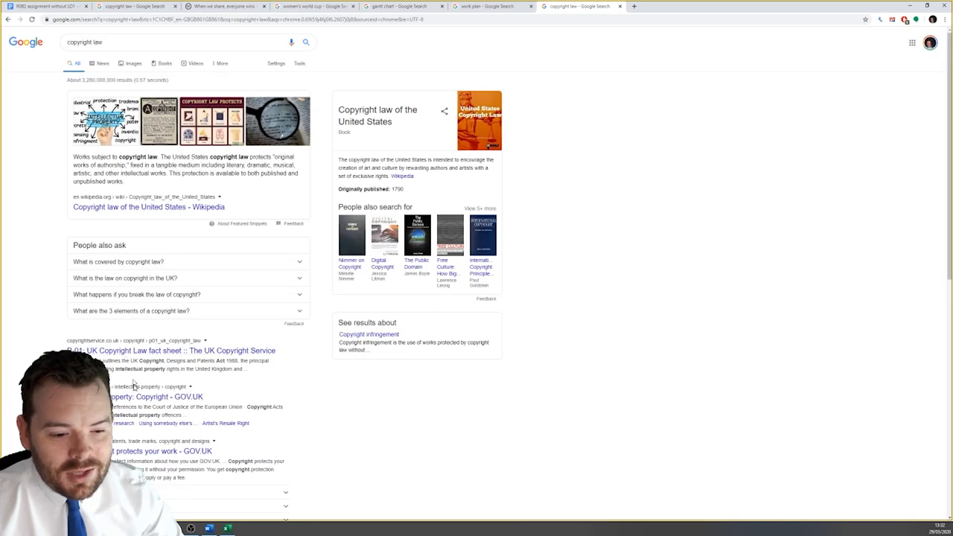
pyautogui.moveTo(272, 367)
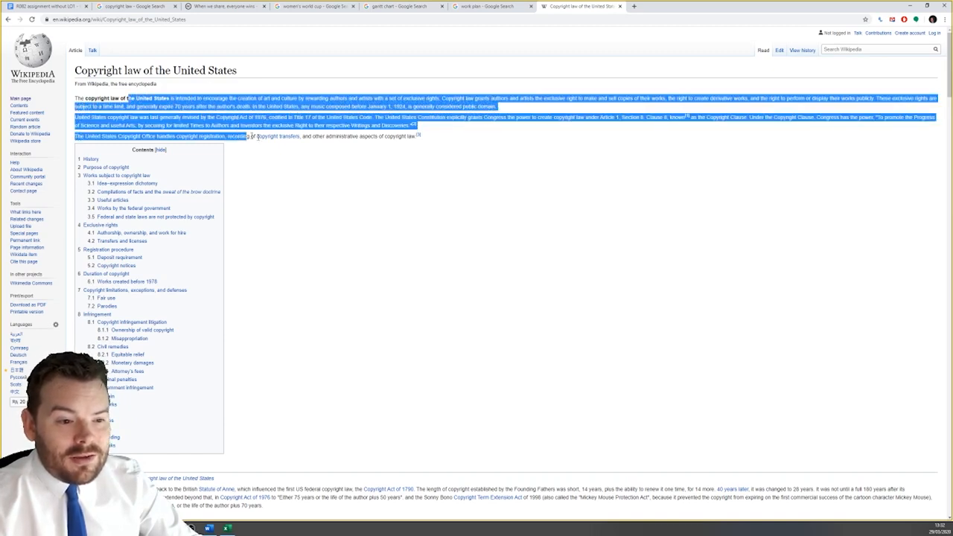
# Step: On Wikipedia's 'Copyright law of the United States' article, select a word in the opening paragraph
pyautogui.click(431, 135)
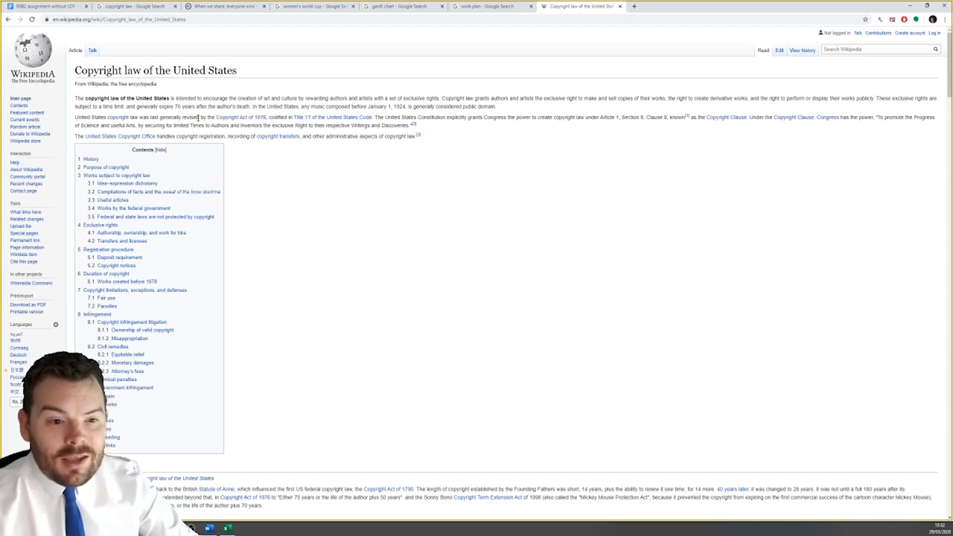
pyautogui.moveTo(281, 298)
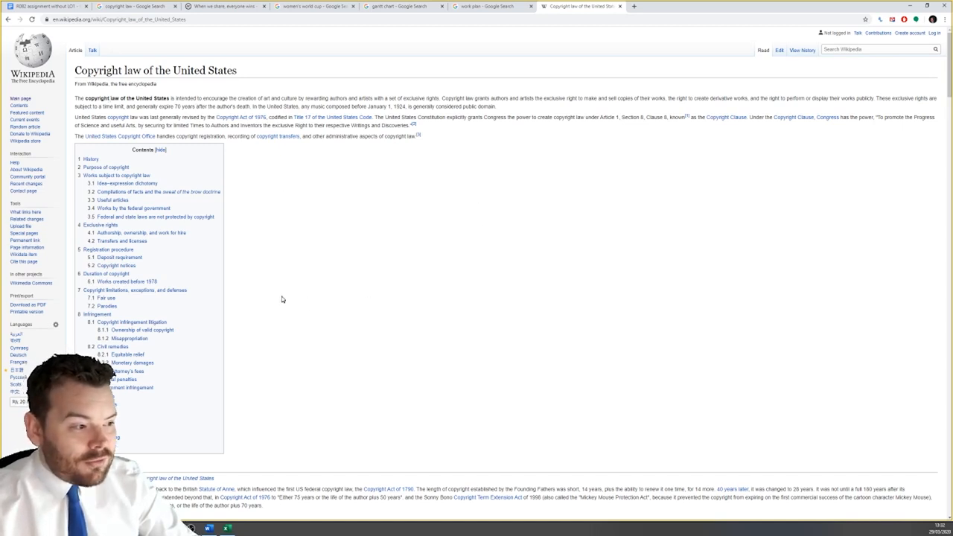
pyautogui.moveTo(280, 277)
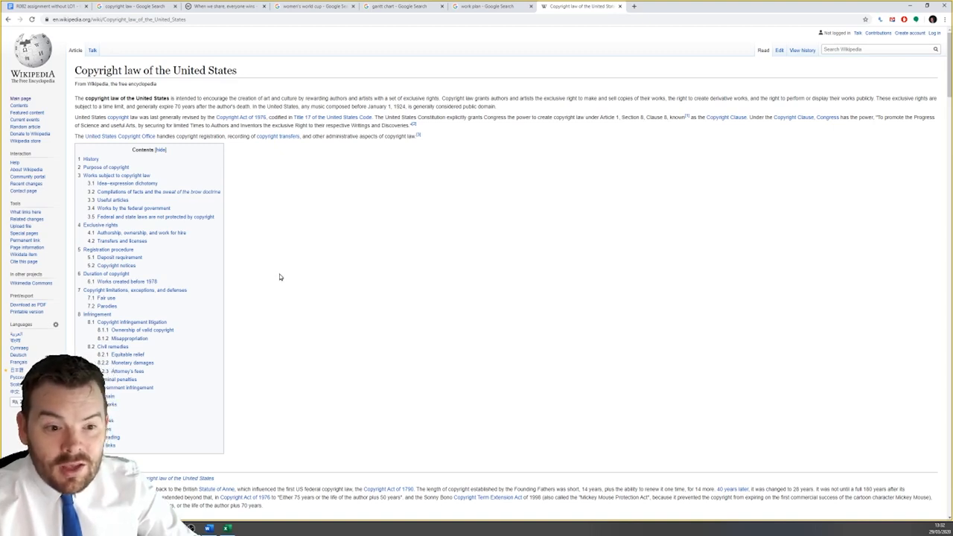
pyautogui.moveTo(263, 265)
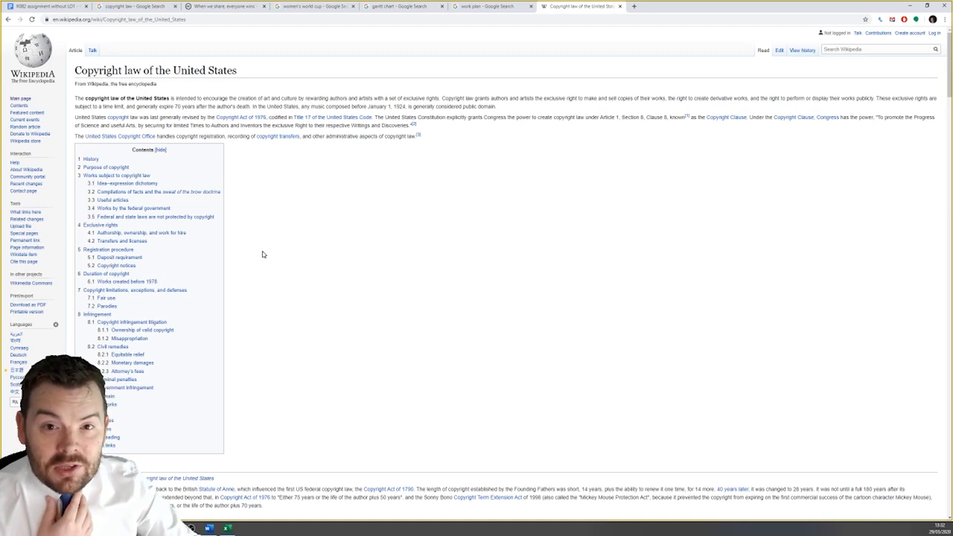
pyautogui.moveTo(218, 255)
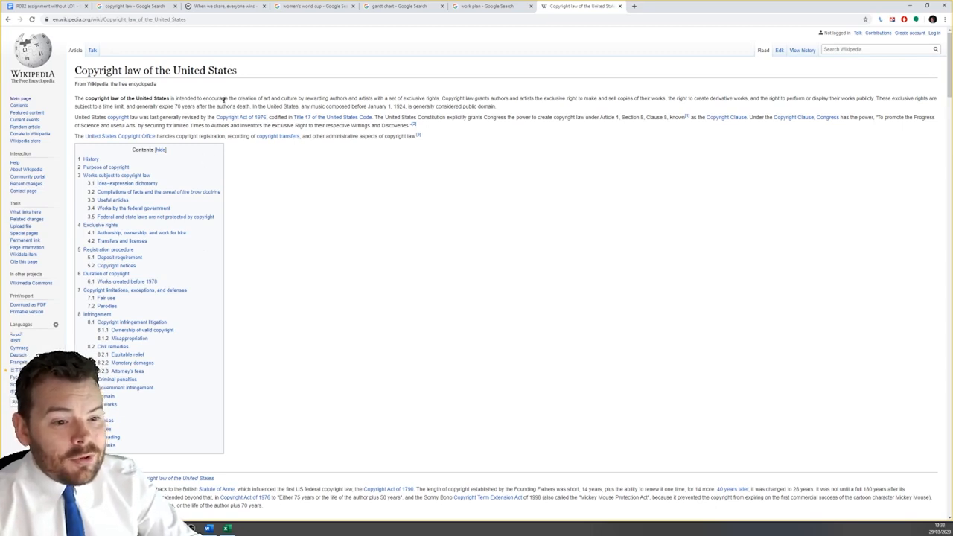
pyautogui.doubleClick(149, 70)
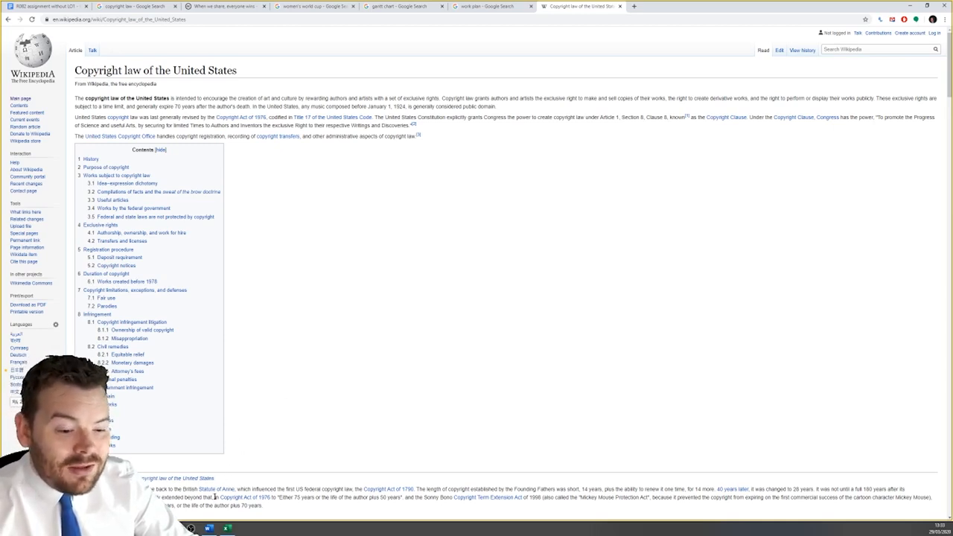
pyautogui.moveTo(208, 529)
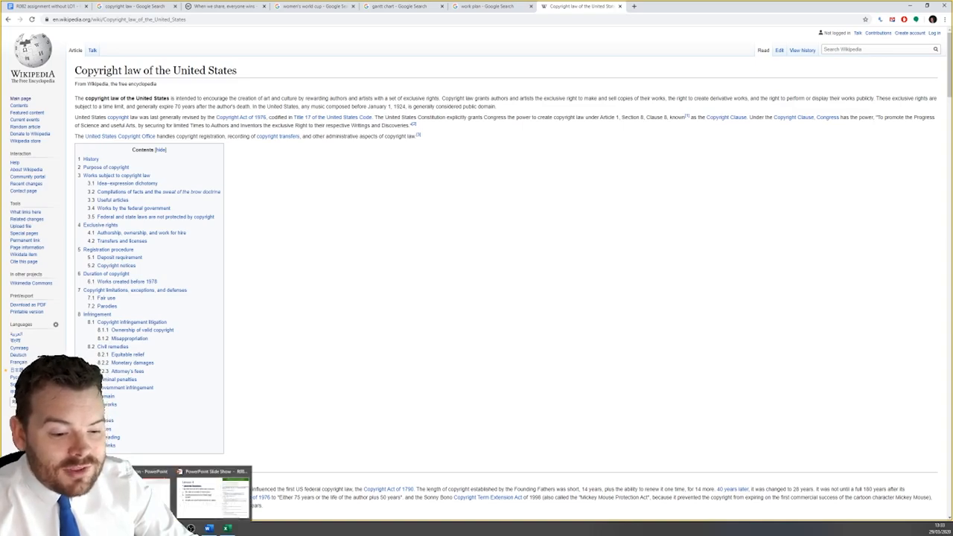
pyautogui.click(212, 492)
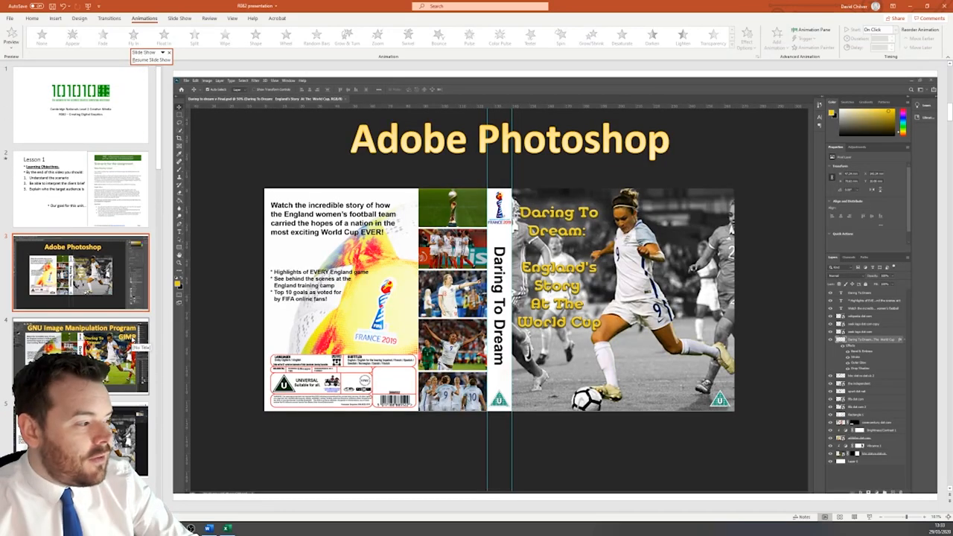
pyautogui.moveTo(296, 240)
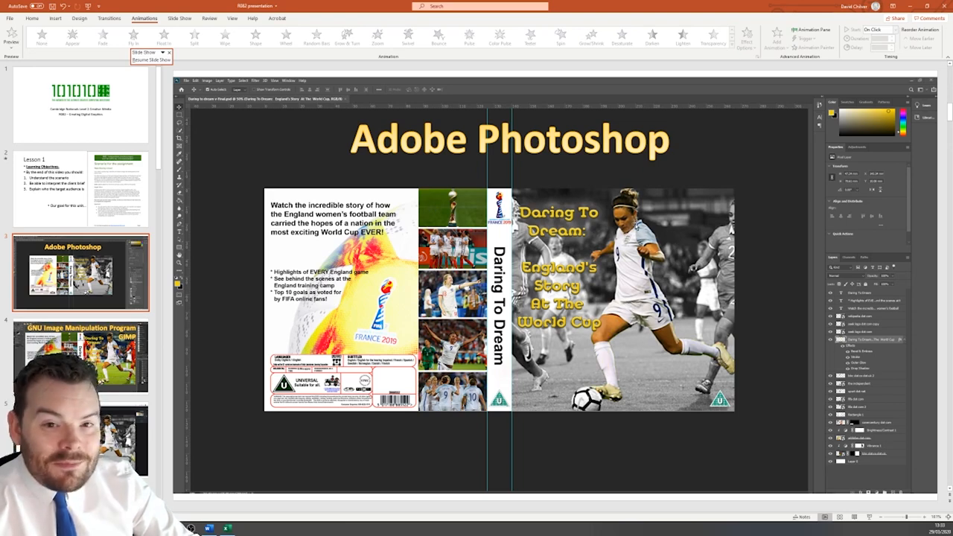
pyautogui.moveTo(704, 363)
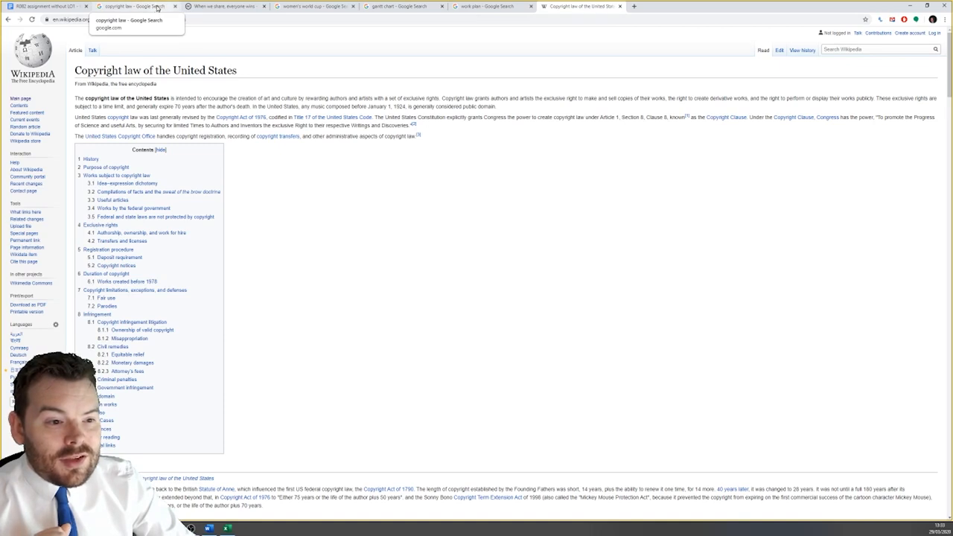
# Step: Revisit the copyright law search results, then the women's world cup image results
pyautogui.click(134, 6)
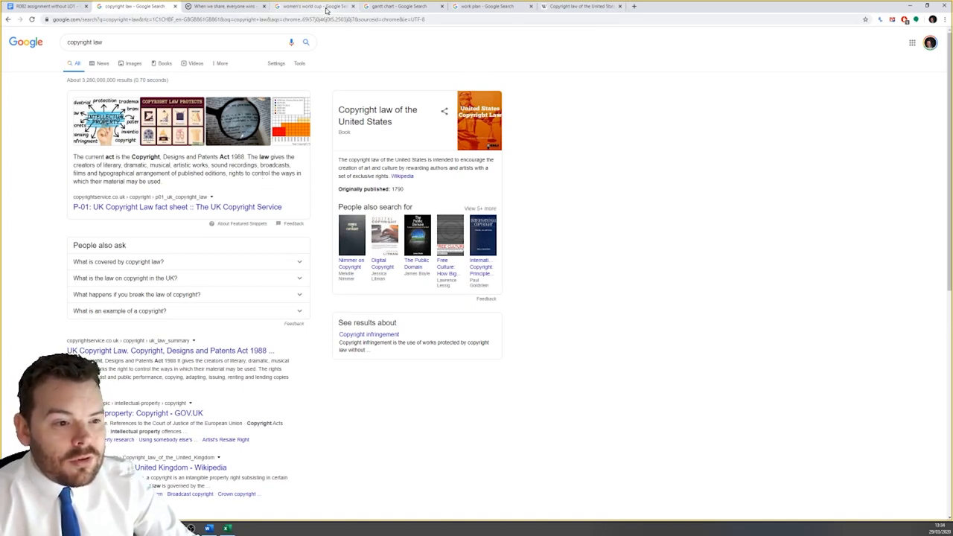
pyautogui.click(312, 6)
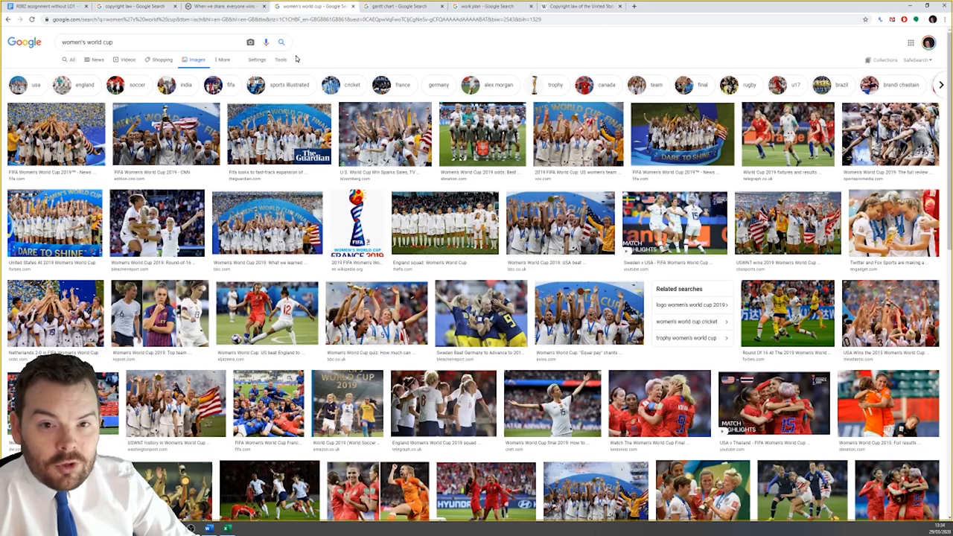
pyautogui.moveTo(278, 70)
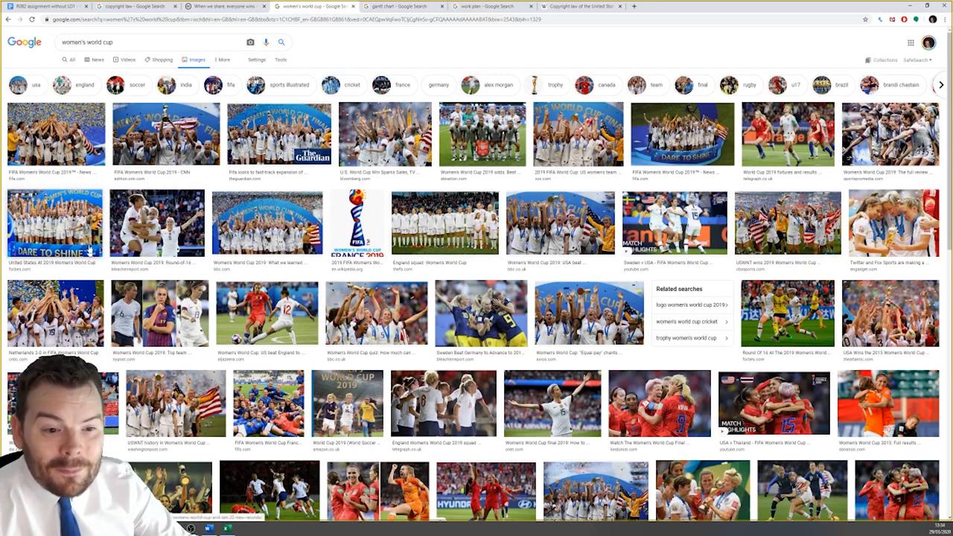
pyautogui.click(55, 134)
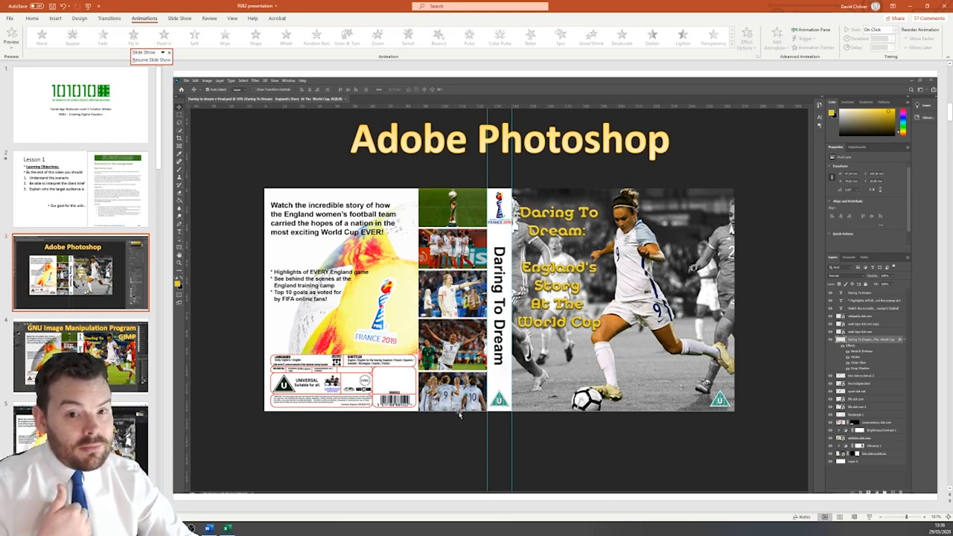
pyautogui.moveTo(456, 418)
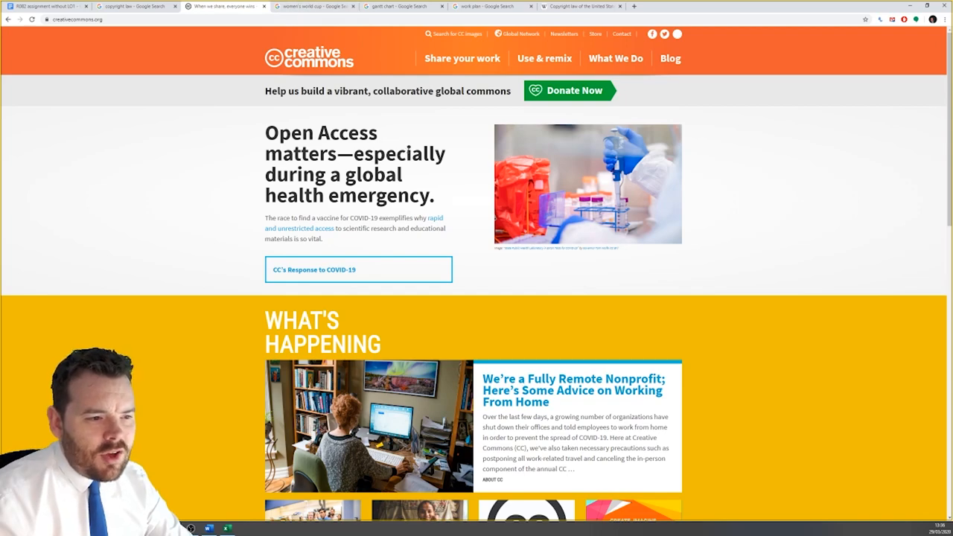
pyautogui.moveTo(461, 58)
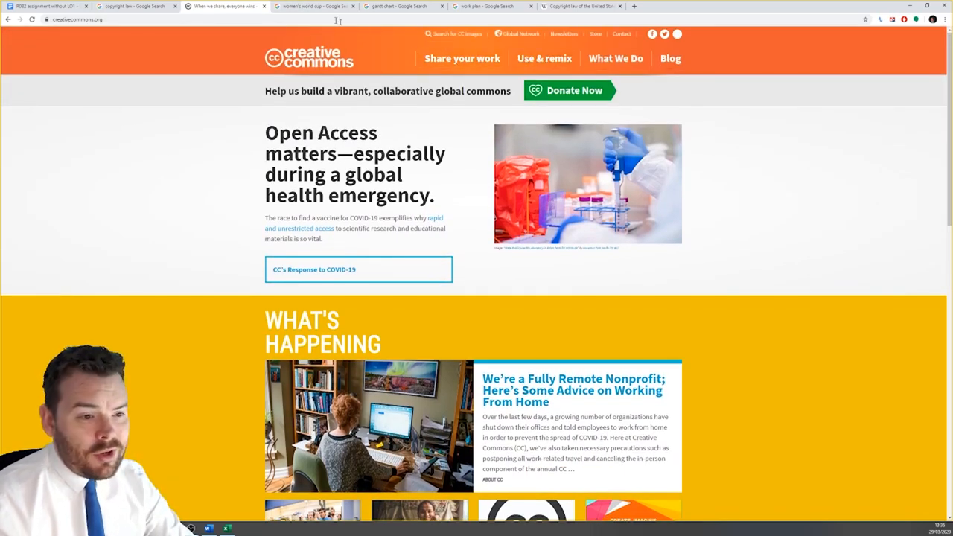
# Step: Return to the women's world cup image results previewing the FIFA 2019 photo
pyautogui.click(312, 6)
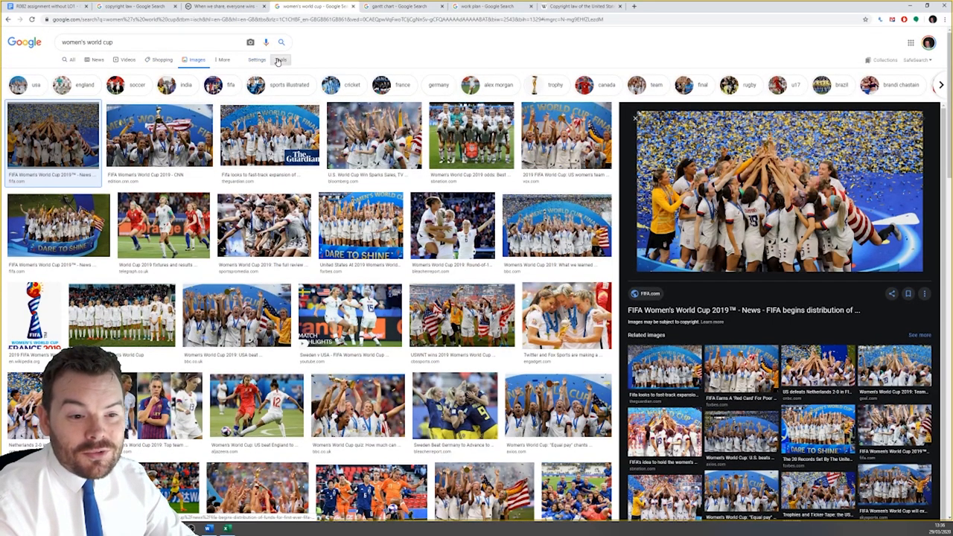
# Step: Show Google Images search tools and list the Usage Rights filter options
pyautogui.click(281, 60)
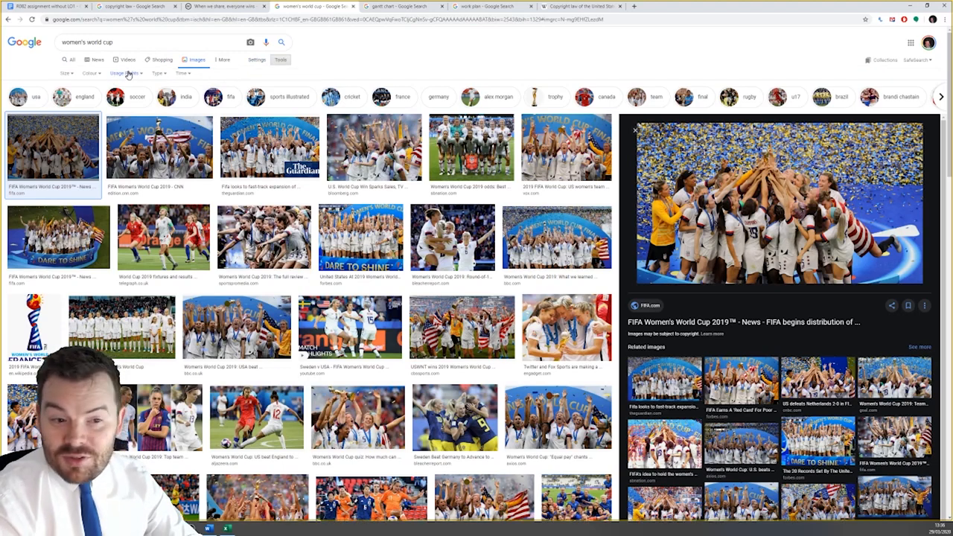
pyautogui.click(127, 73)
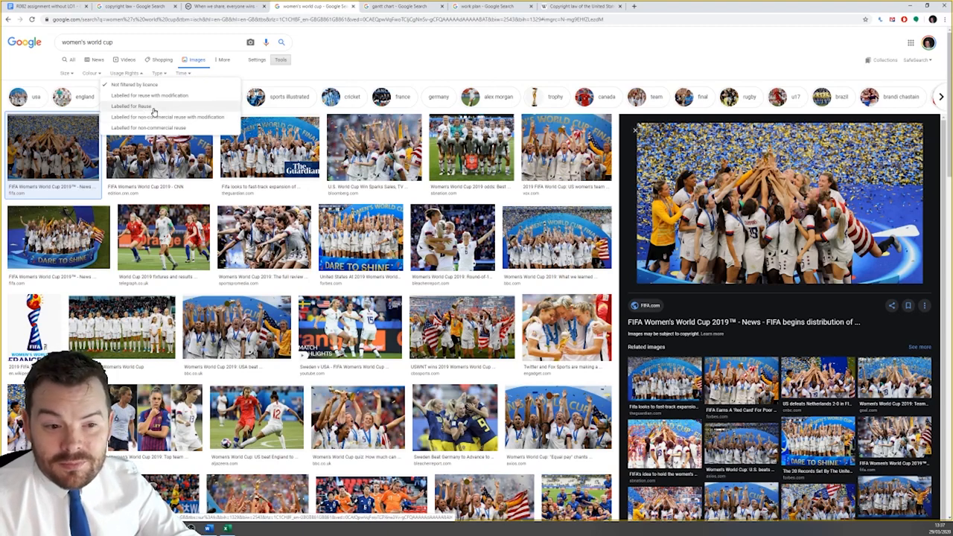
pyautogui.moveTo(156, 95)
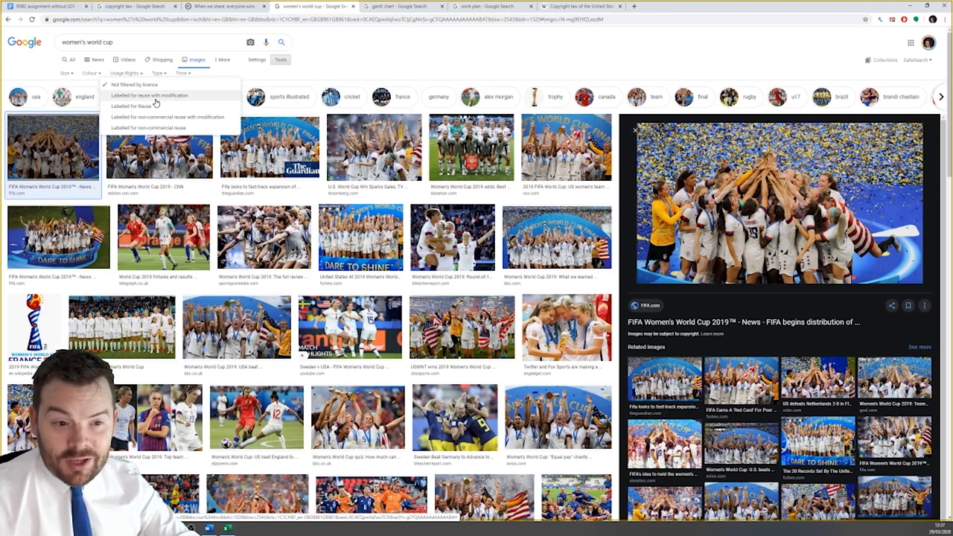
# Step: Filter the world cup images to 'Labelled for reuse with modification', then go to the asset table
pyautogui.click(149, 96)
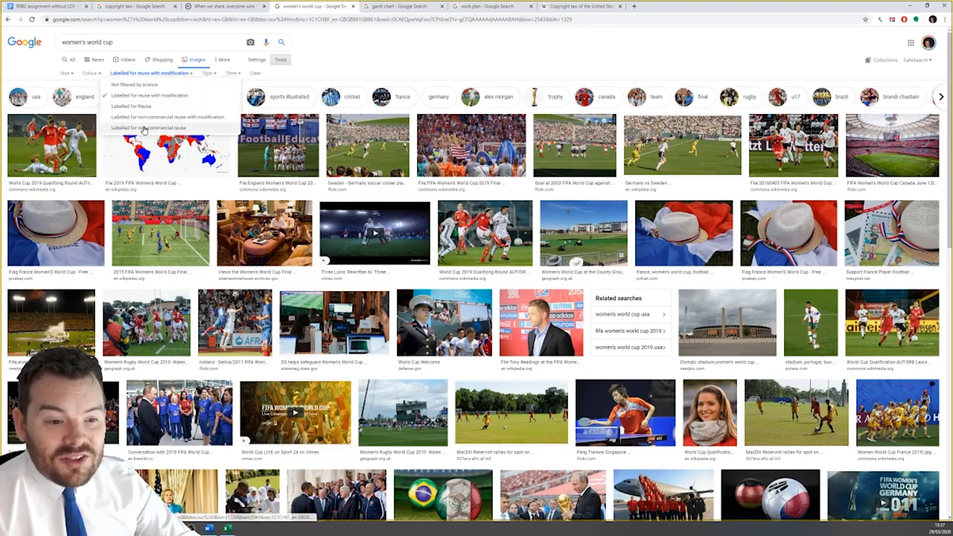
pyautogui.click(135, 85)
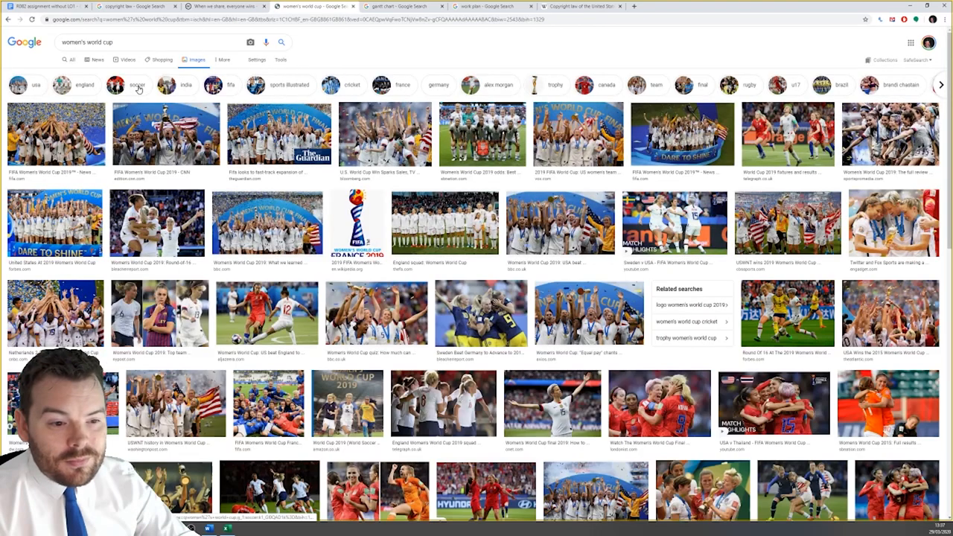
pyautogui.moveTo(281, 58)
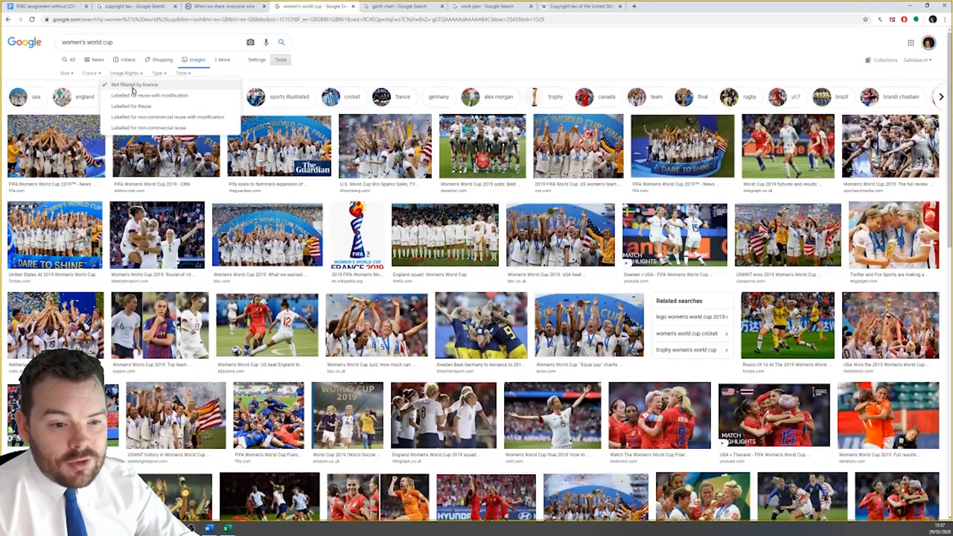
pyautogui.click(150, 95)
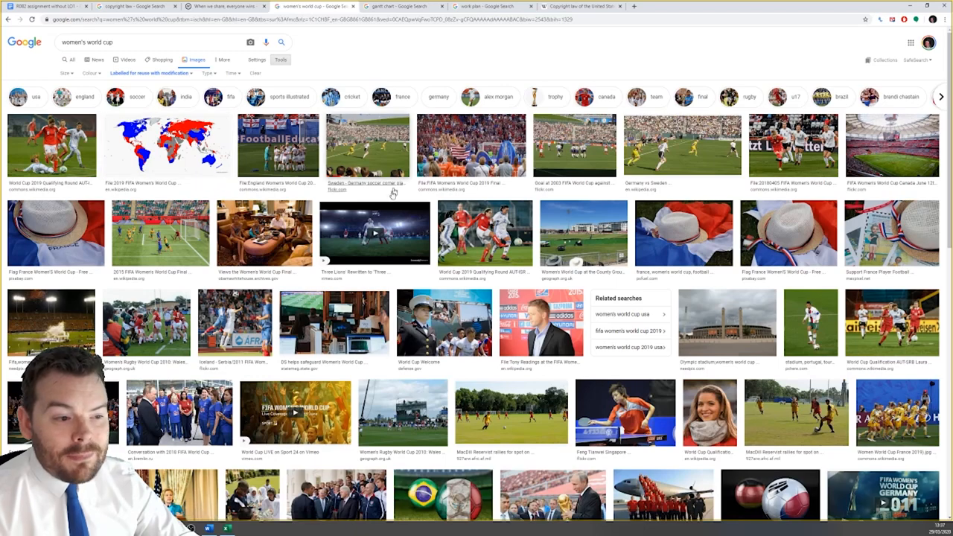
pyautogui.moveTo(250, 259)
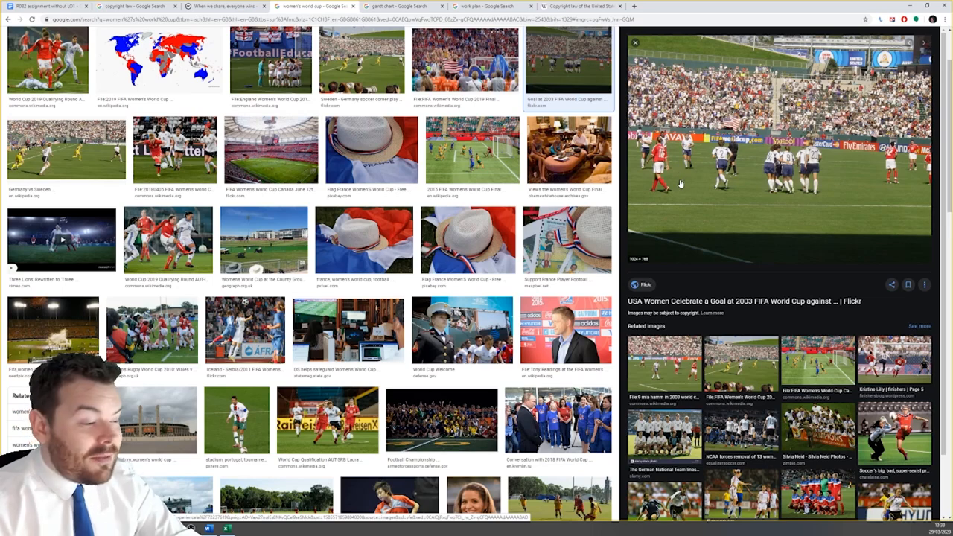
pyautogui.scroll(3)
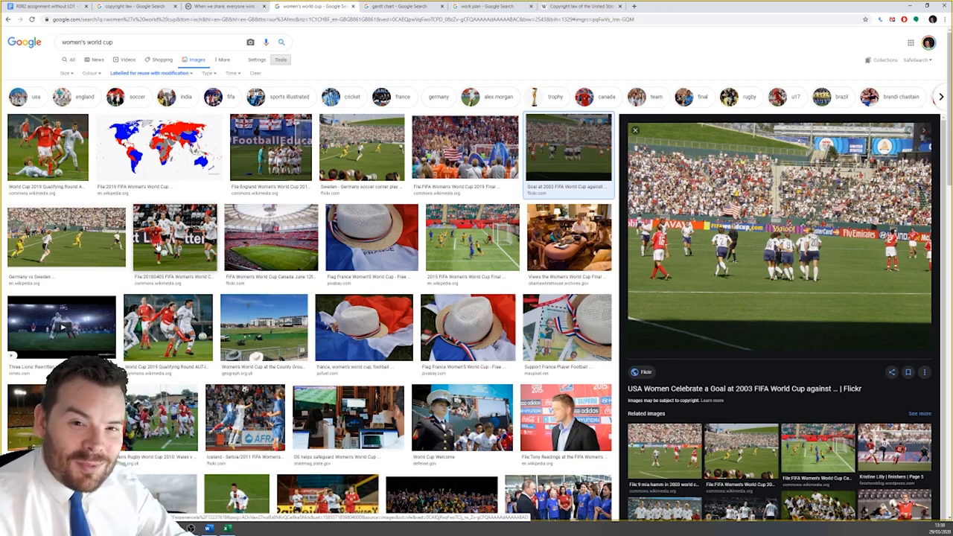
pyautogui.moveTo(622, 281)
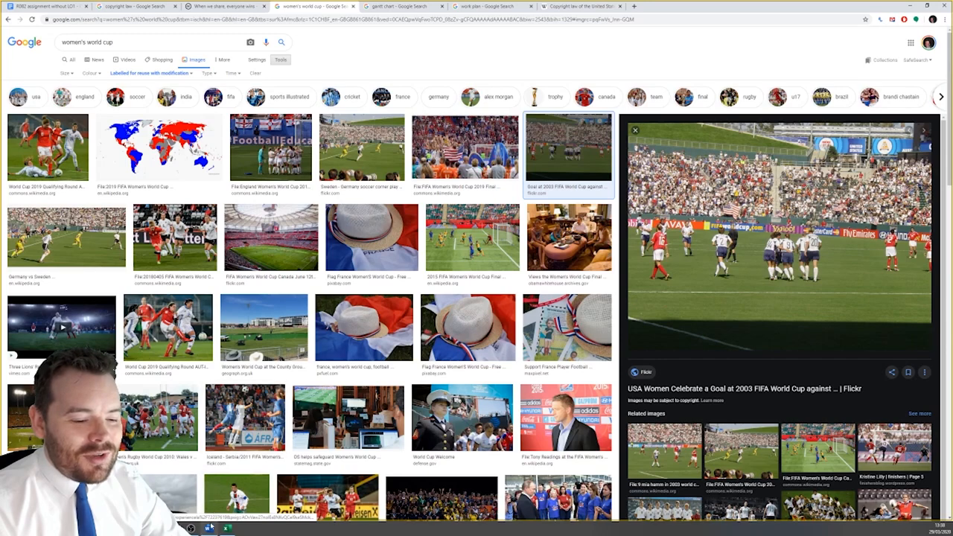
pyautogui.click(208, 528)
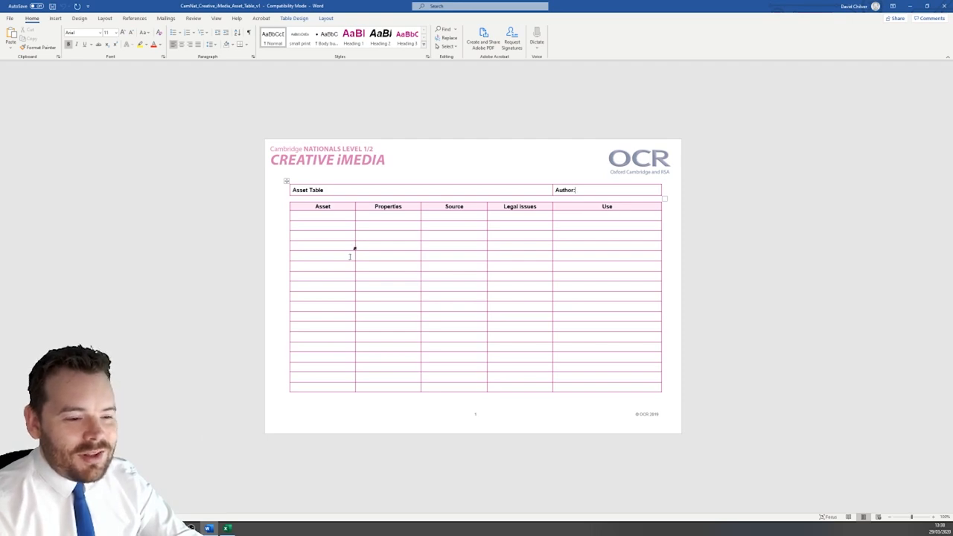
pyautogui.moveTo(639, 158)
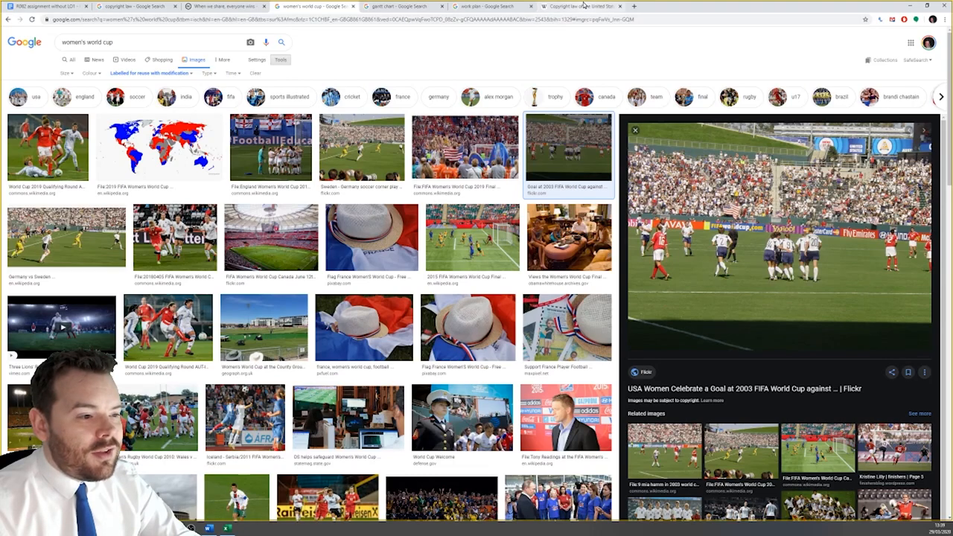
# Step: Browse OCR's Creative iMedia assessment resources, expanding candidate exemplars and set assignments, then return to Word
pyautogui.click(581, 5)
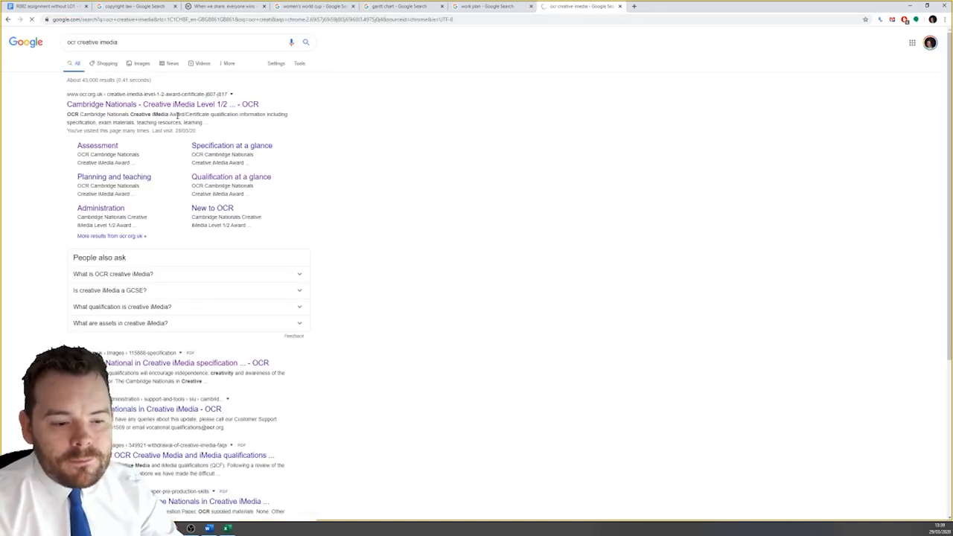
pyautogui.click(162, 103)
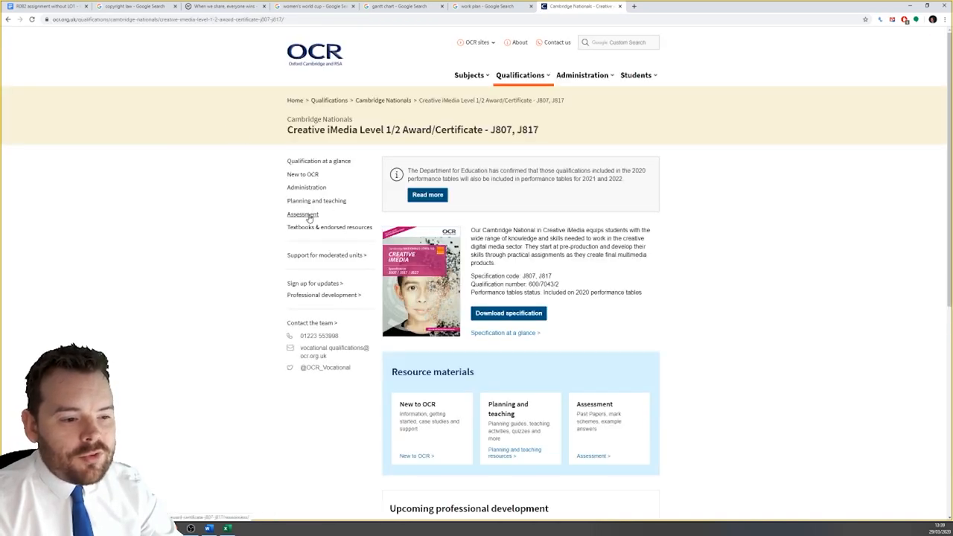
pyautogui.click(302, 214)
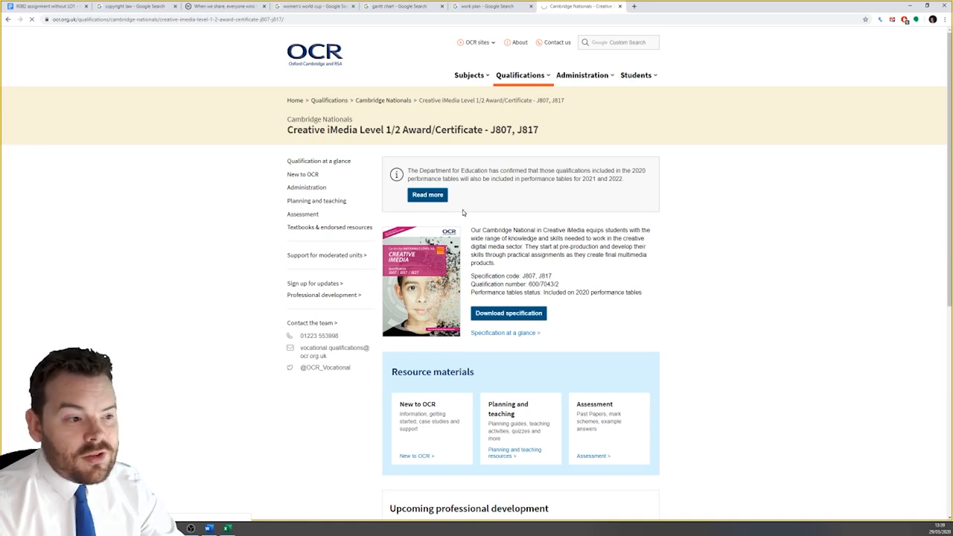
pyautogui.click(303, 214)
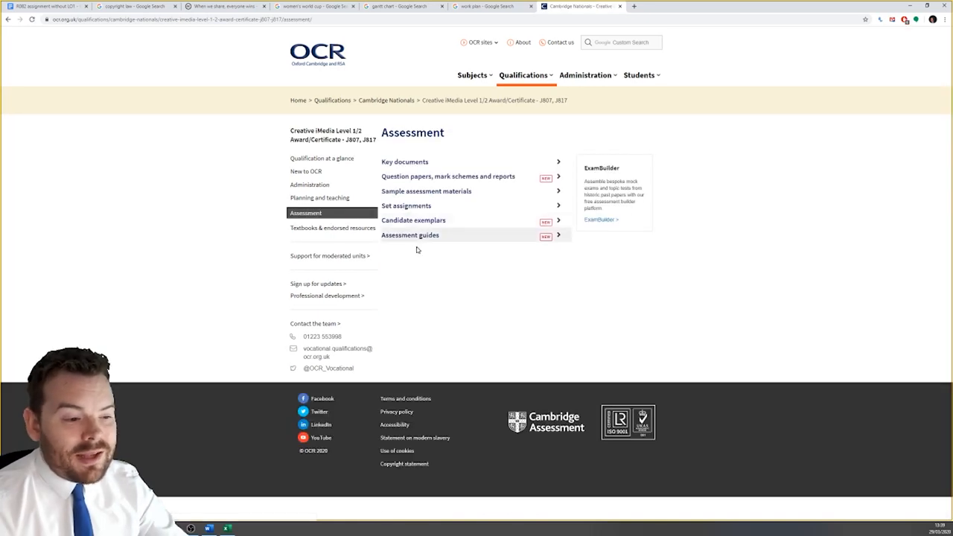
pyautogui.click(413, 220)
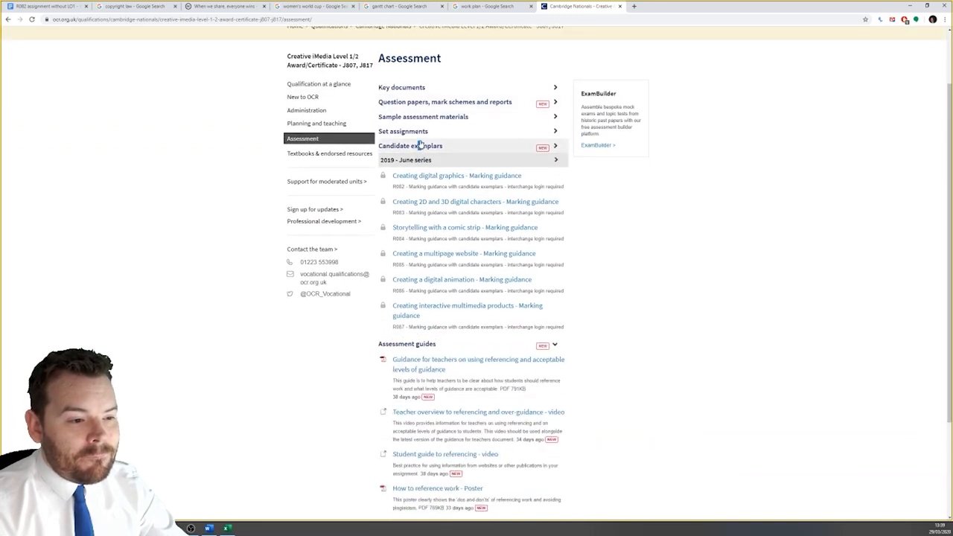
pyautogui.click(404, 131)
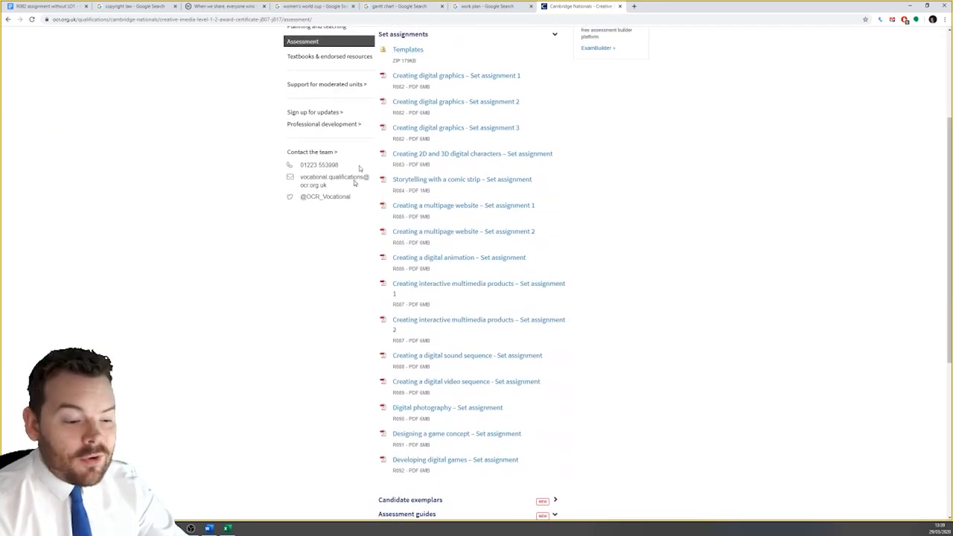
pyautogui.click(208, 529)
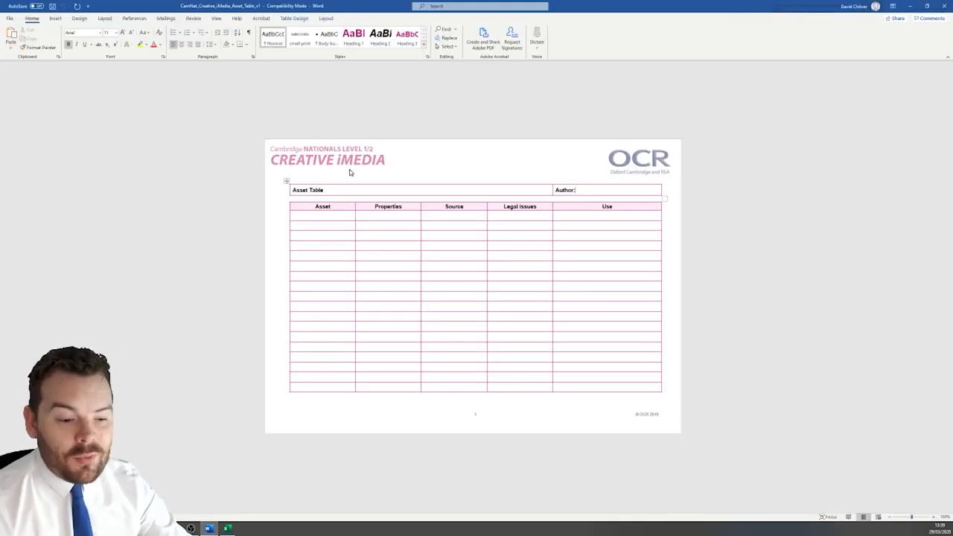
# Step: Return to the world cup image results and right-click the football photo to copy it
pyautogui.click(309, 215)
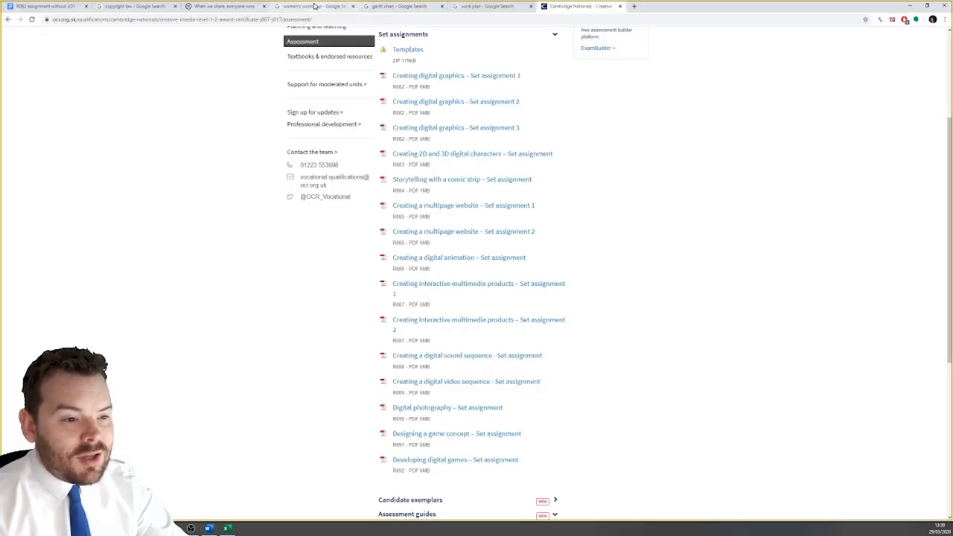
pyautogui.click(313, 6)
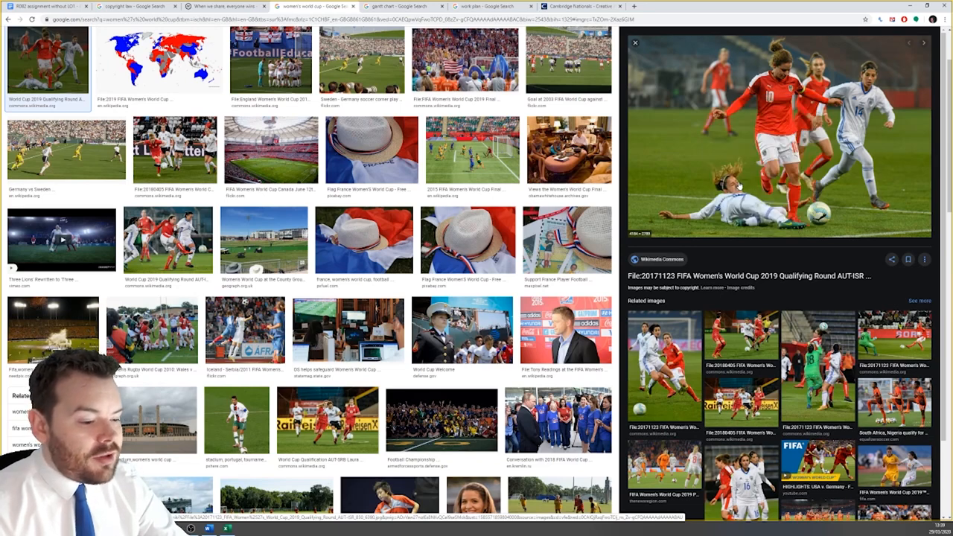
pyautogui.rightClick(775, 134)
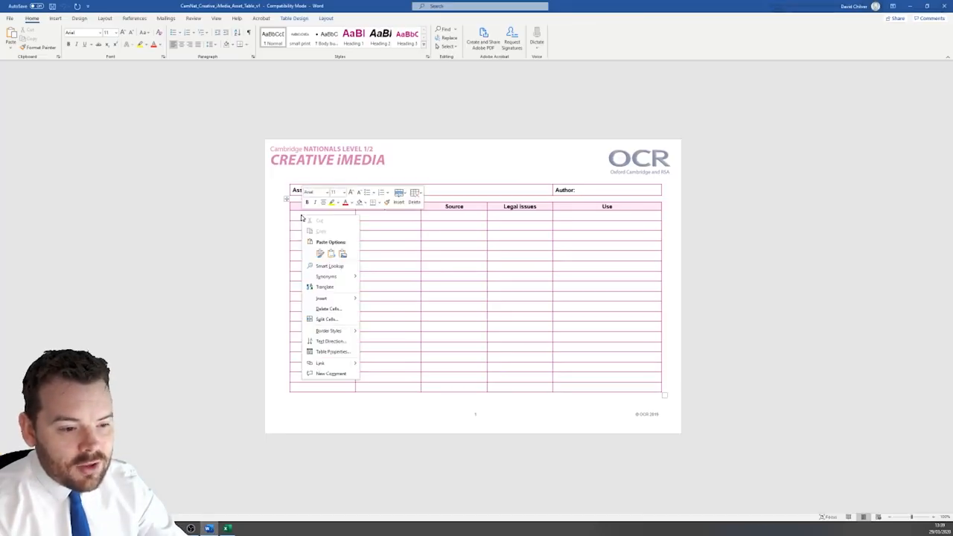
pyautogui.moveTo(360, 314)
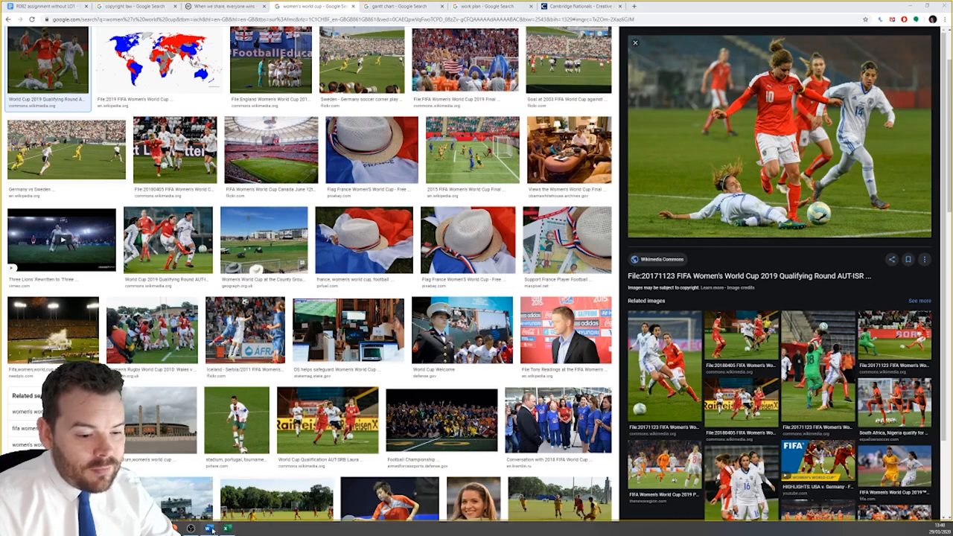
# Step: Enter 4184x2789 in the Properties cell and open the photo's Wikimedia Commons page
pyautogui.click(207, 529)
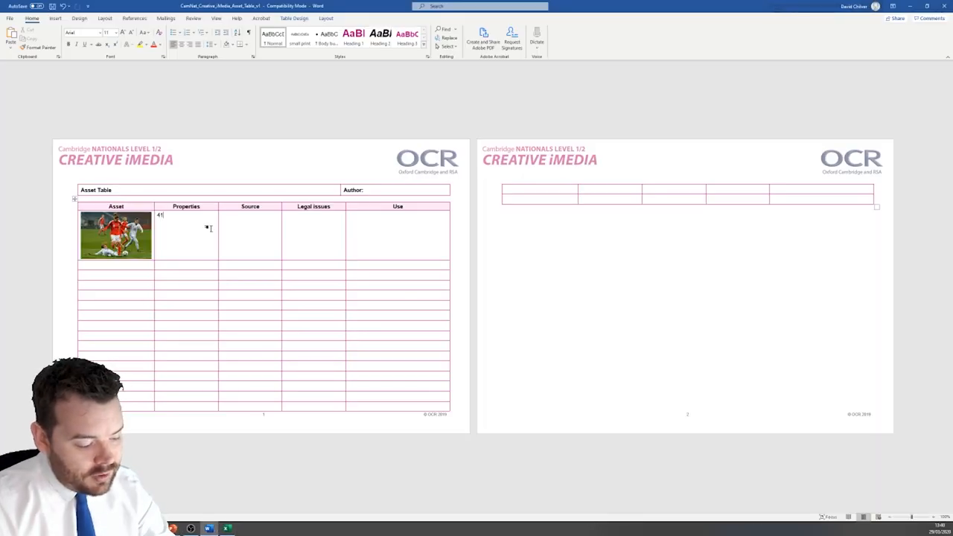
pyautogui.write('84')
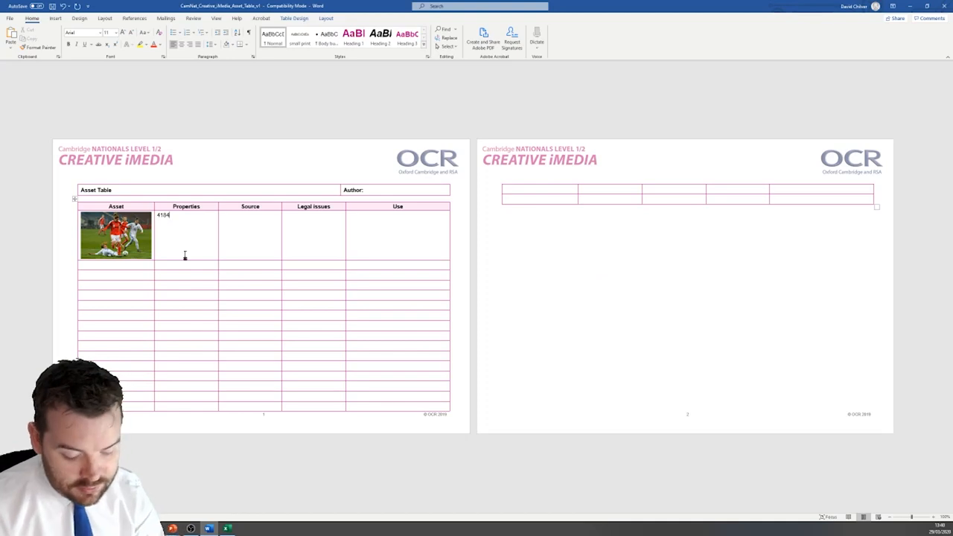
pyautogui.write('x2789')
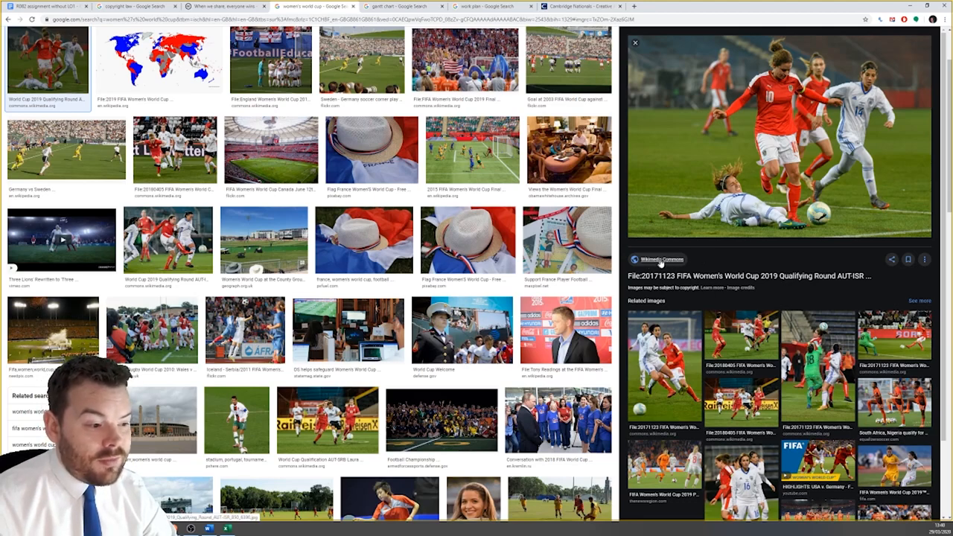
pyautogui.rightClick(659, 259)
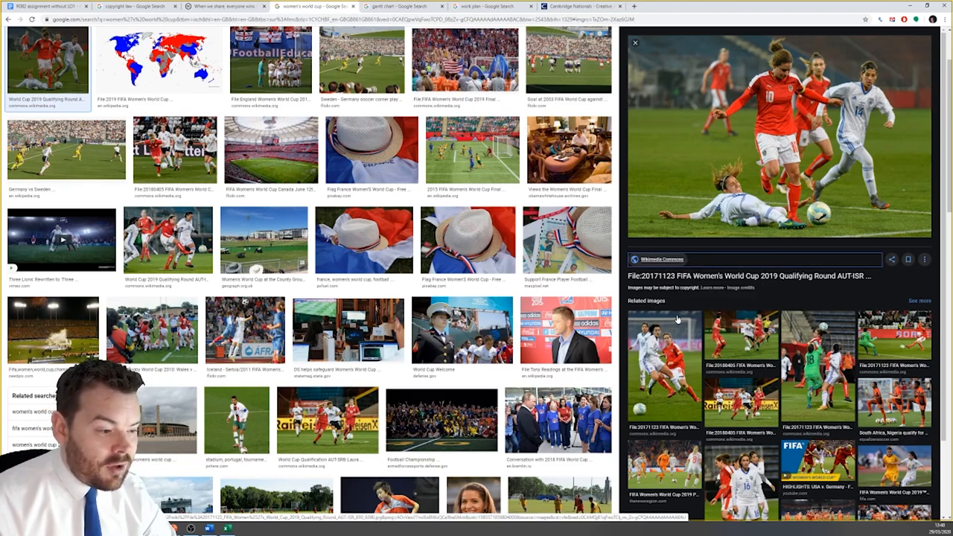
pyautogui.click(207, 529)
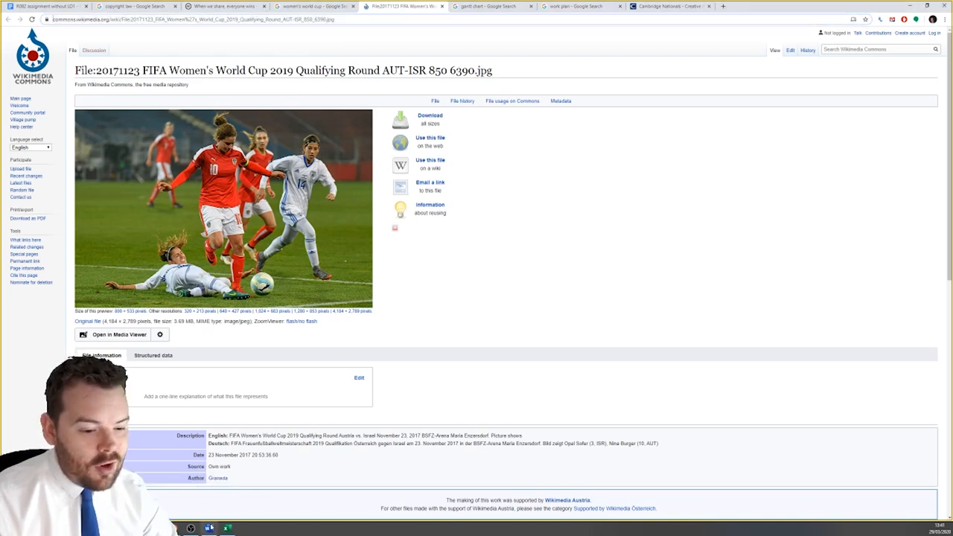
# Step: Put the Commons URL in the Source cell, show the ruler, and check the licensing
pyautogui.click(208, 529)
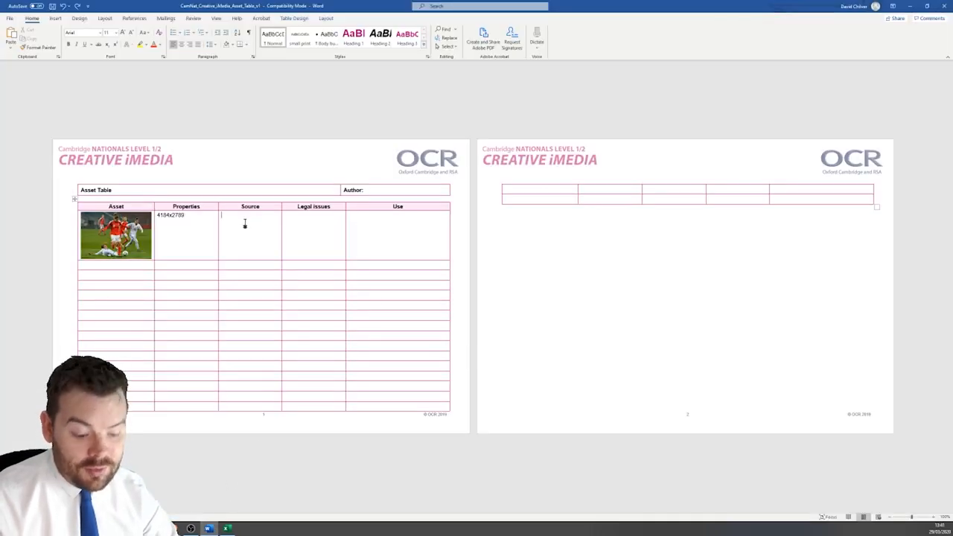
pyautogui.write('https://commons.wikimedia.org/wiki/File:20171123_FIFA_Women%27s_World_Cup_2019_Qualifying_Round_AUT-ISR_850_6390.jpg')
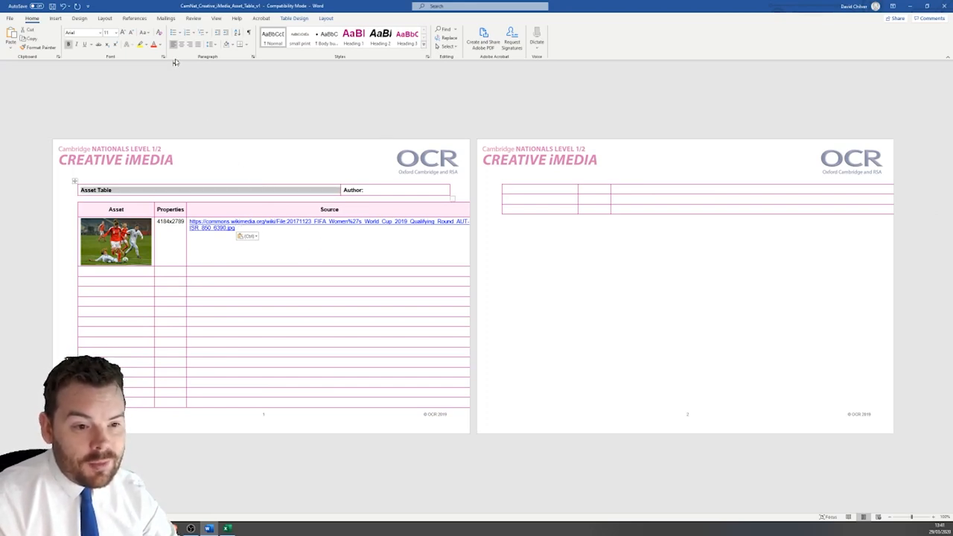
pyautogui.click(216, 18)
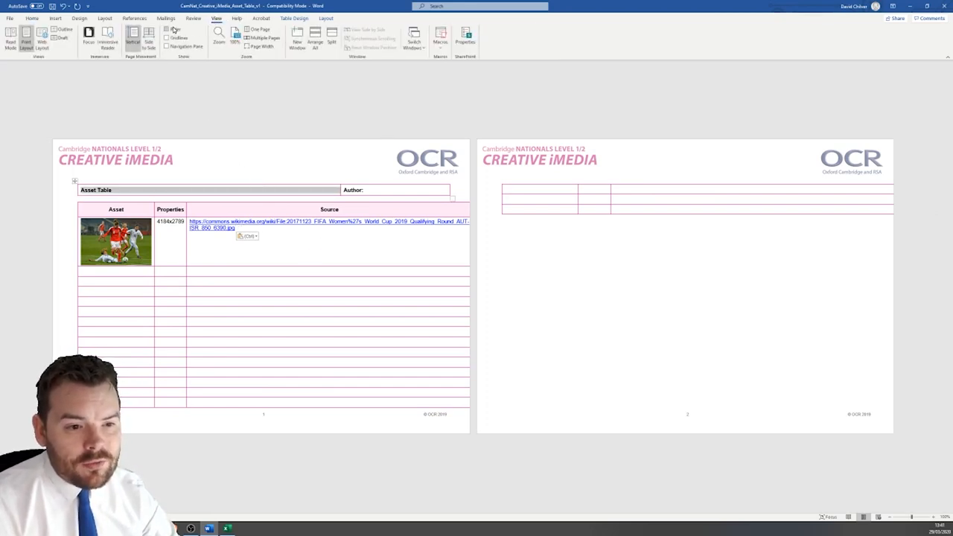
pyautogui.click(168, 29)
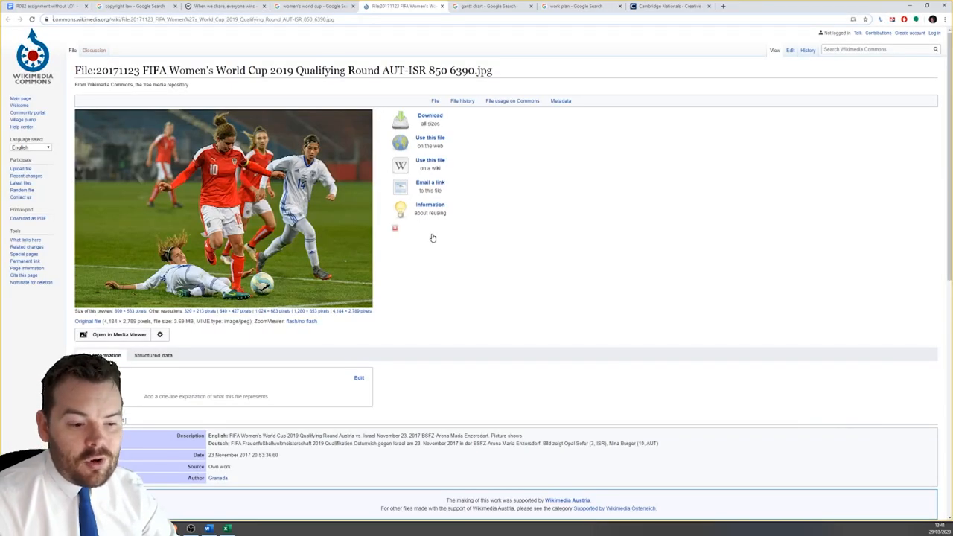
pyautogui.scroll(-3)
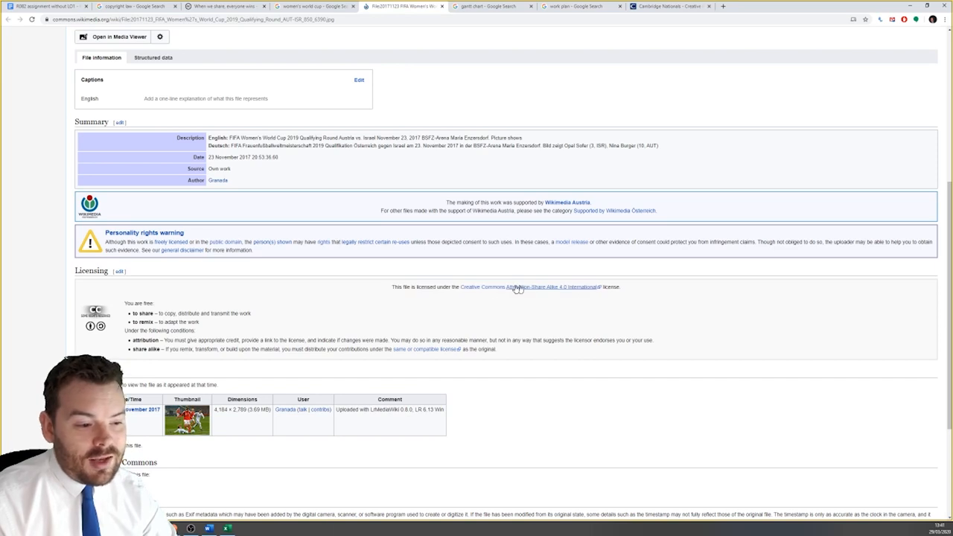
pyautogui.moveTo(353, 302)
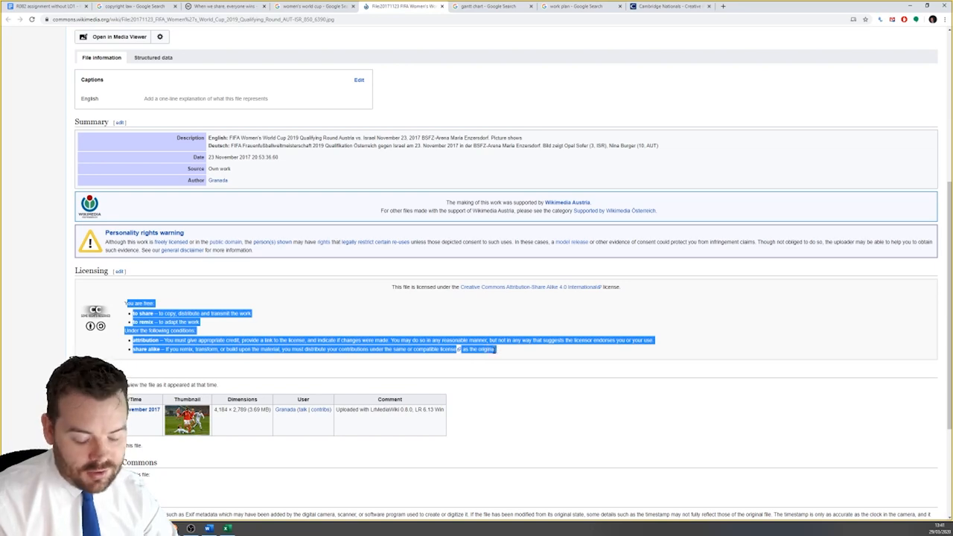
pyautogui.click(208, 528)
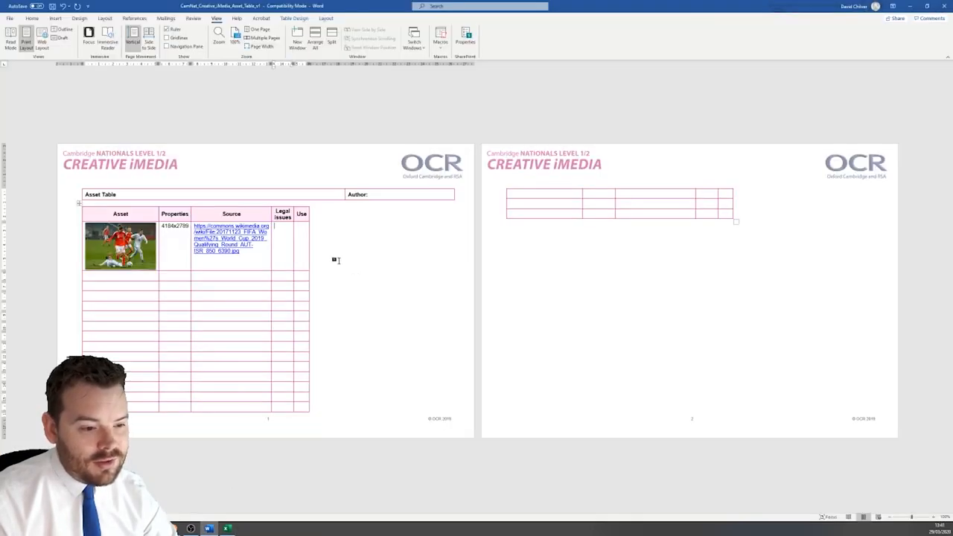
pyautogui.moveTo(283, 240)
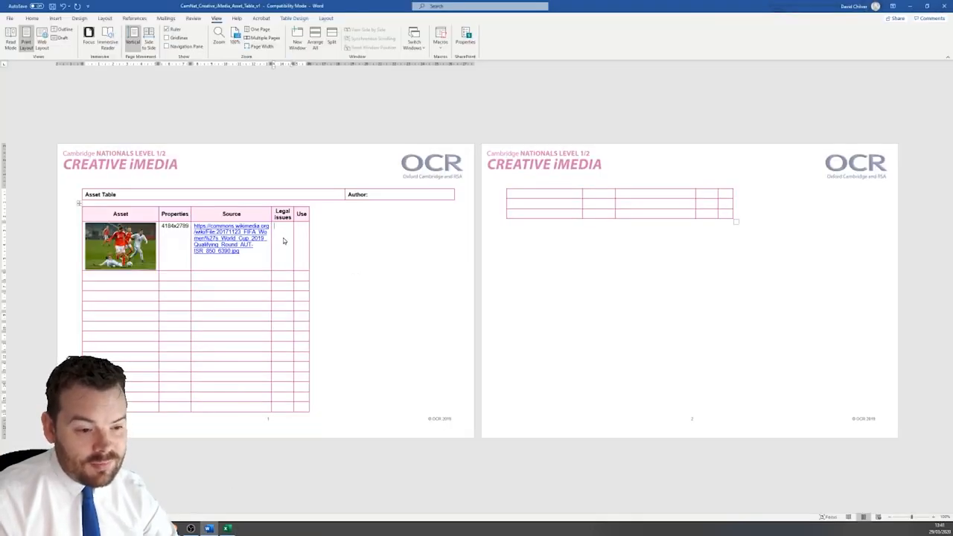
# Step: Enter 'Creative Commons' under Legal issues and 'Hero image on front cover' under Use
pyautogui.scroll(-3)
pyautogui.write('Creative Commons')
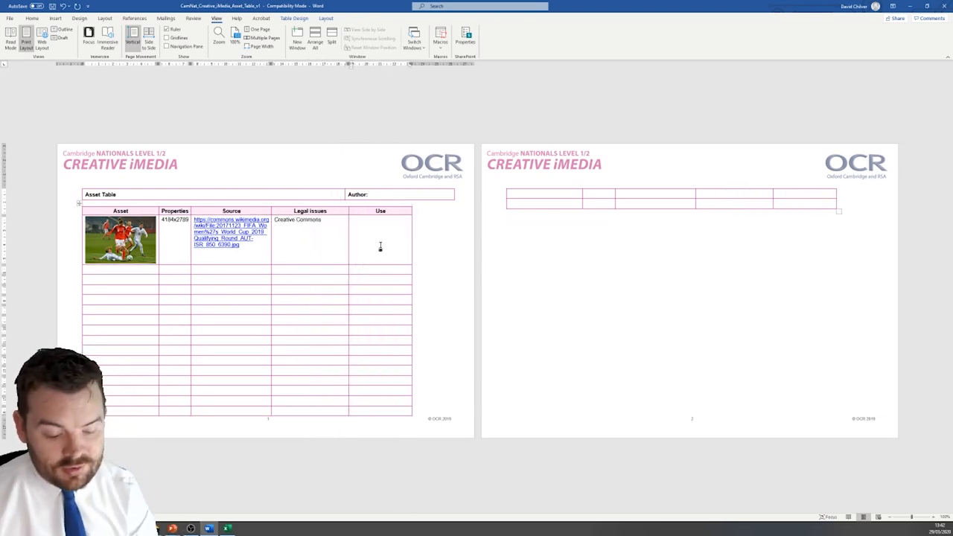
pyautogui.write('Hero image on front')
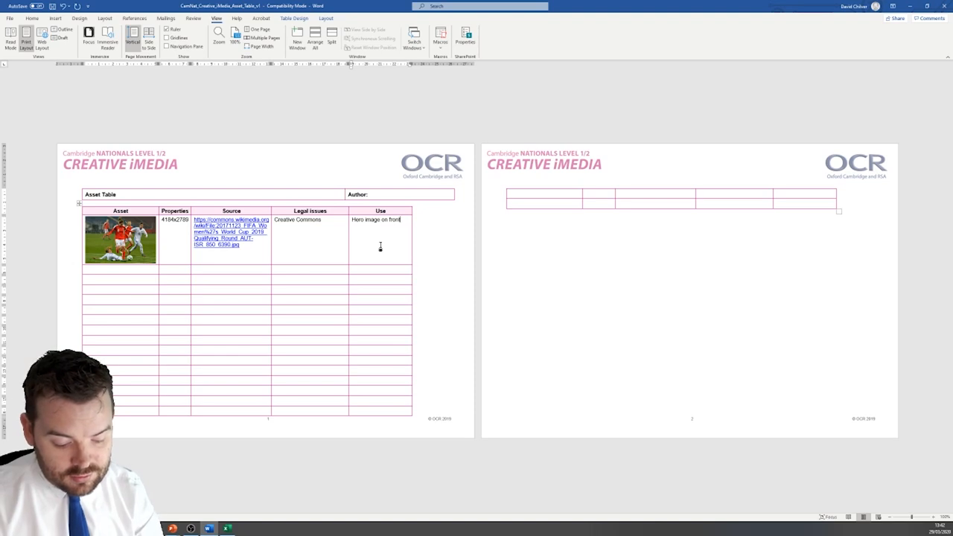
pyautogui.write('cover')
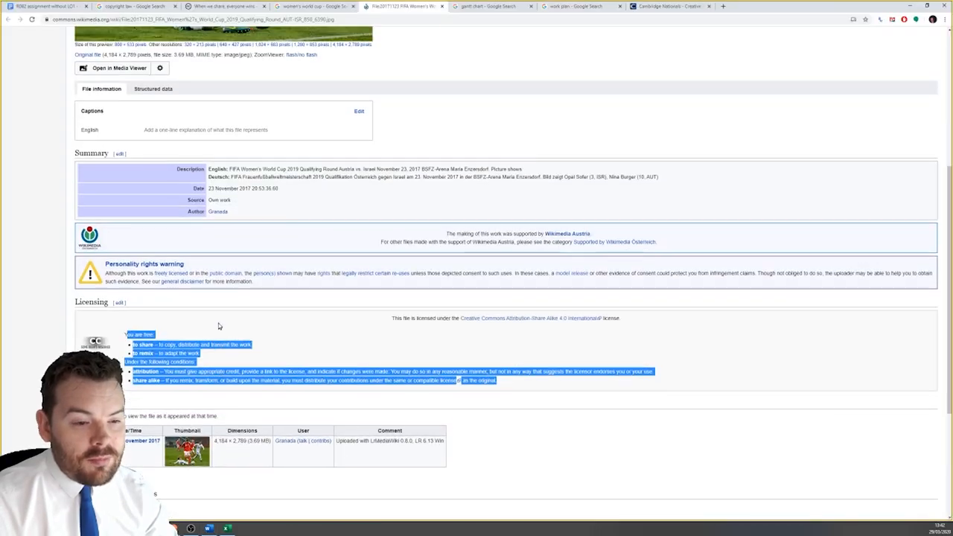
# Step: Return to the women's world cup image results and open the France 2019 logo's Wikipedia page
pyautogui.click(307, 6)
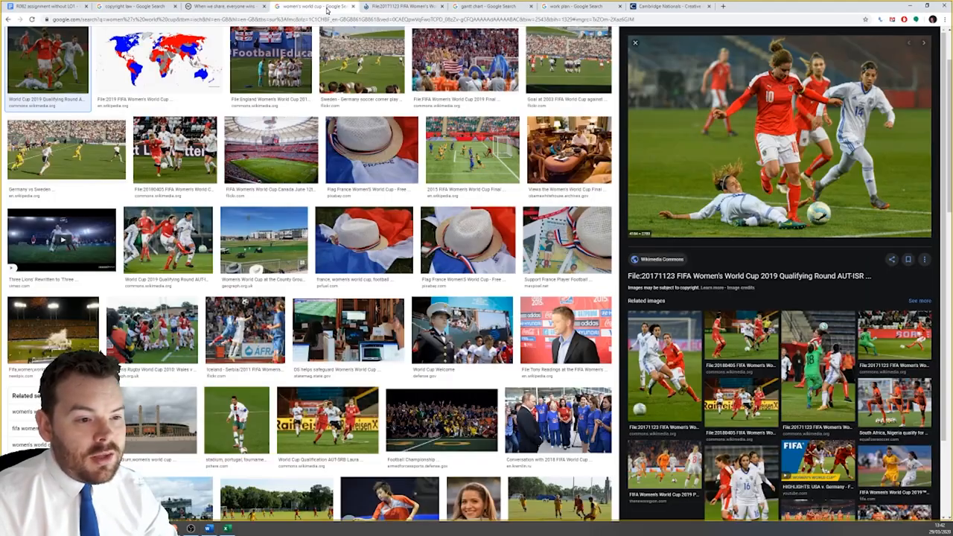
pyautogui.scroll(-3)
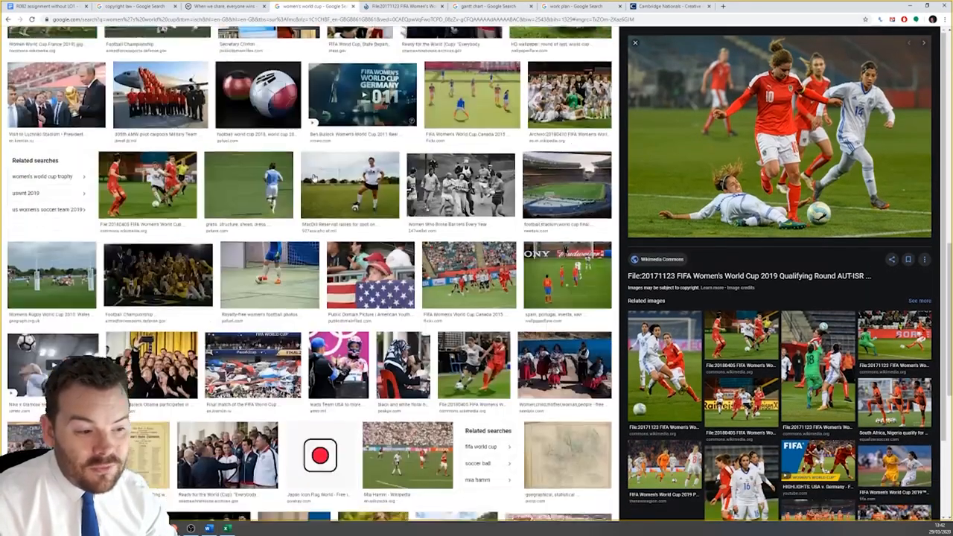
pyautogui.scroll(-3)
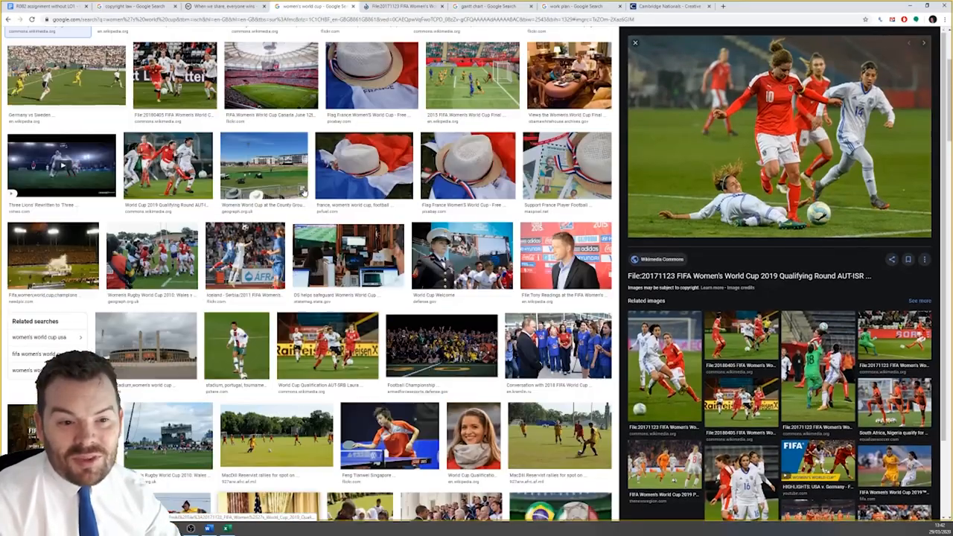
pyautogui.scroll(3)
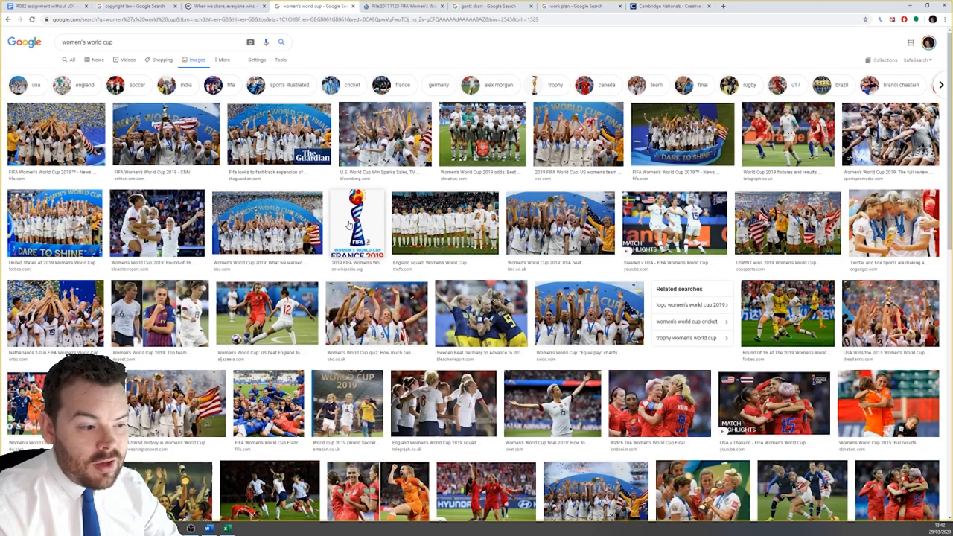
pyautogui.click(355, 223)
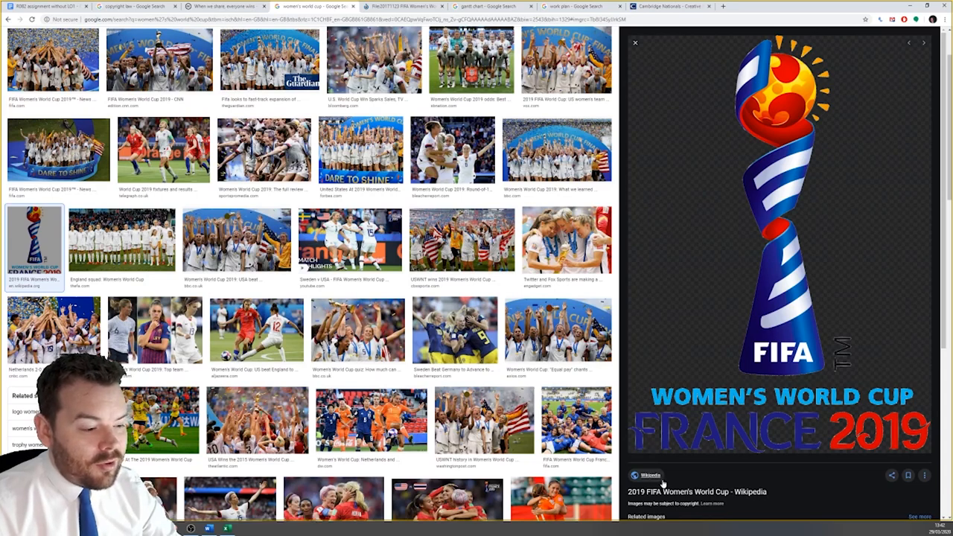
pyautogui.click(697, 491)
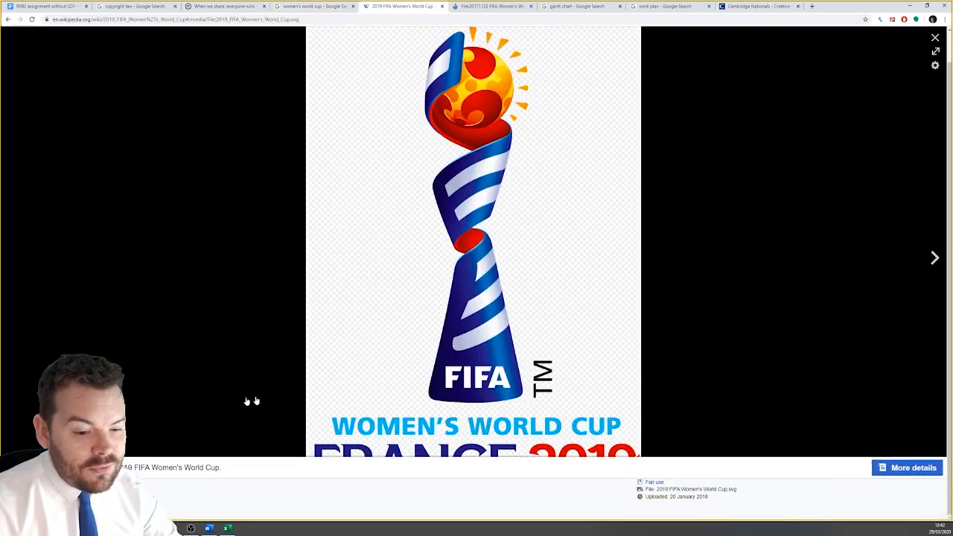
pyautogui.moveTo(529, 404)
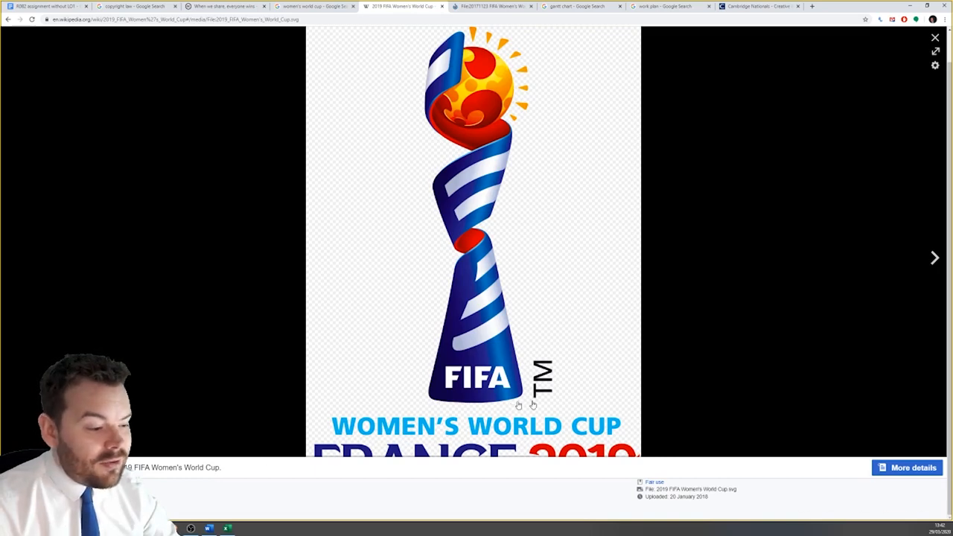
# Step: On the logo's file description page, select the copyright sentence under Licensing and return to Word
pyautogui.click(935, 37)
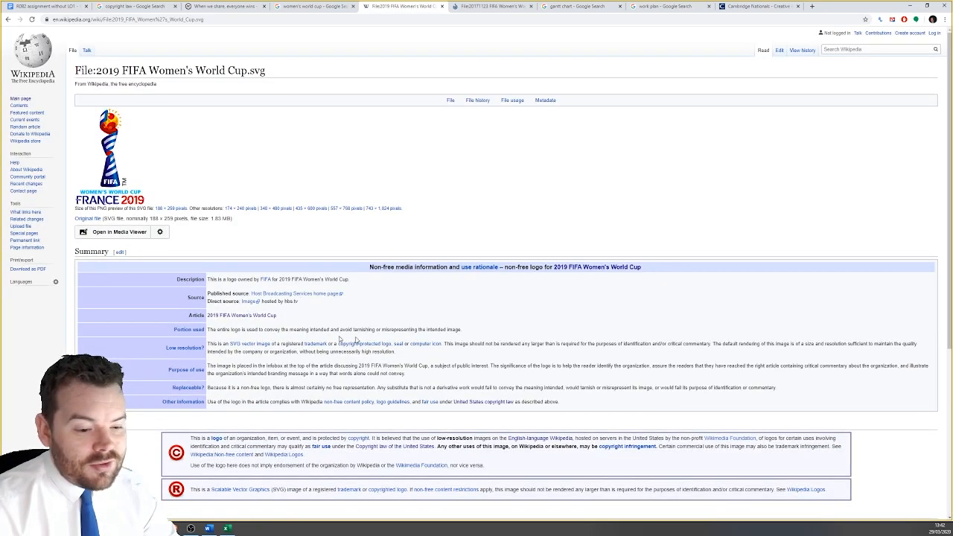
pyautogui.scroll(-3)
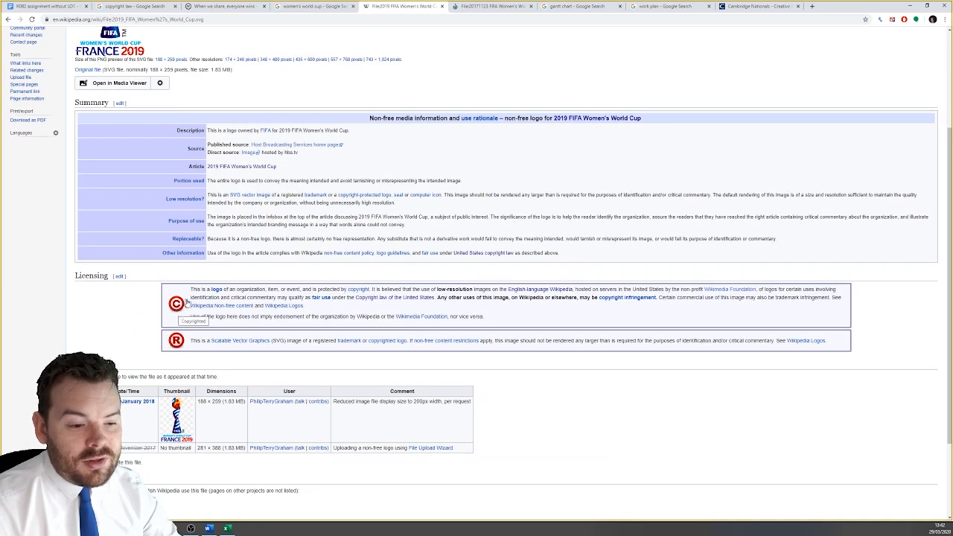
pyautogui.scroll(-3)
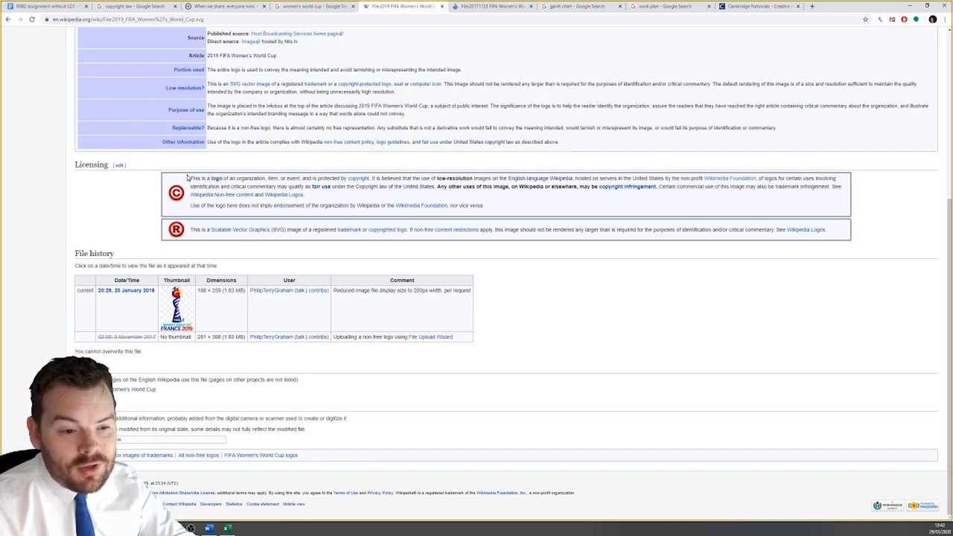
pyautogui.moveTo(188, 178); pyautogui.dragTo(373, 178)
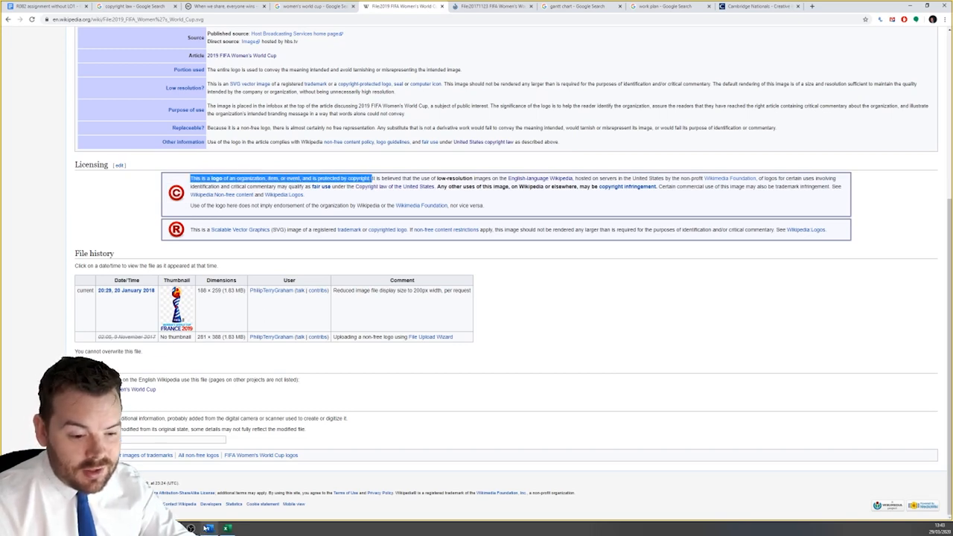
pyautogui.click(208, 528)
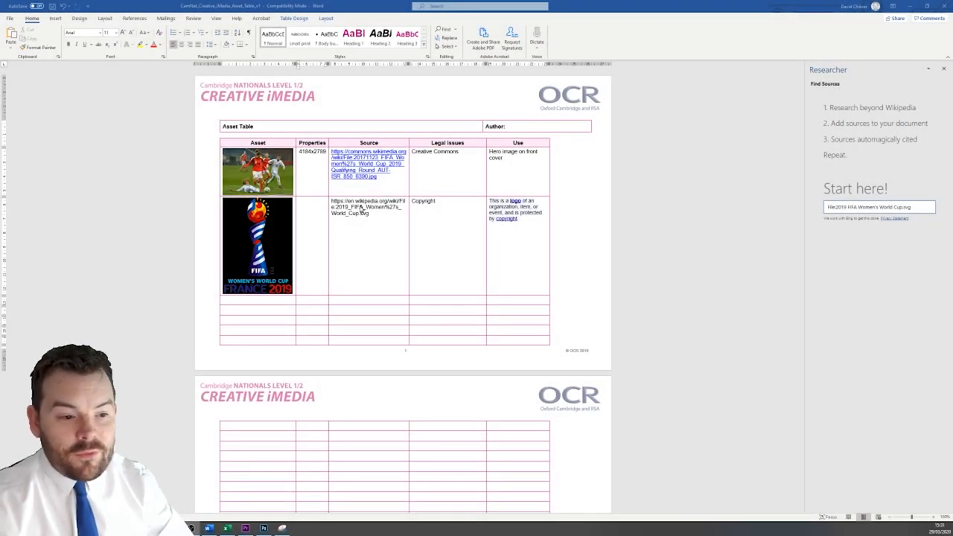
pyautogui.moveTo(430, 206)
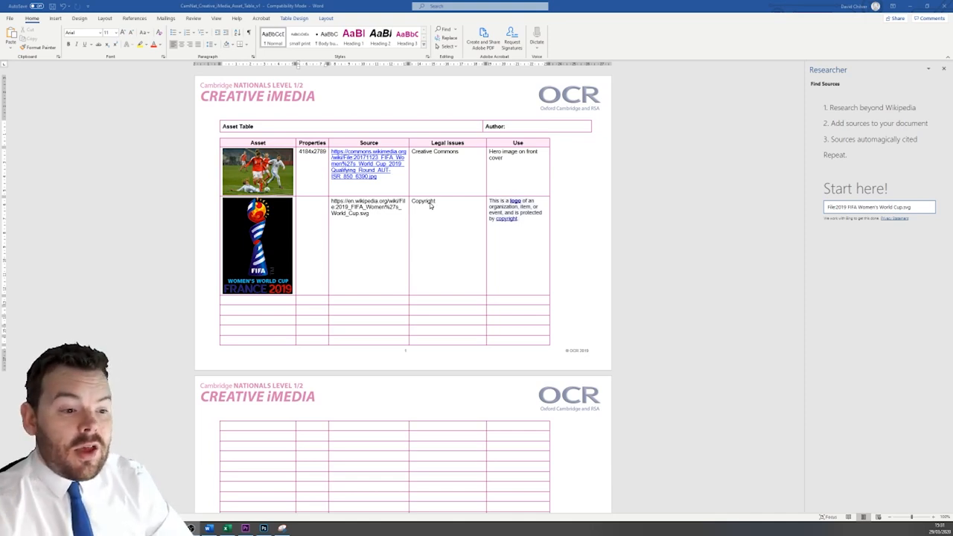
pyautogui.moveTo(420, 195)
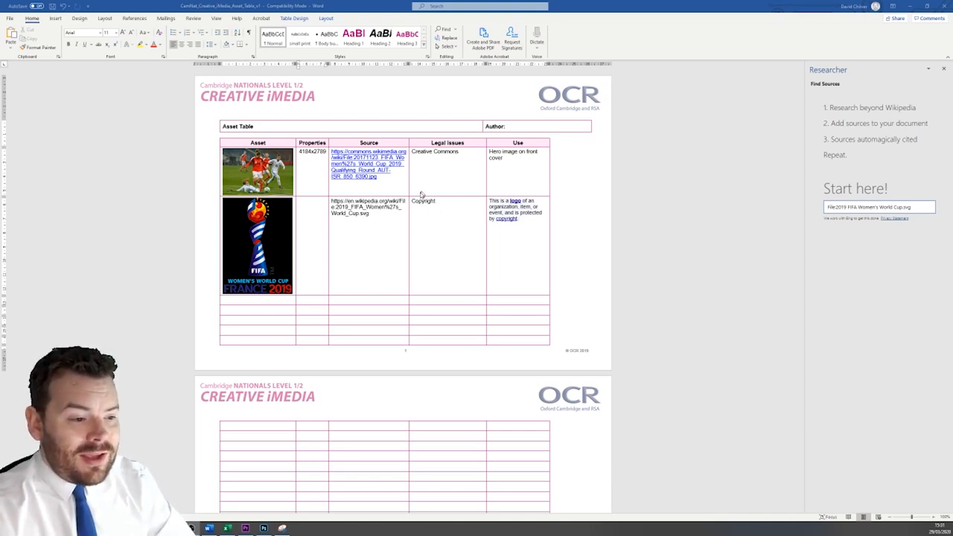
pyautogui.moveTo(435, 203)
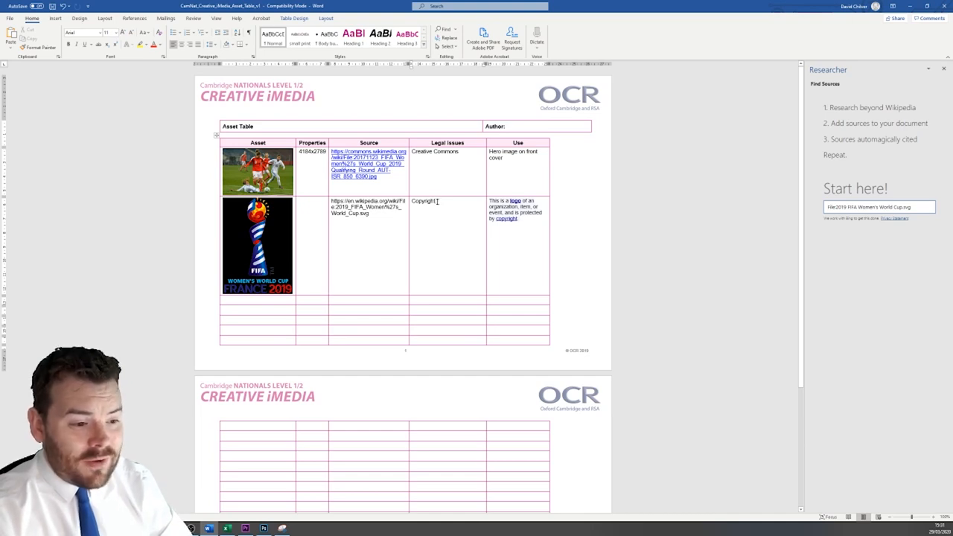
pyautogui.moveTo(324, 255)
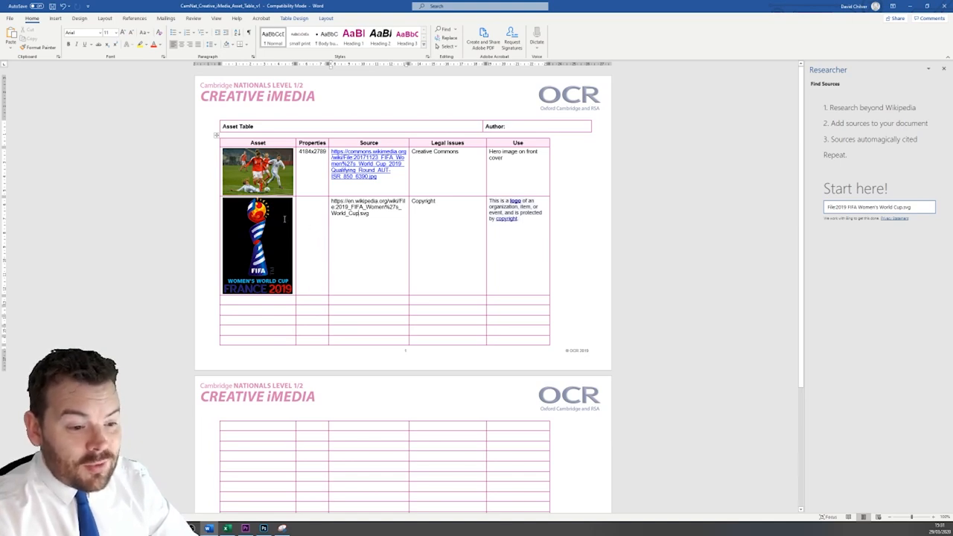
pyautogui.moveTo(354, 251)
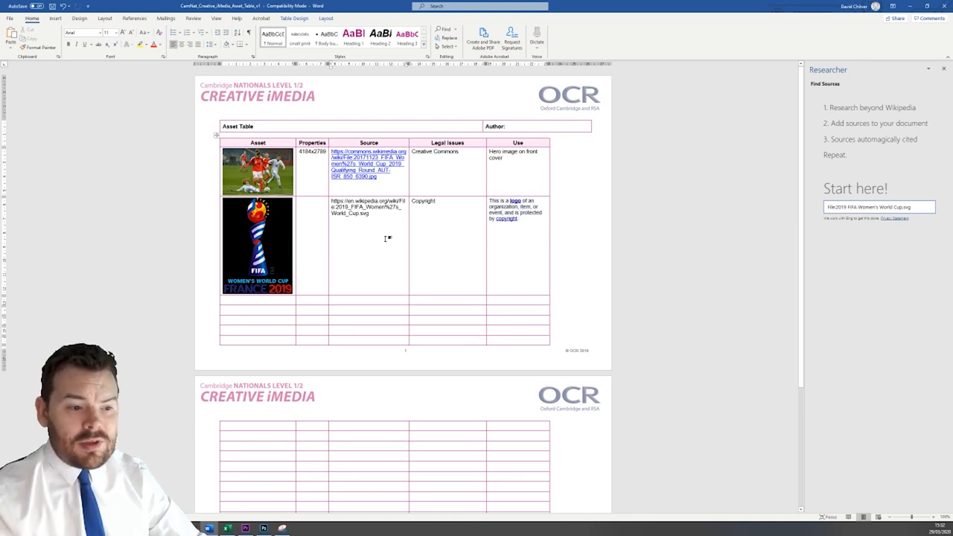
pyautogui.moveTo(285, 213)
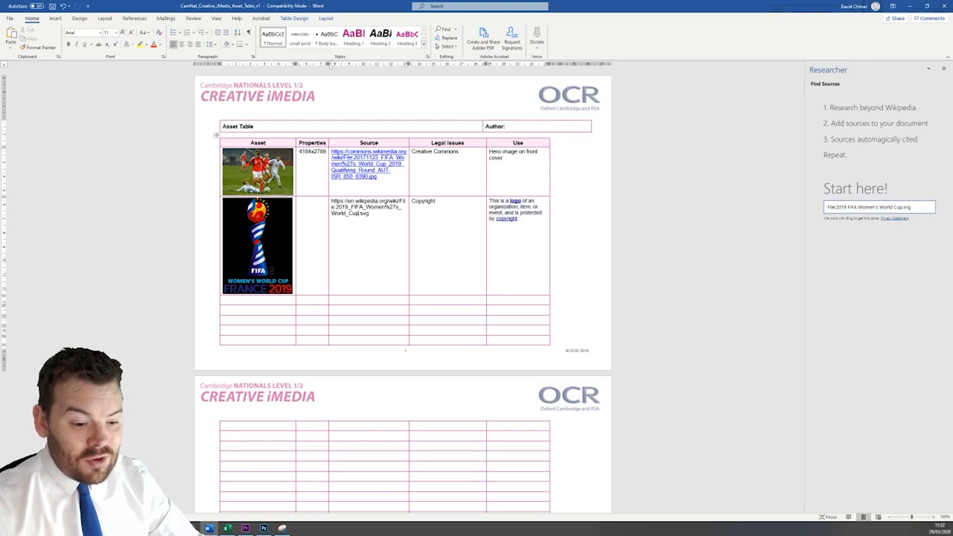
# Step: In Excel, step through the resources entries PC, Keyboard, Digital Camera and Internet
pyautogui.click(227, 529)
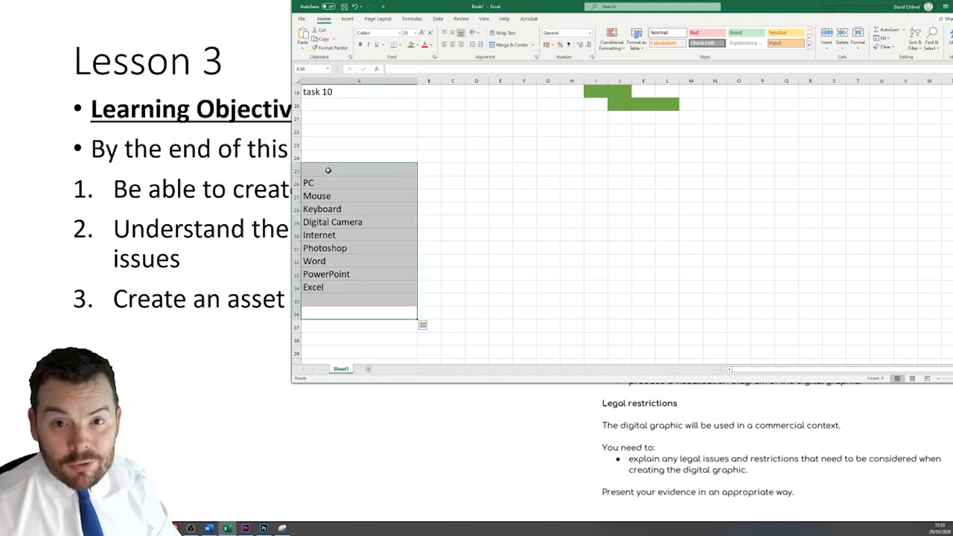
pyautogui.click(359, 183)
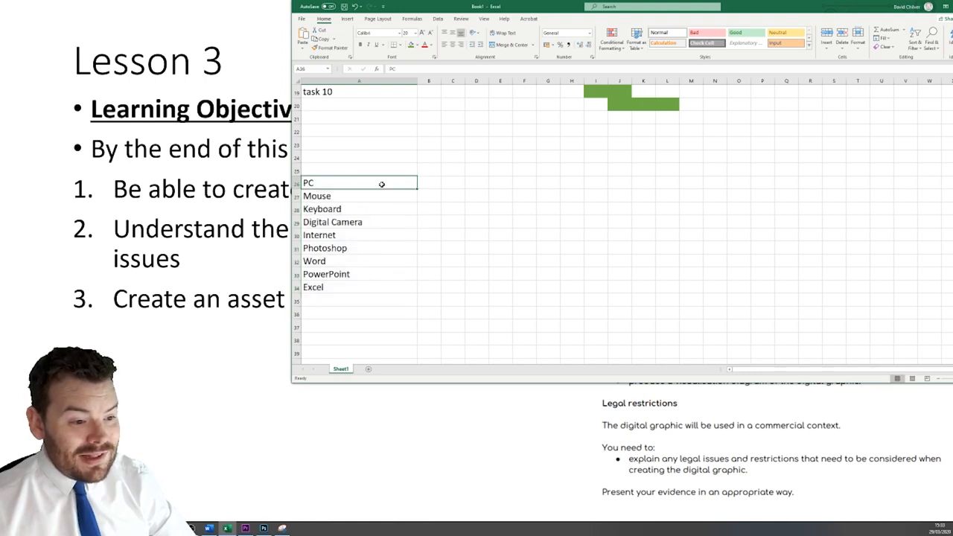
pyautogui.moveTo(359, 182); pyautogui.dragTo(359, 208)
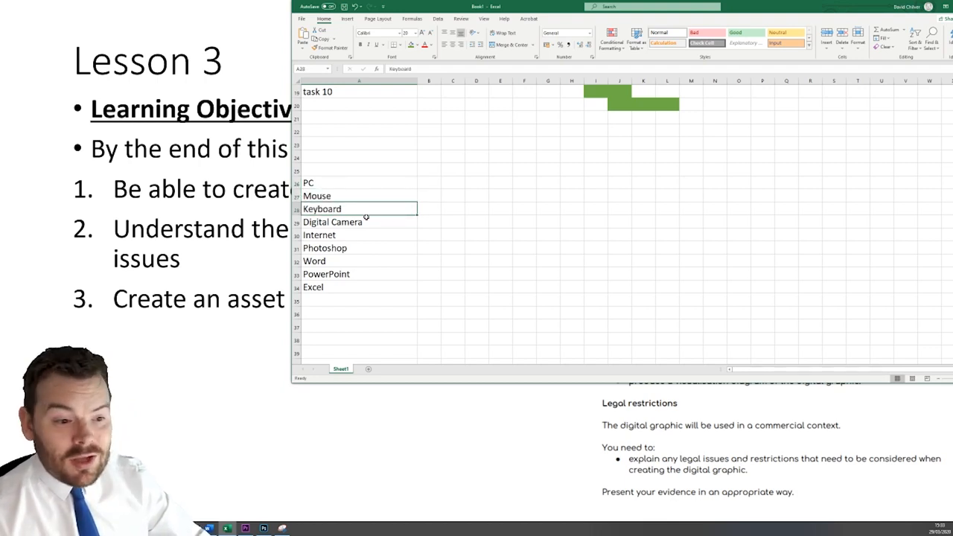
pyautogui.click(332, 222)
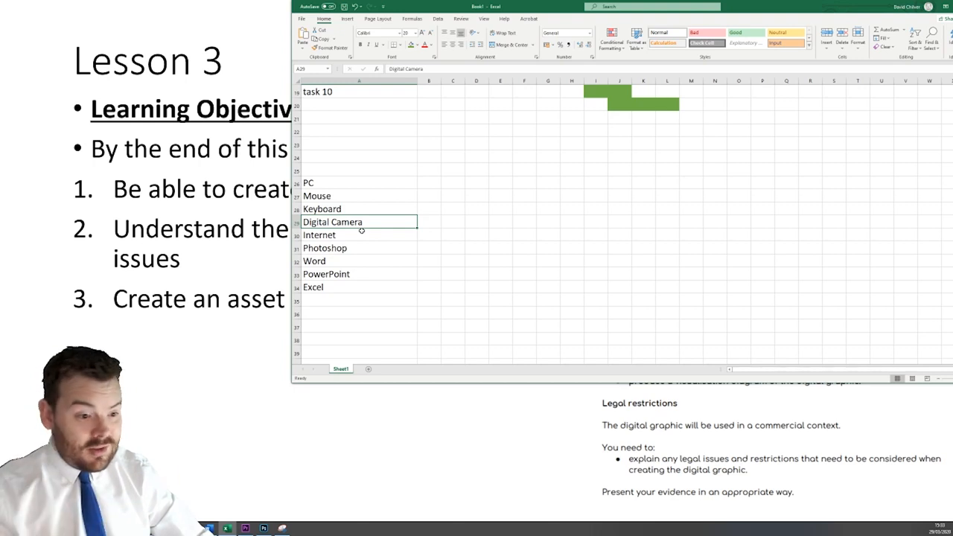
pyautogui.click(359, 234)
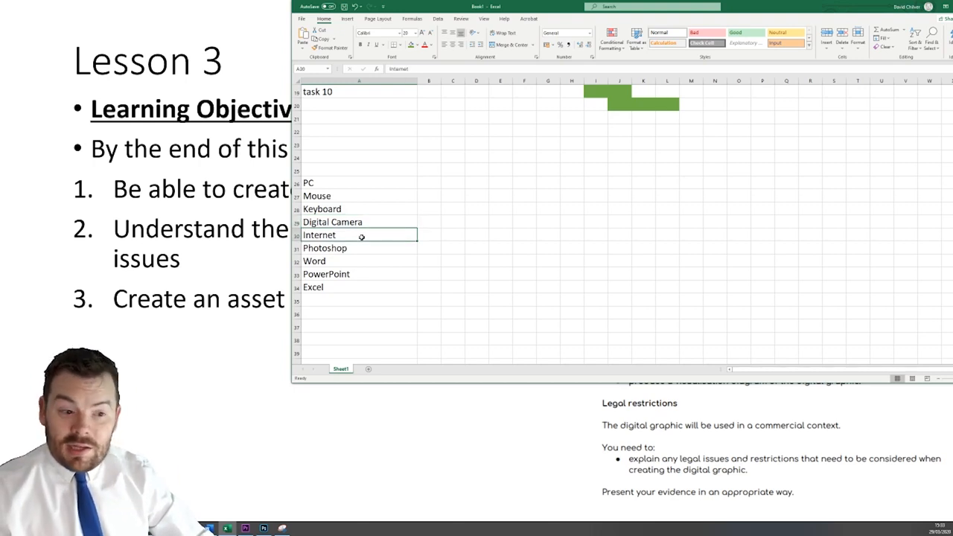
pyautogui.click(357, 248)
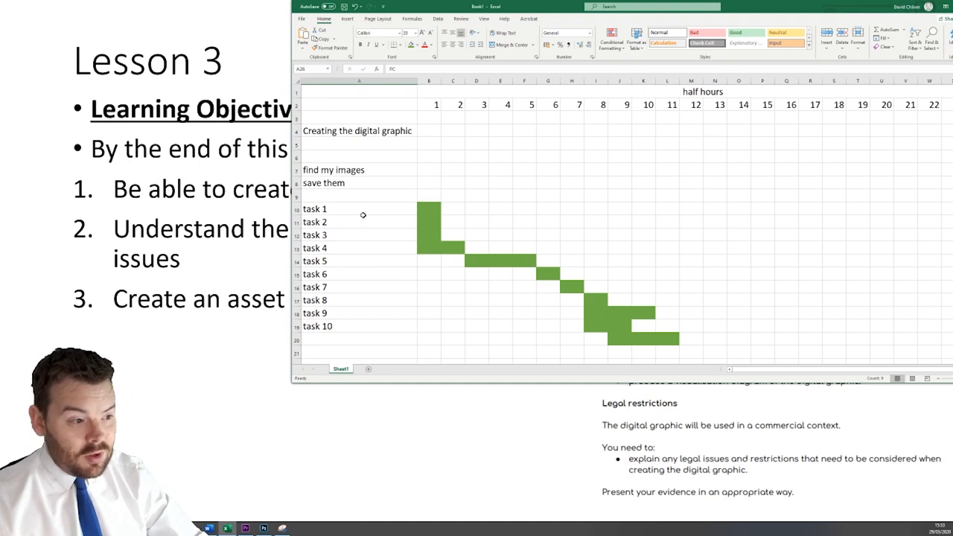
pyautogui.moveTo(407, 201)
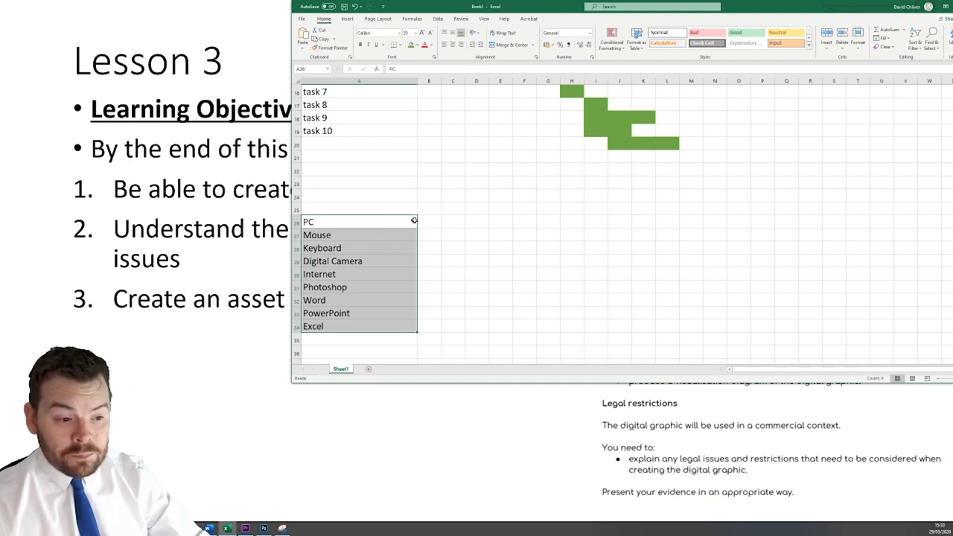
# Step: Select the resources list with its neighbouring column, then pick PC and the cell beside Mouse
pyautogui.moveTo(359, 222); pyautogui.dragTo(428, 326)
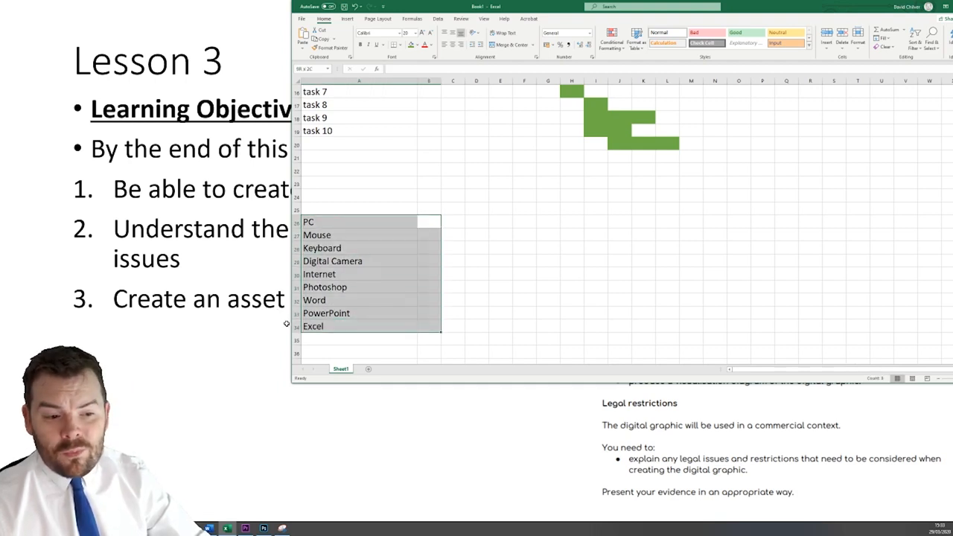
pyautogui.click(428, 235)
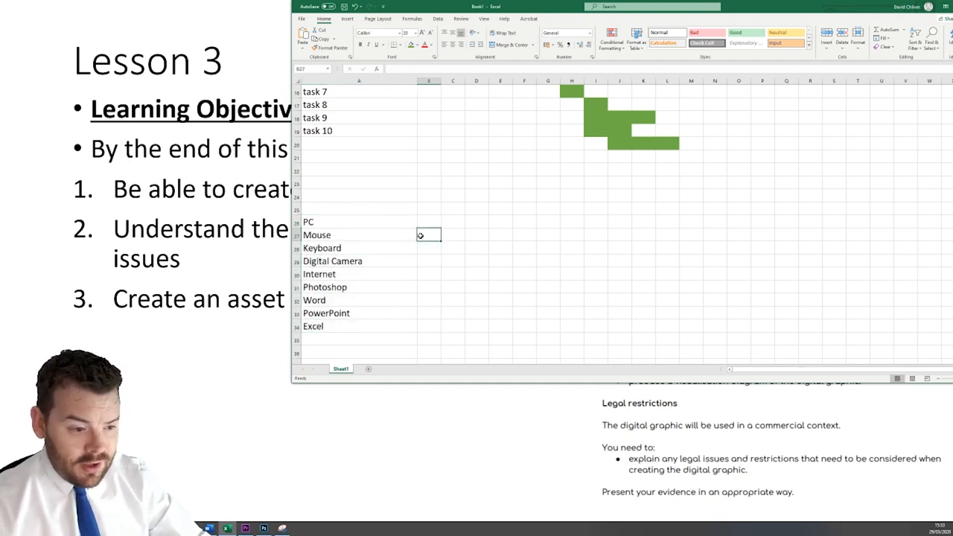
pyautogui.click(359, 221)
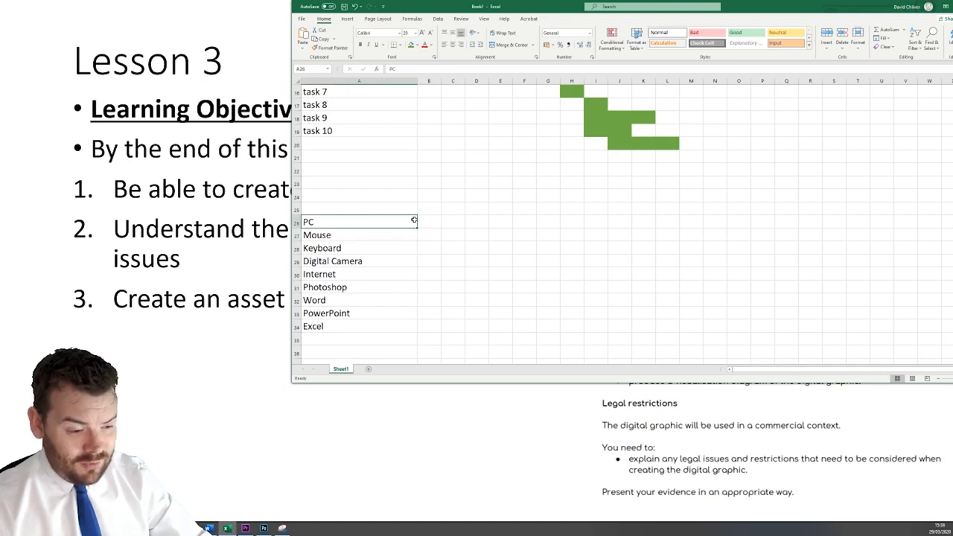
pyautogui.click(428, 235)
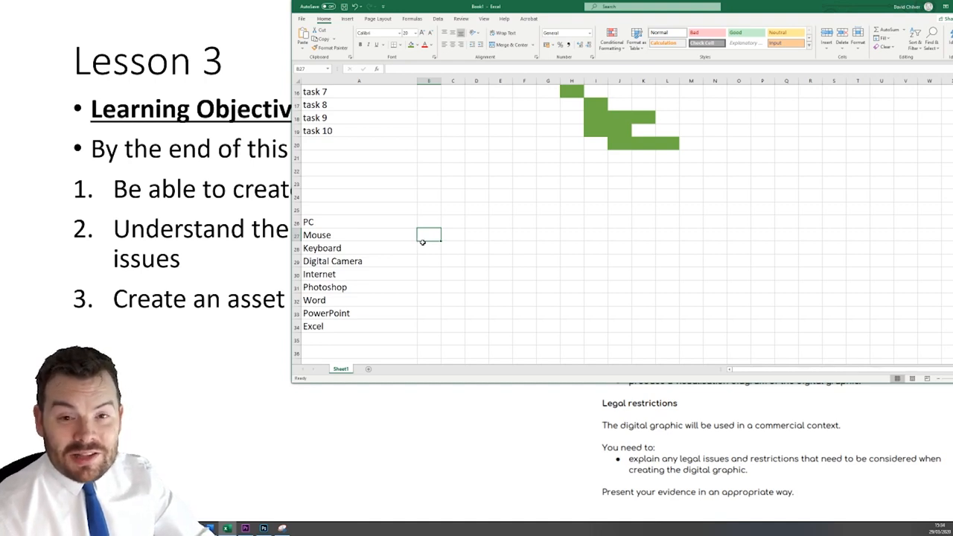
pyautogui.click(360, 221)
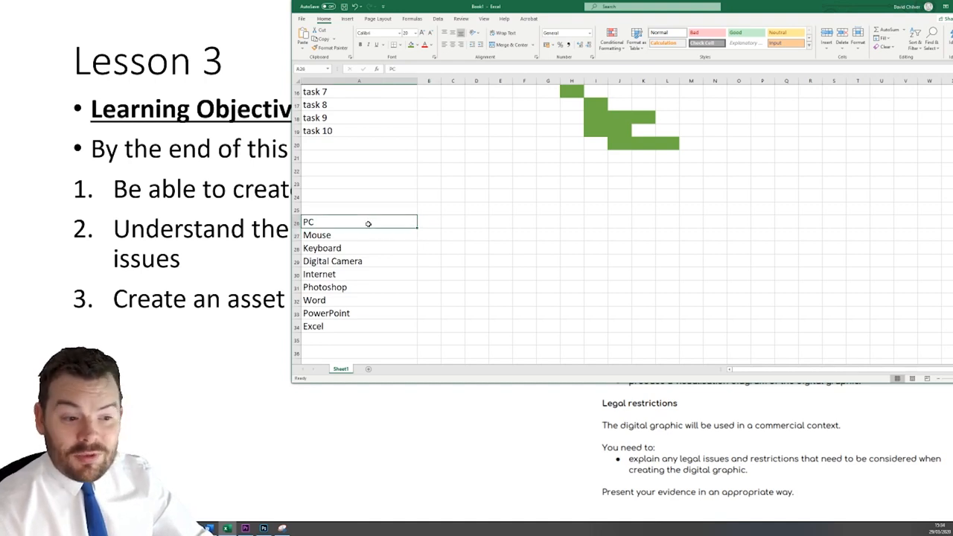
pyautogui.moveTo(420, 226)
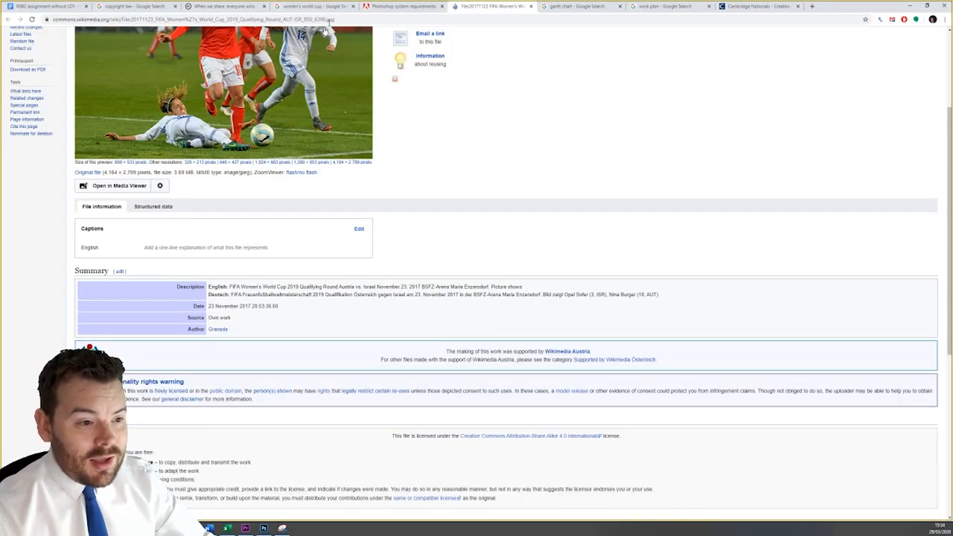
# Step: Highlight the Windows minimum requirements on Adobe's Photoshop system requirements page
pyautogui.click(403, 6)
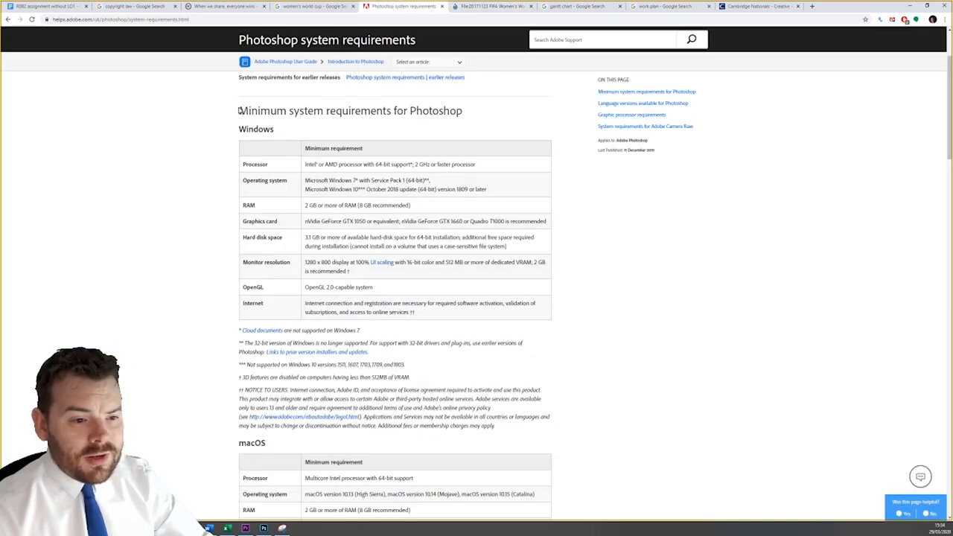
pyautogui.tripleClick(349, 111)
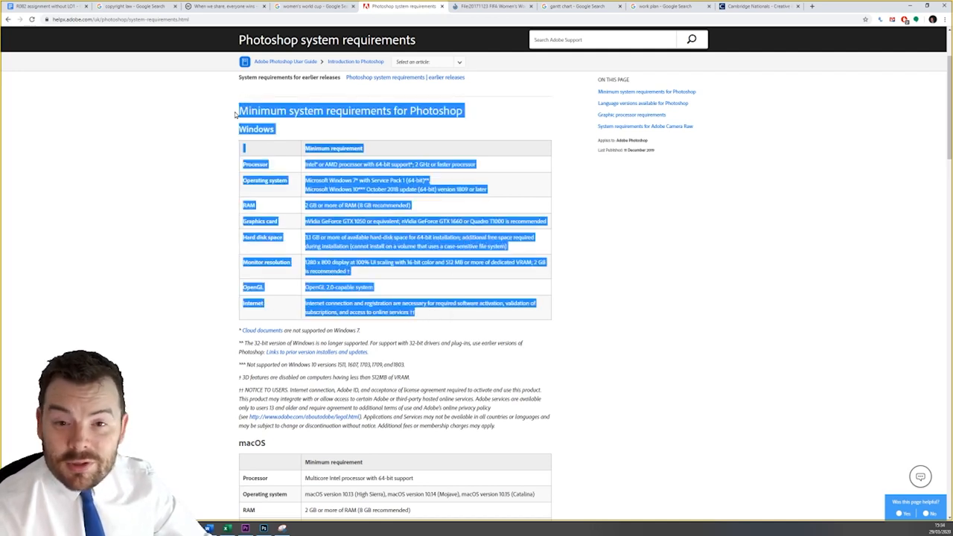
pyautogui.click(236, 113)
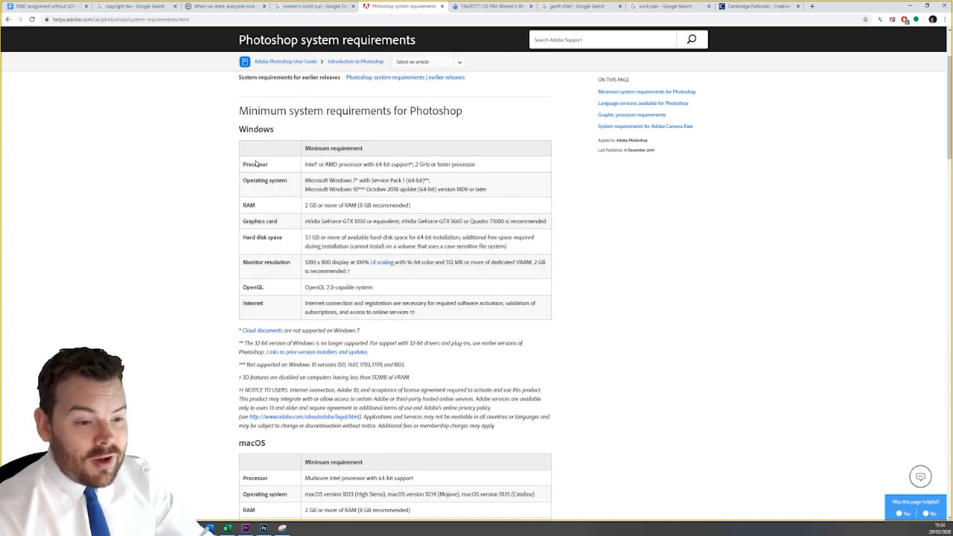
pyautogui.moveTo(246, 162); pyautogui.dragTo(407, 190)
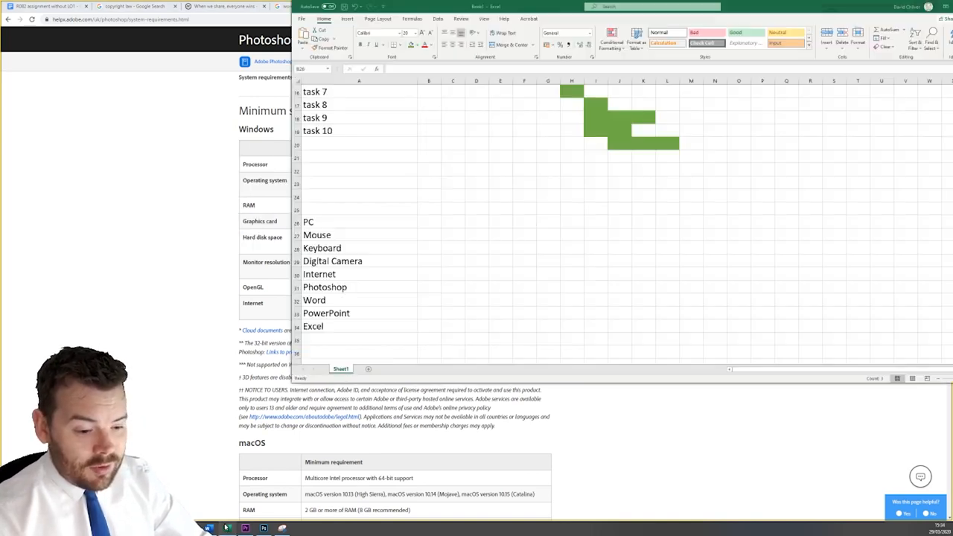
# Step: Select the cells beside PC through Keyboard and type the placeholder 'fsdjhvfsgth h tt h'
pyautogui.click(359, 222)
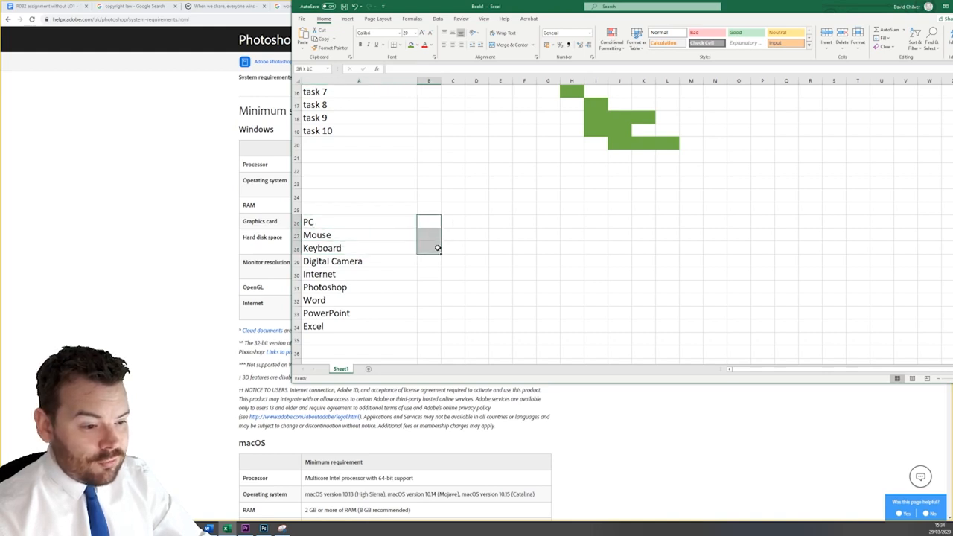
pyautogui.moveTo(428, 221); pyautogui.dragTo(476, 253)
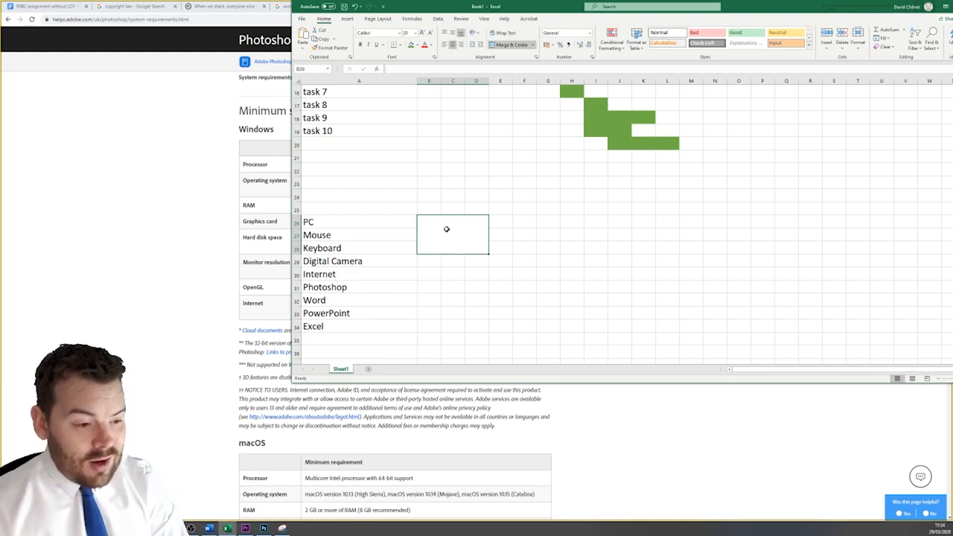
pyautogui.write('fsdjhvfsgth h tt heryhj')
pyautogui.click(429, 287)
pyautogui.write('ghdfsg fdf gdf fcvgfsgjkh')
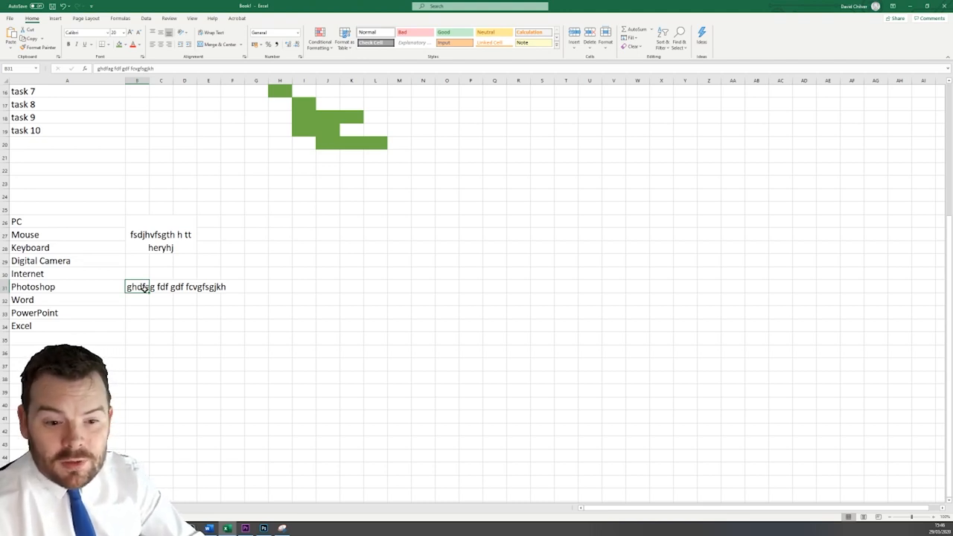
pyautogui.click(4, 287)
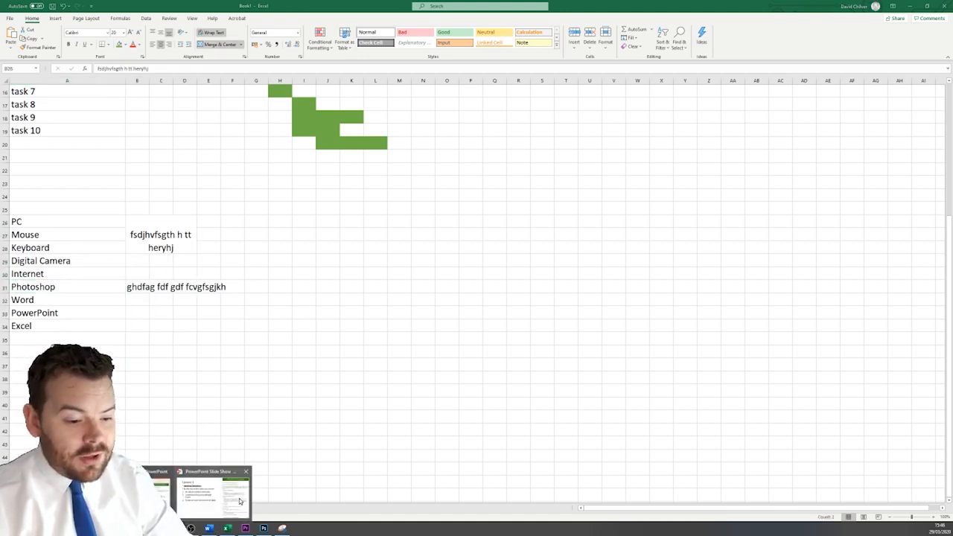
pyautogui.click(207, 528)
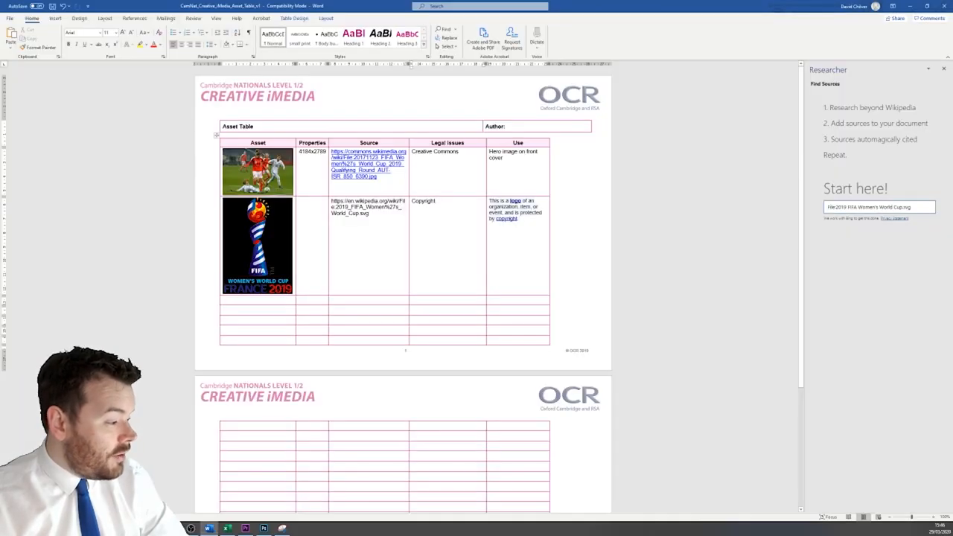